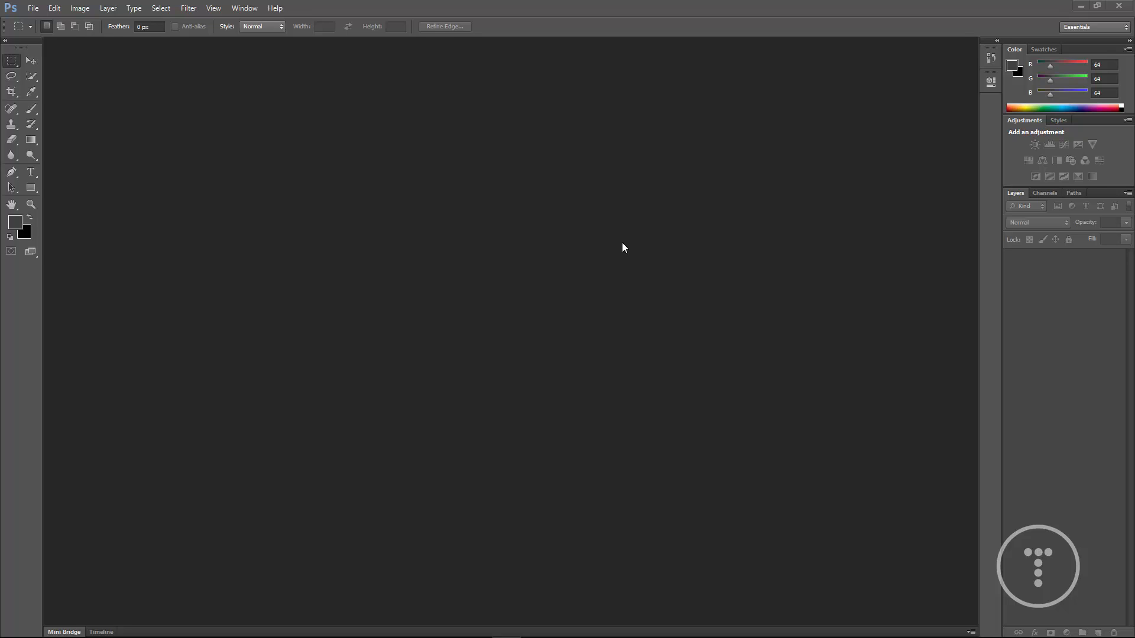
{"action": "mouse_move", "coordinate": [436, 167]}
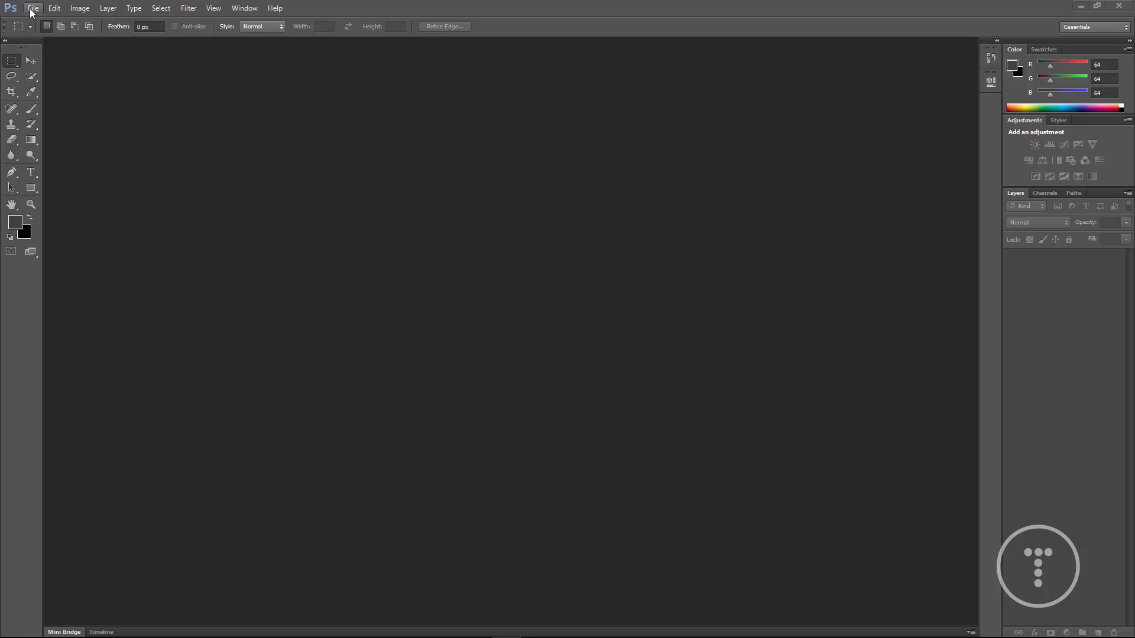
Create a new blank 1280 by 720 pixel document.
{"action": "left_click", "coordinate": [33, 8]}
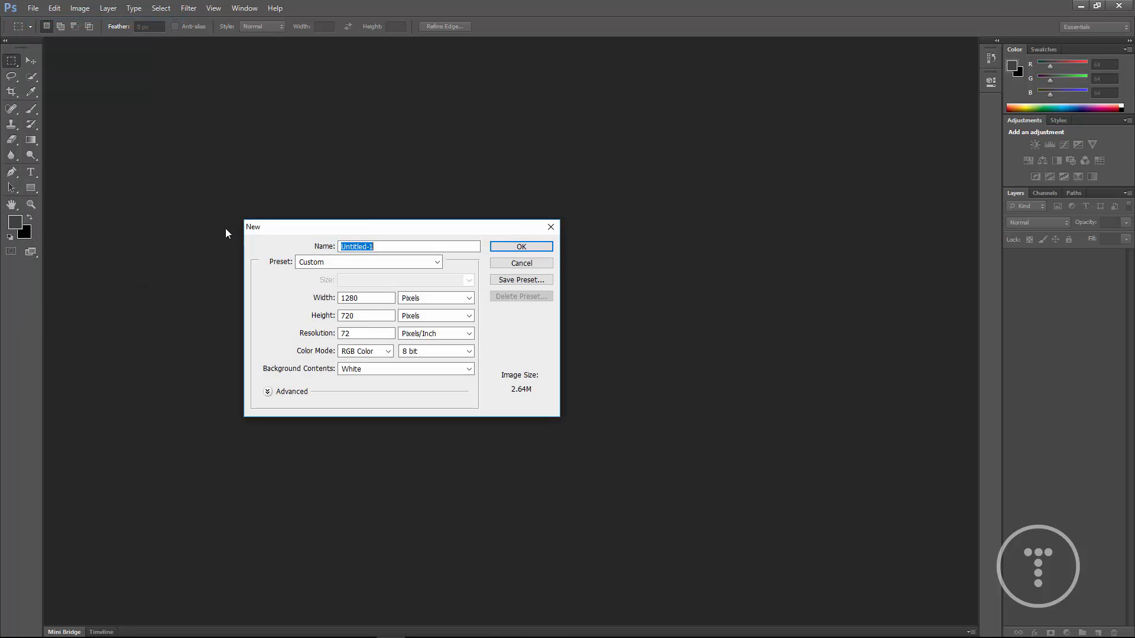
{"action": "left_click_drag", "start_coordinate": [402, 227], "coordinate": [361, 160]}
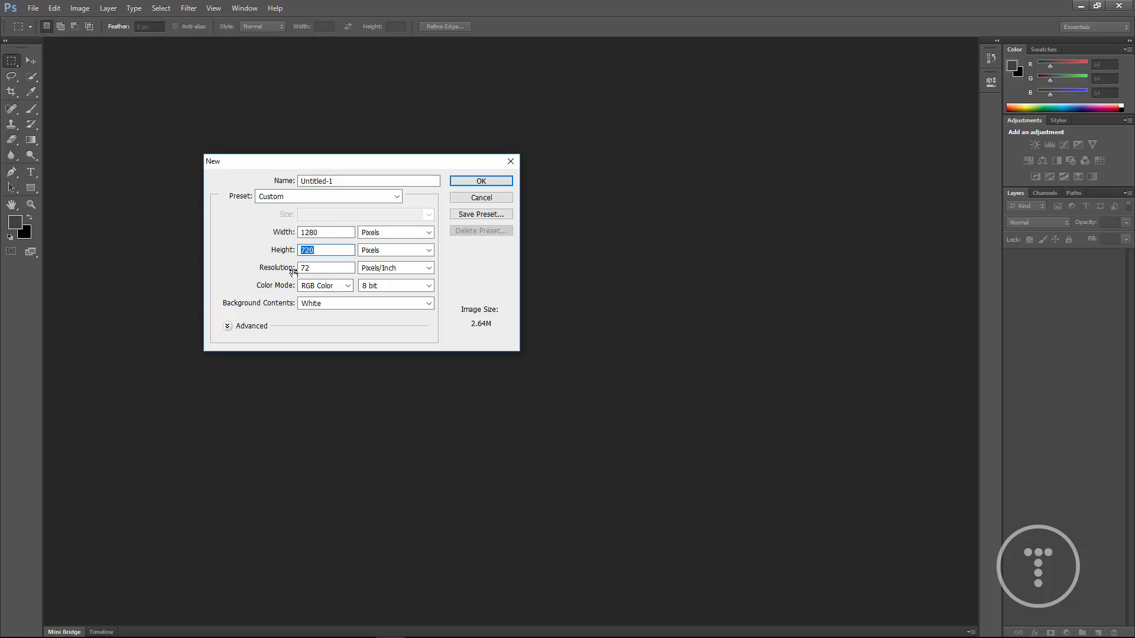
{"action": "mouse_move", "coordinate": [402, 270]}
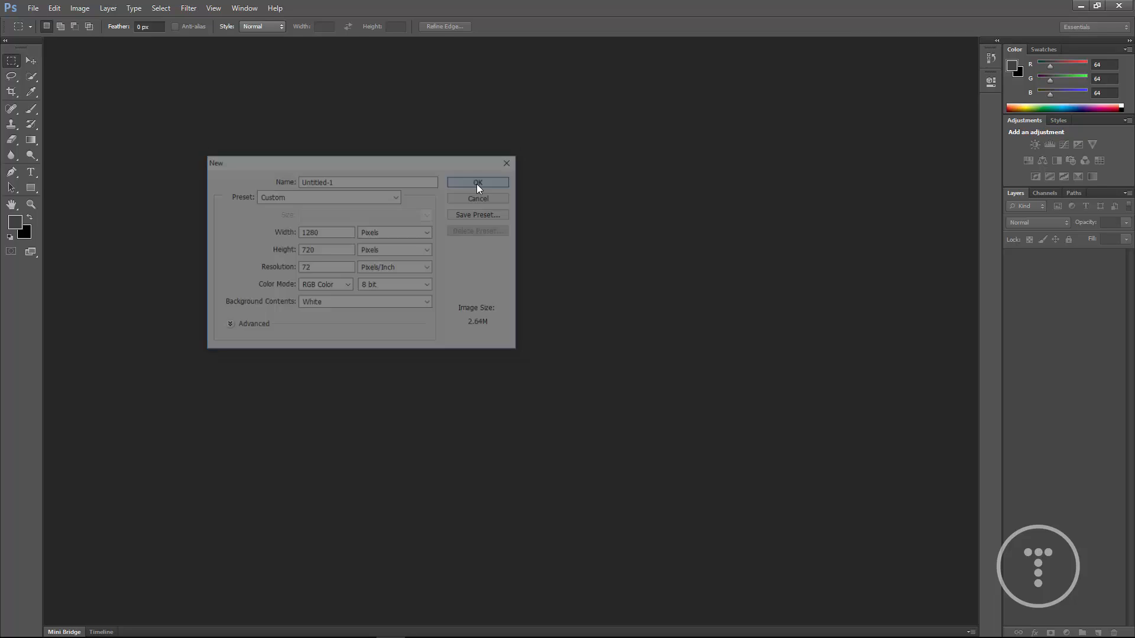
{"action": "left_click", "coordinate": [476, 182]}
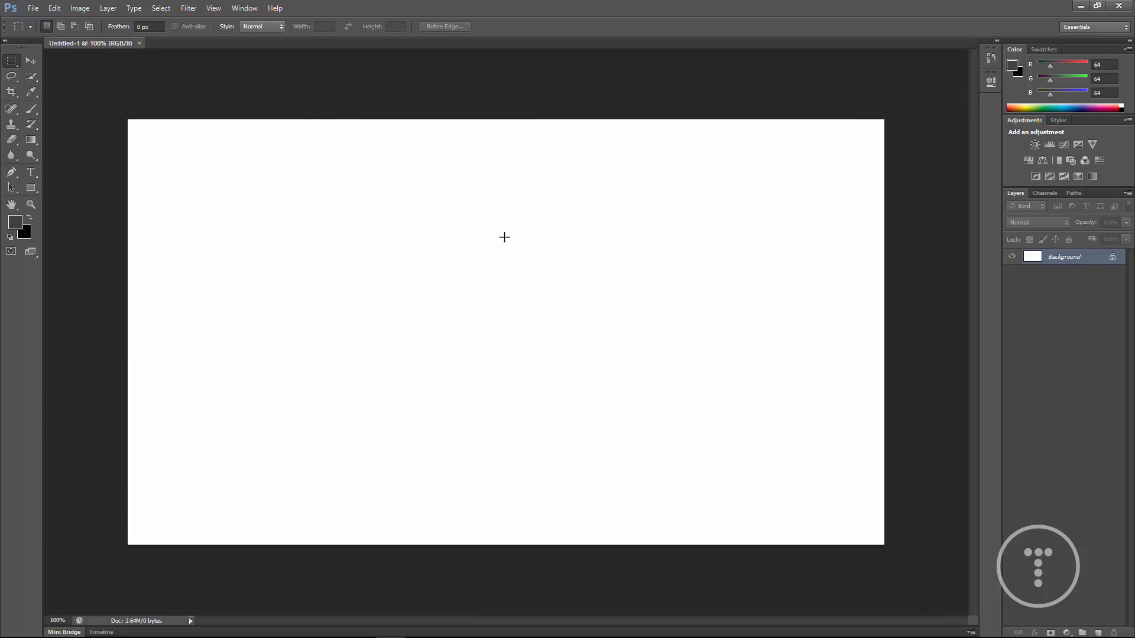
{"action": "mouse_move", "coordinate": [824, 308]}
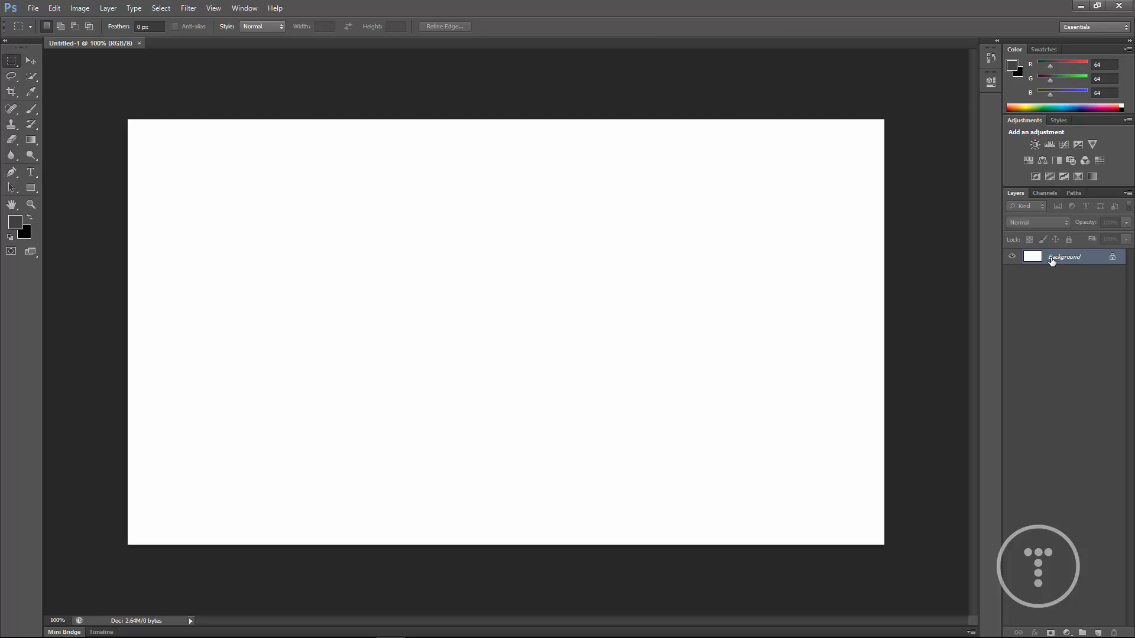
{"action": "mouse_move", "coordinate": [1115, 259]}
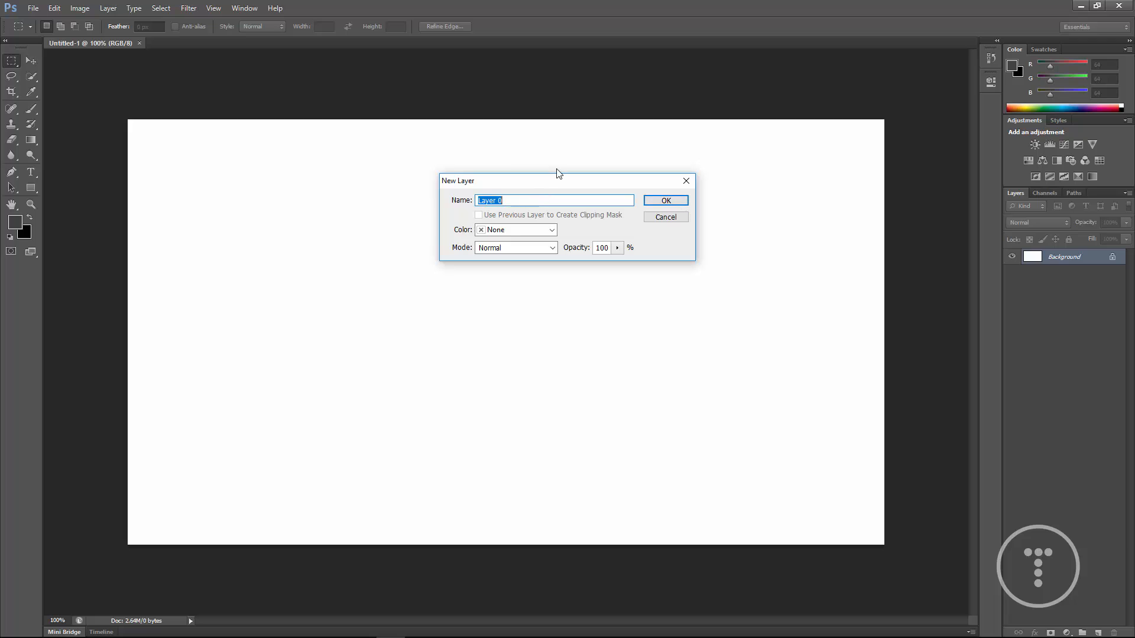
Convert the locked layer into an editable layer named Background, leaving layer styles unchanged.
{"action": "type", "text": "Backg"}
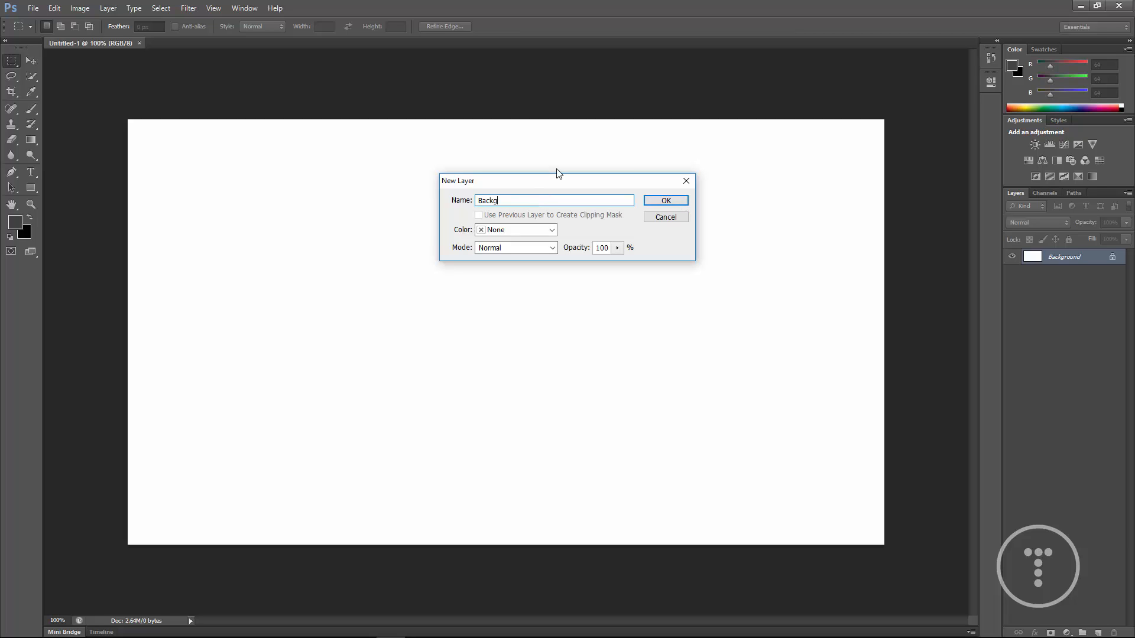
{"action": "left_click", "coordinate": [663, 201]}
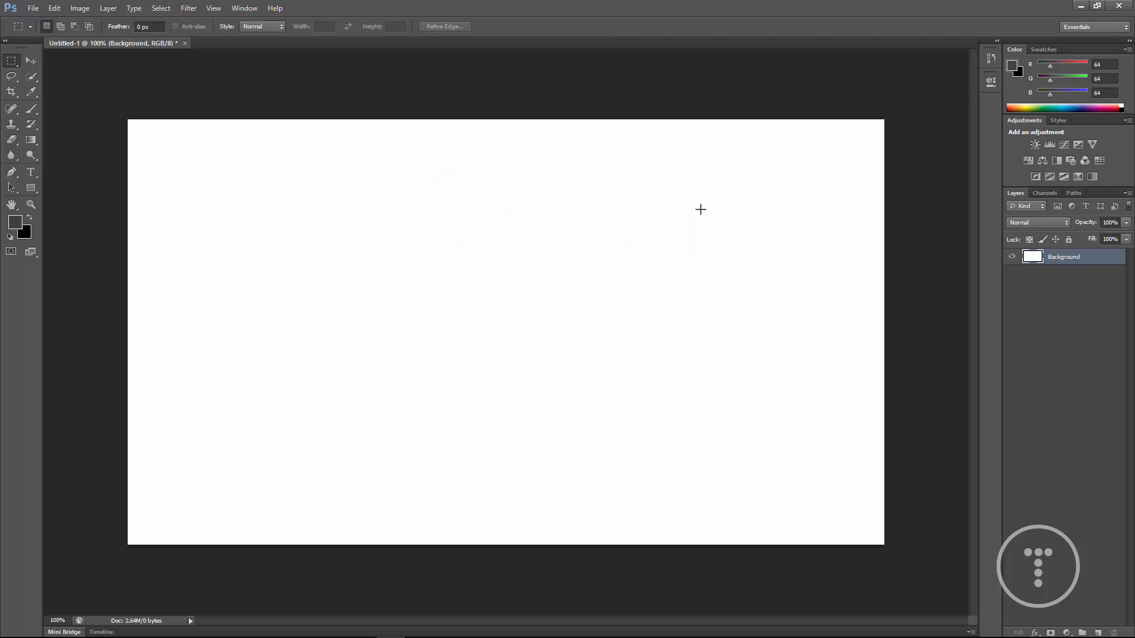
{"action": "double_click", "coordinate": [1078, 257]}
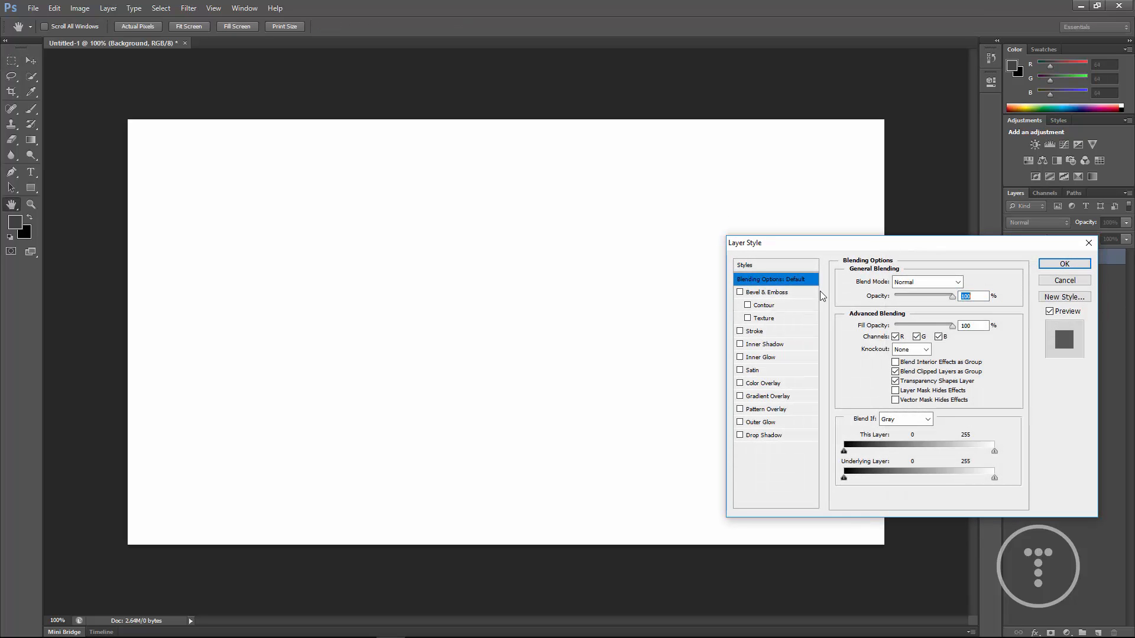
{"action": "mouse_move", "coordinate": [754, 356]}
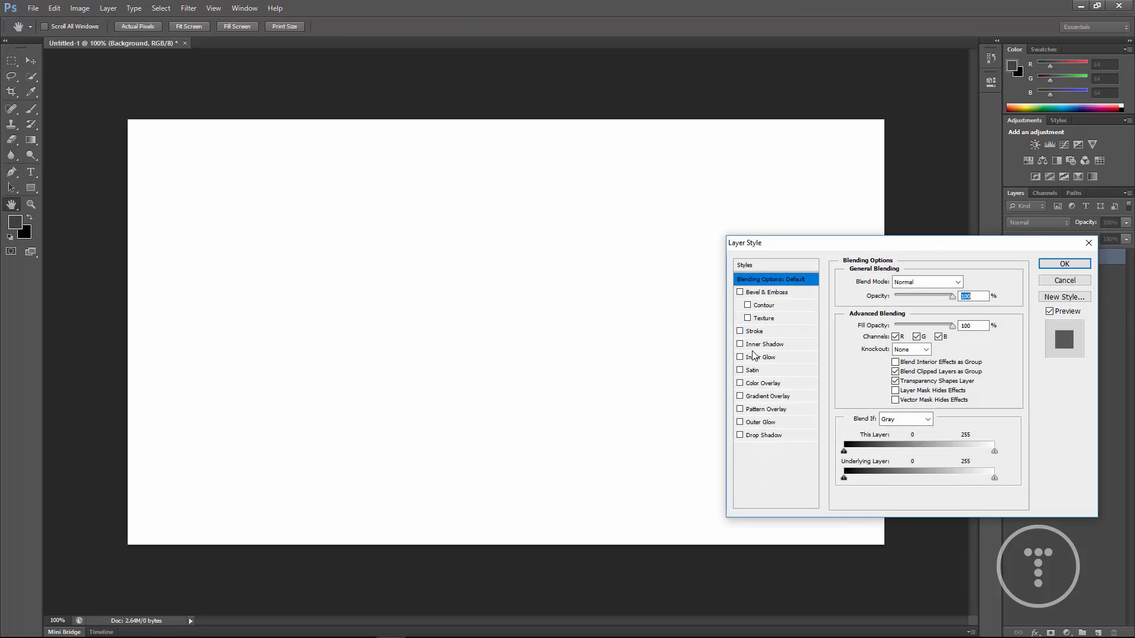
{"action": "left_click", "coordinate": [1064, 262]}
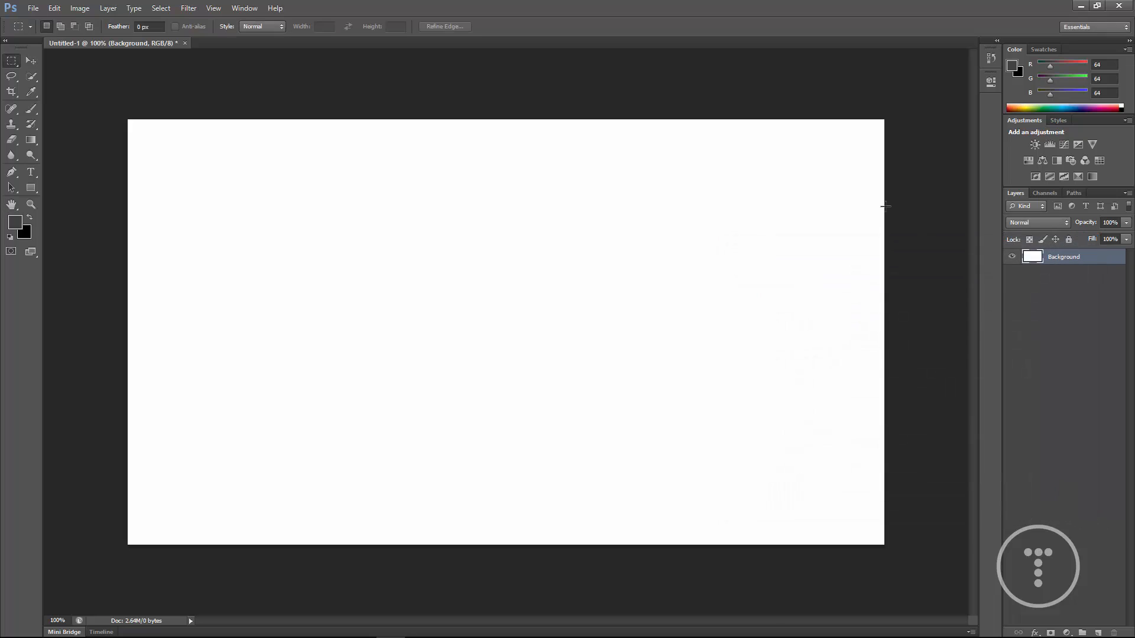
{"action": "mouse_move", "coordinate": [287, 242]}
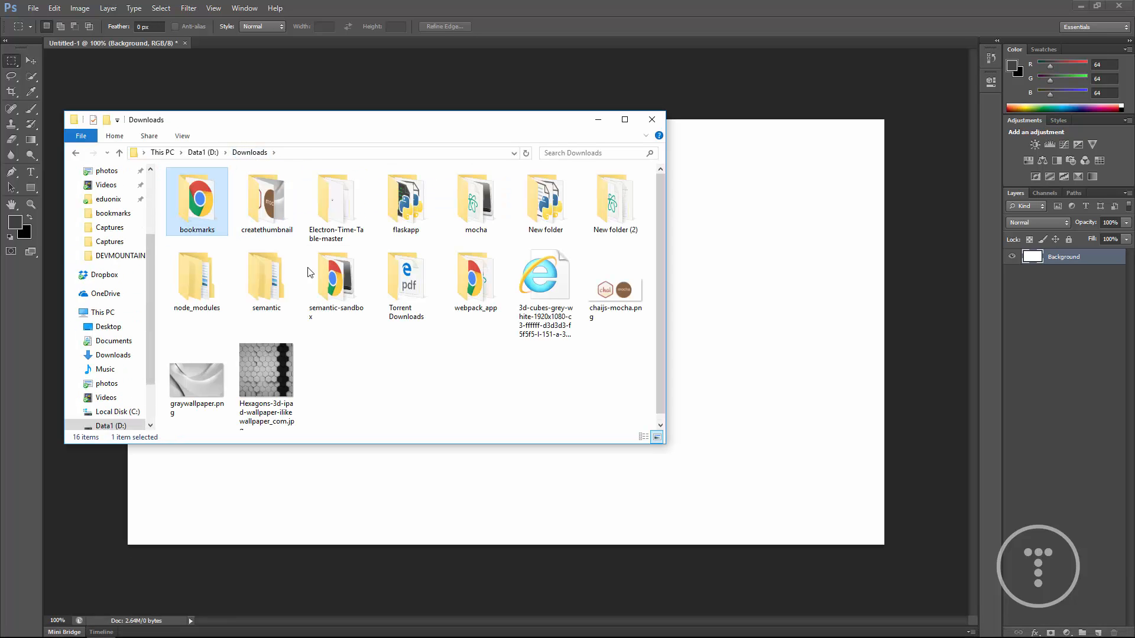
Place graywallpaper.png from the createthumbnail folder scaled to cover the canvas.
{"action": "double_click", "coordinate": [266, 197]}
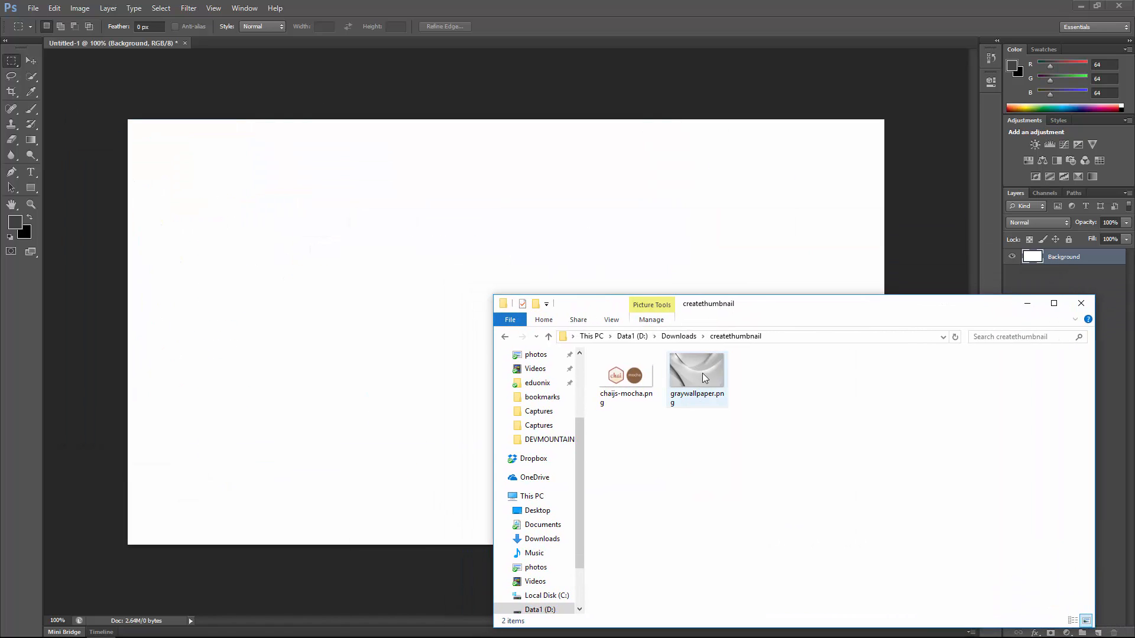
{"action": "mouse_move", "coordinate": [696, 373]}
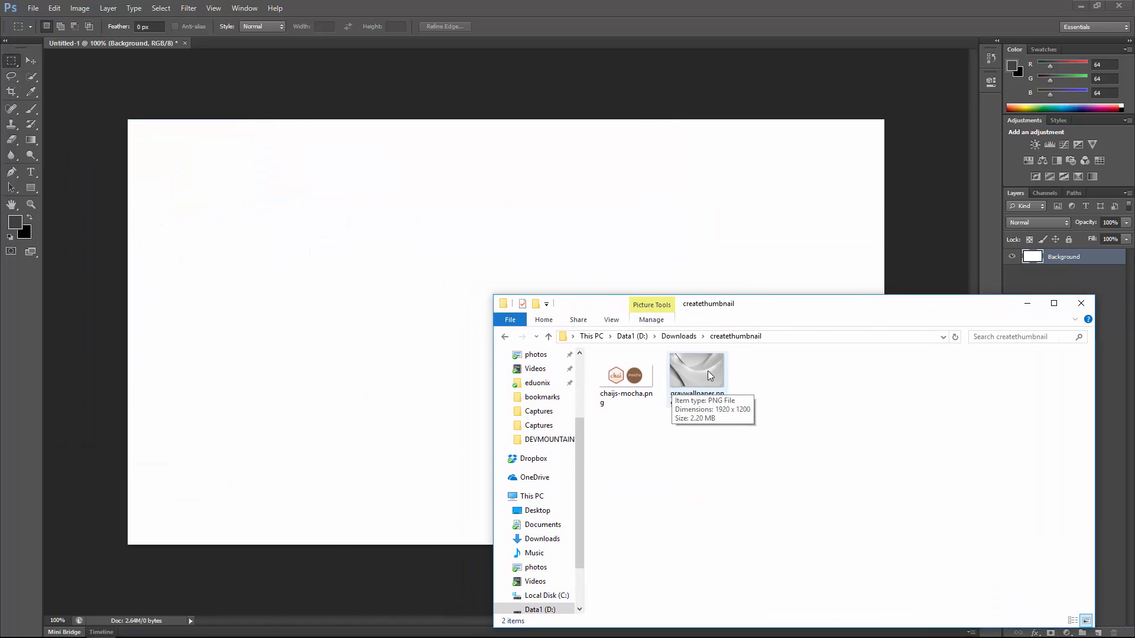
{"action": "mouse_move", "coordinate": [628, 381]}
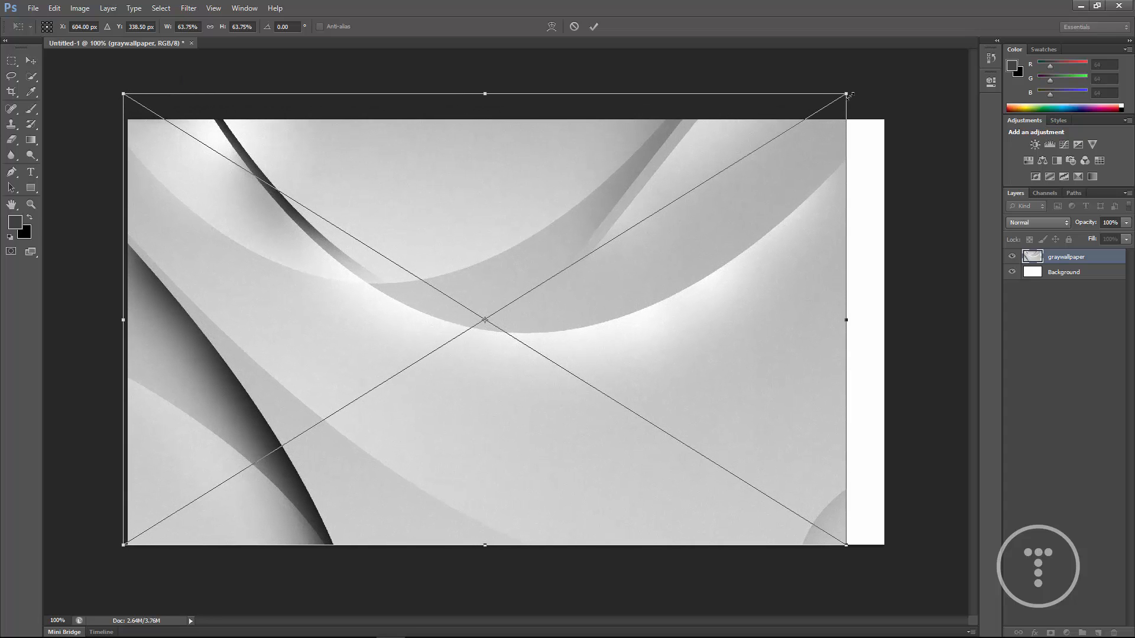
{"action": "left_click", "coordinate": [594, 27]}
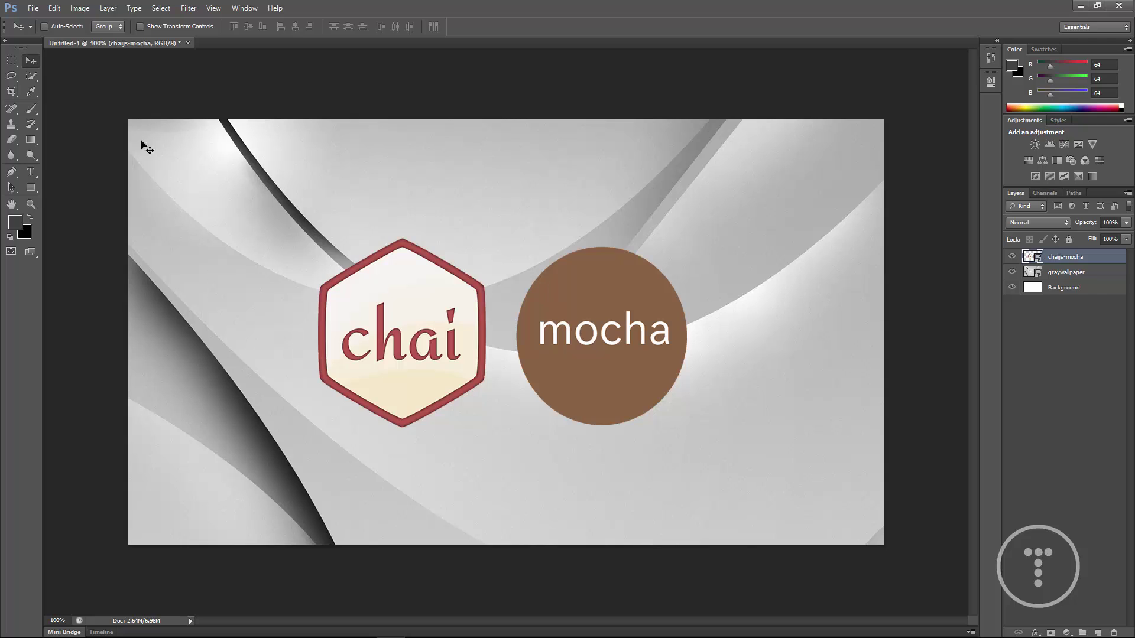
{"action": "mouse_move", "coordinate": [249, 159]}
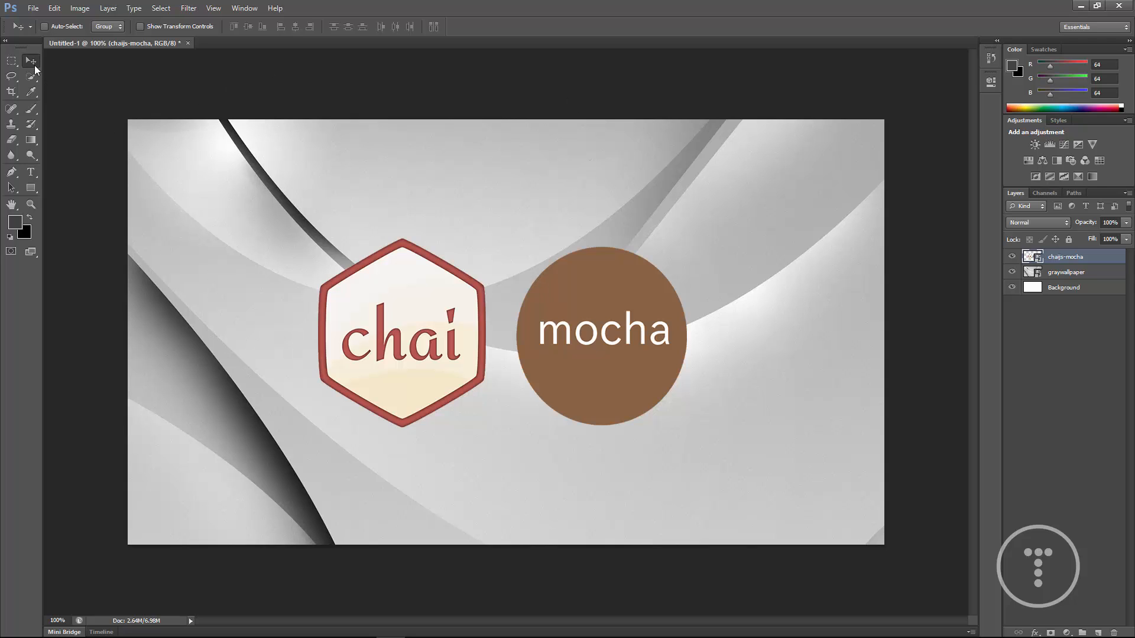
{"action": "mouse_move", "coordinate": [57, 134]}
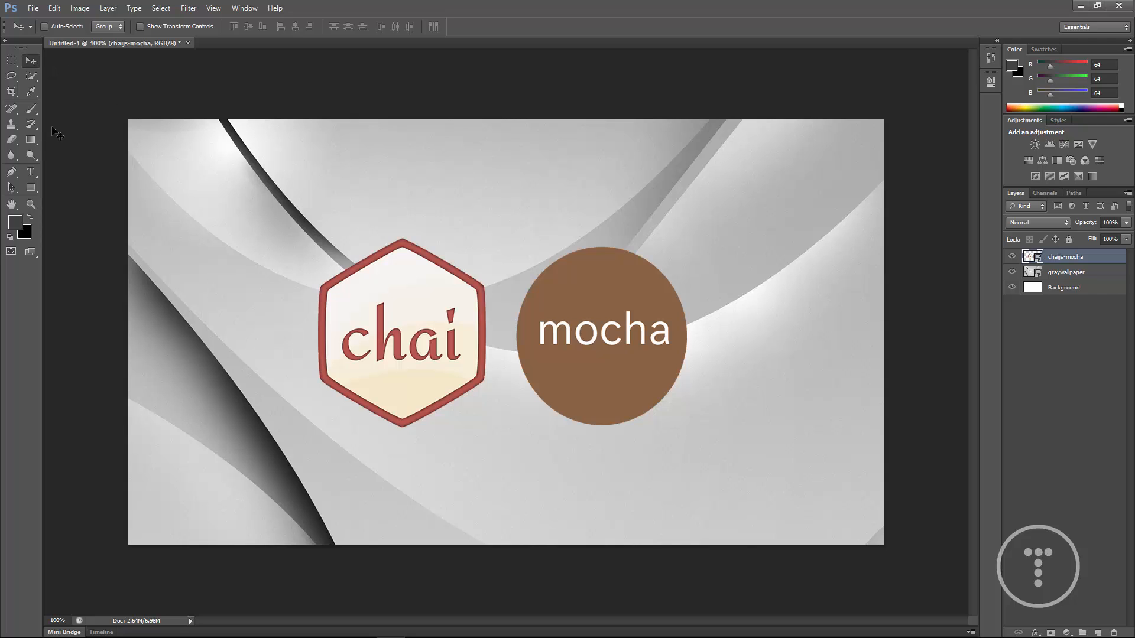
Sample the red of the chai hexagon outline as the foreground colour.
{"action": "left_click", "coordinate": [12, 93]}
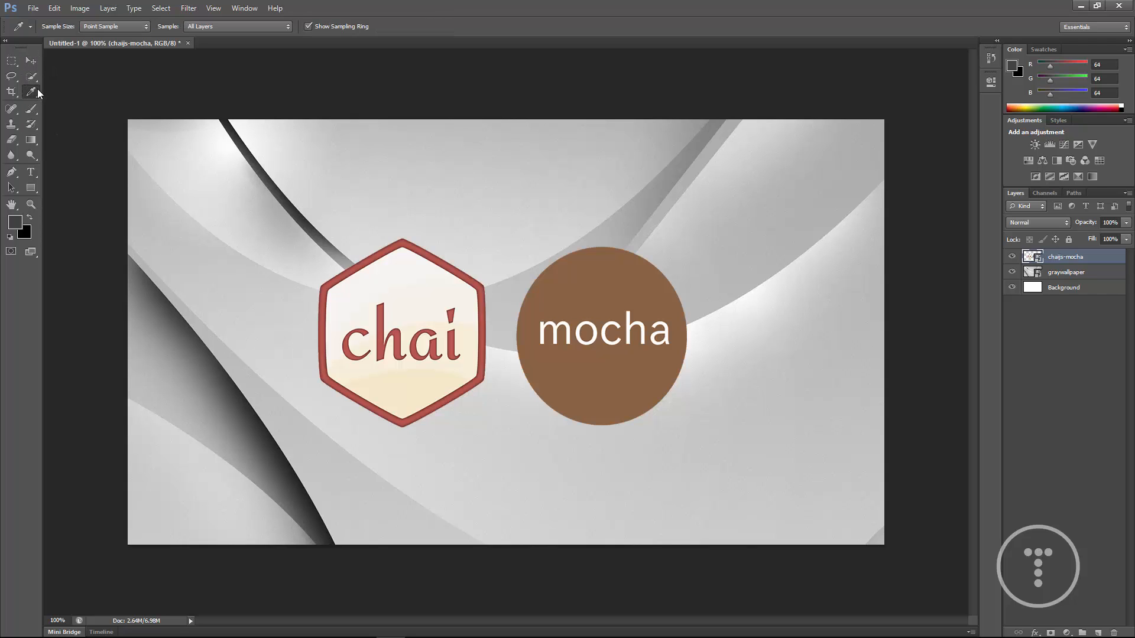
{"action": "left_click", "coordinate": [458, 264]}
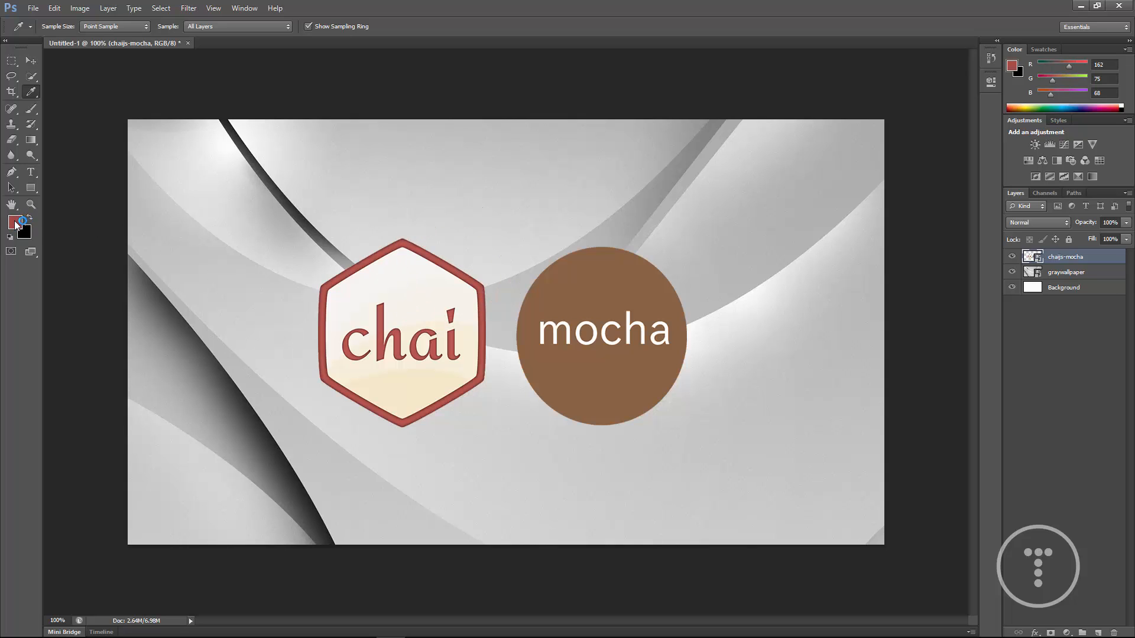
{"action": "left_click", "coordinate": [570, 279]}
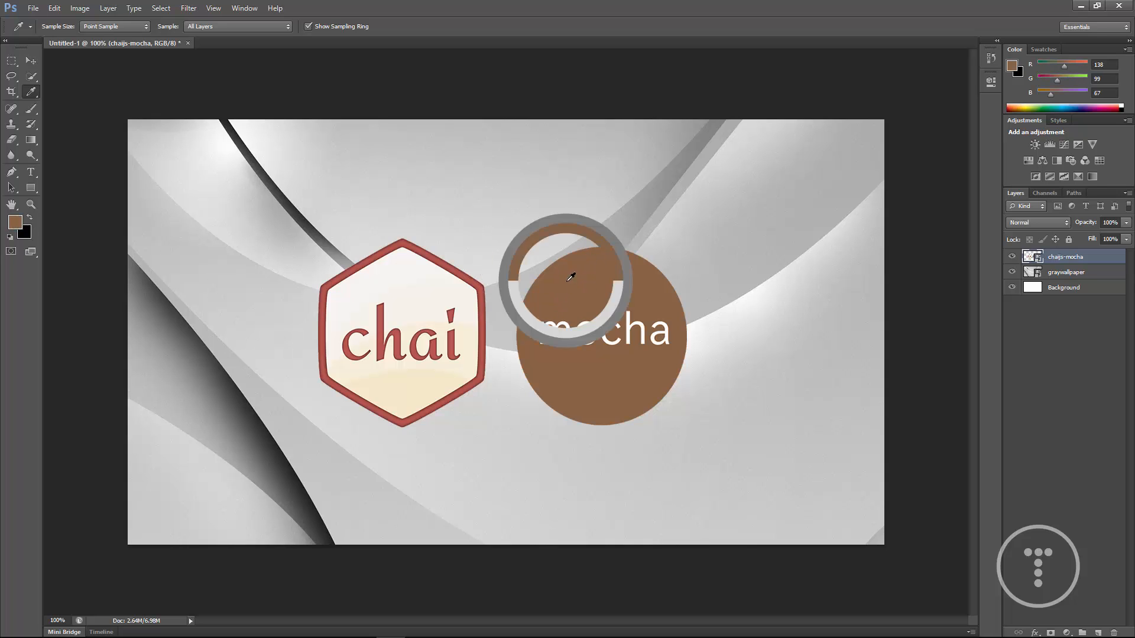
{"action": "left_click", "coordinate": [572, 279]}
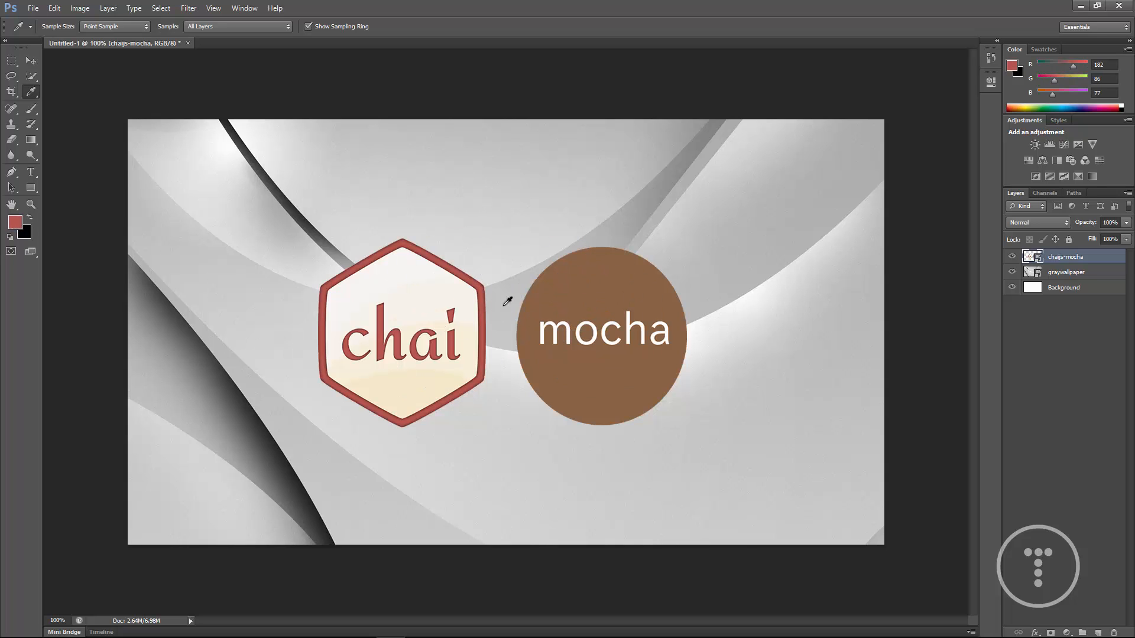
{"action": "mouse_move", "coordinate": [119, 137]}
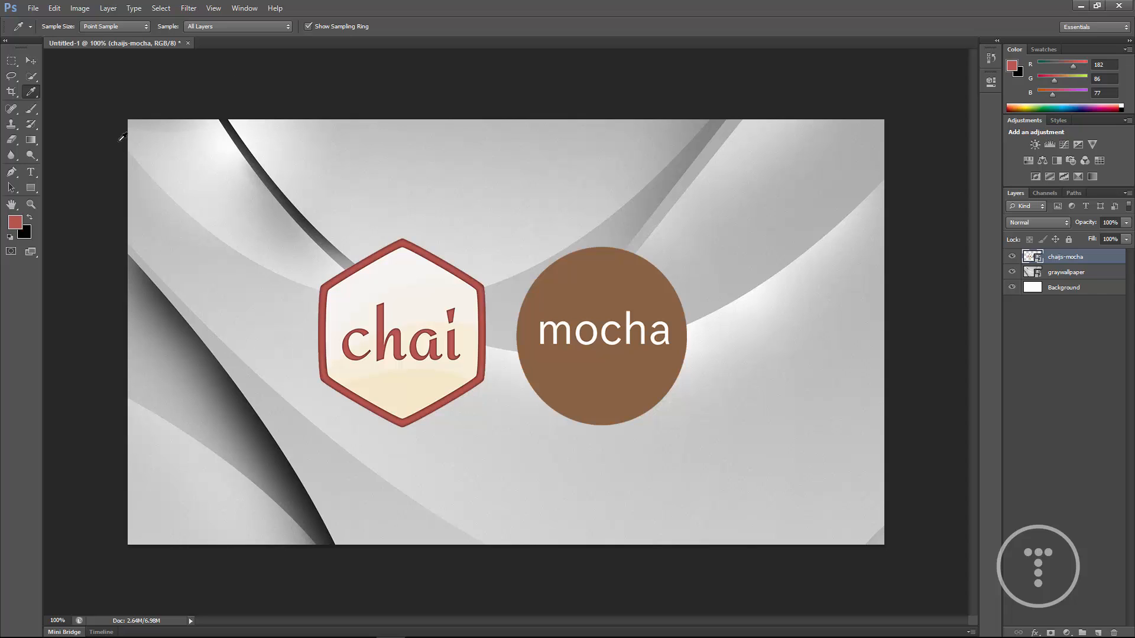
{"action": "mouse_move", "coordinate": [208, 240]}
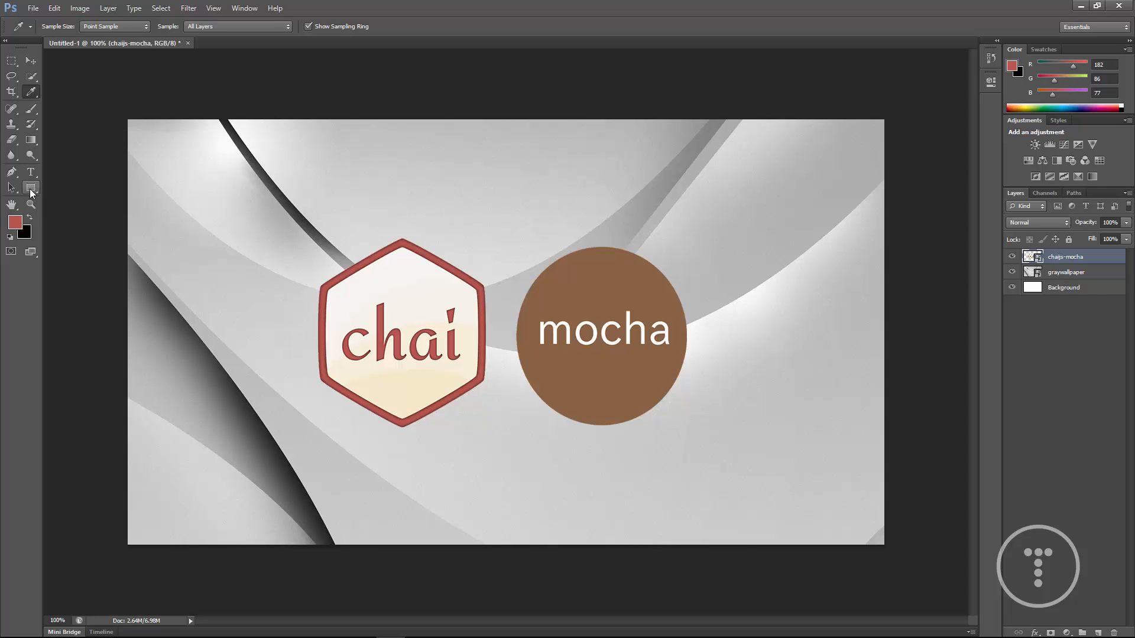
Draw a red rectangle banner across the top and rasterize its layer.
{"action": "left_click", "coordinate": [30, 189]}
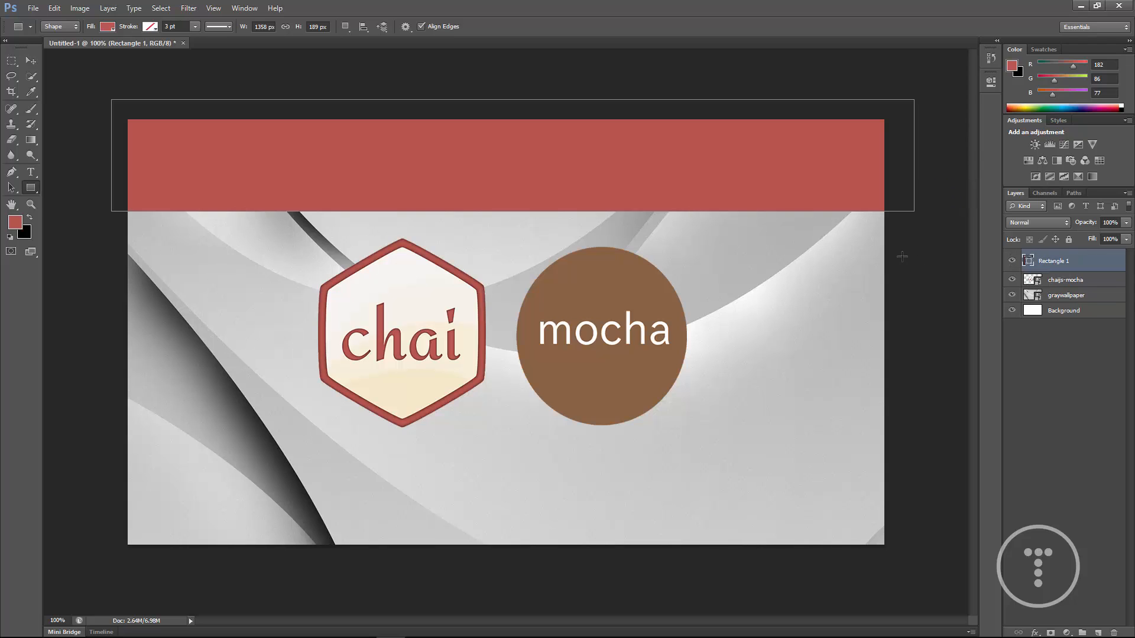
{"action": "right_click", "coordinate": [456, 162]}
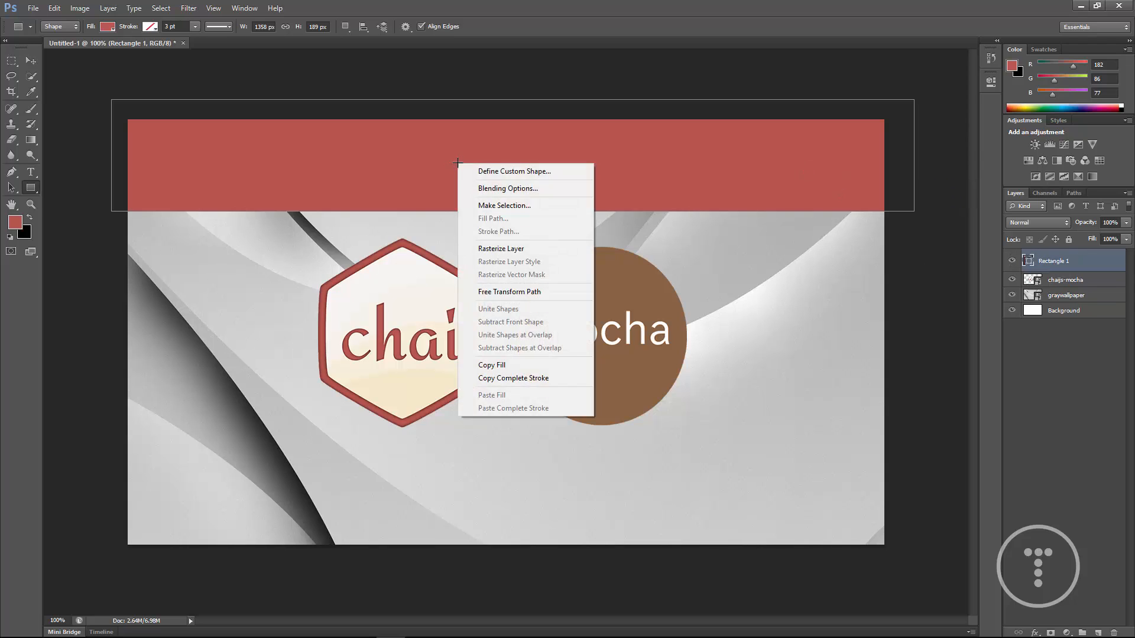
{"action": "left_click", "coordinate": [501, 248]}
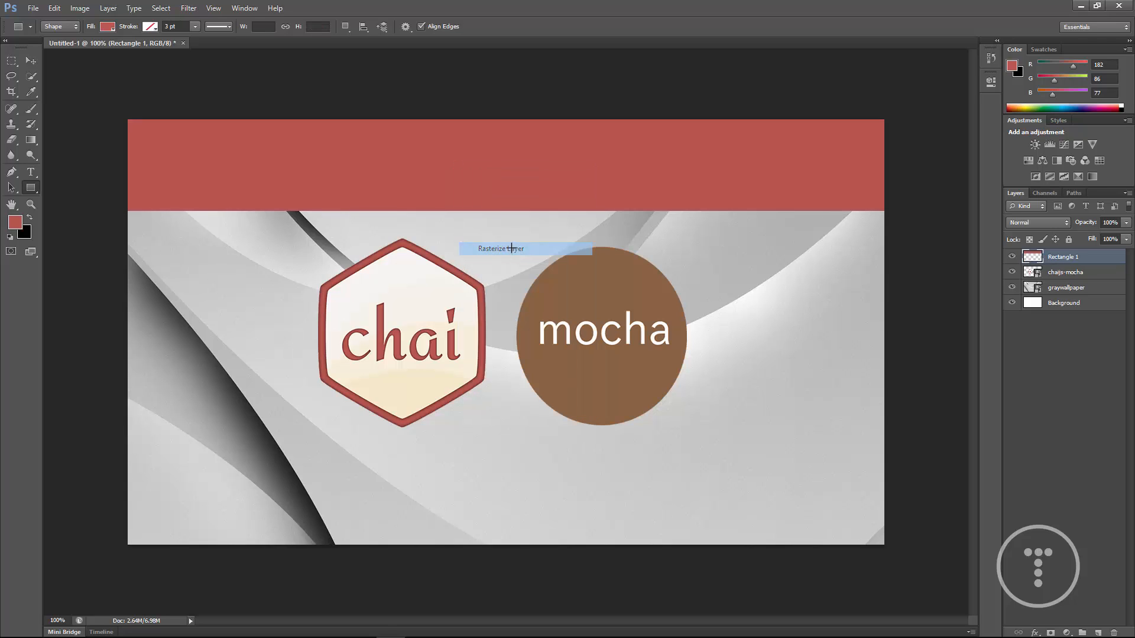
{"action": "left_click", "coordinate": [511, 248]}
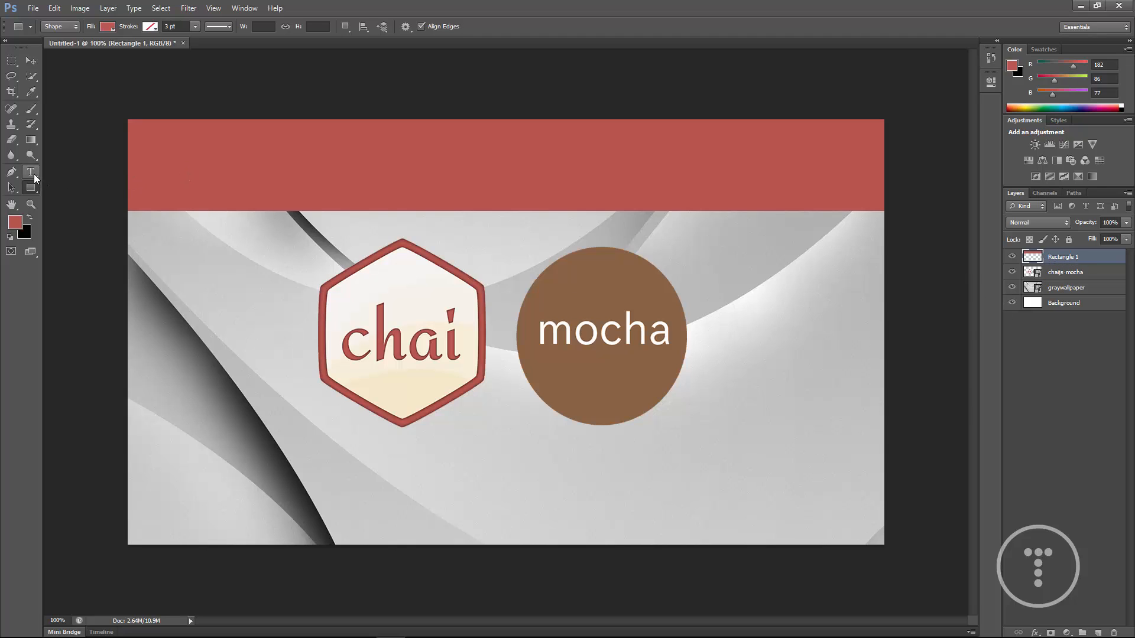
Add the title text and set its colour to white.
{"action": "left_click", "coordinate": [31, 172]}
{"action": "type", "text": "Intro to JavaScript Unit Testing"}
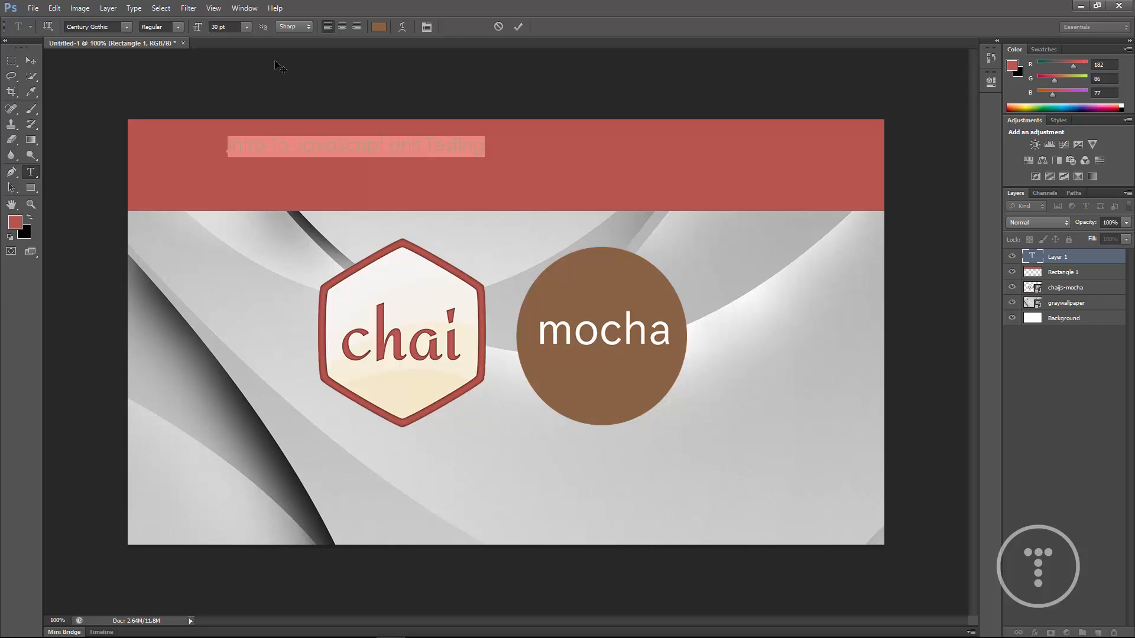
{"action": "mouse_move", "coordinate": [378, 27]}
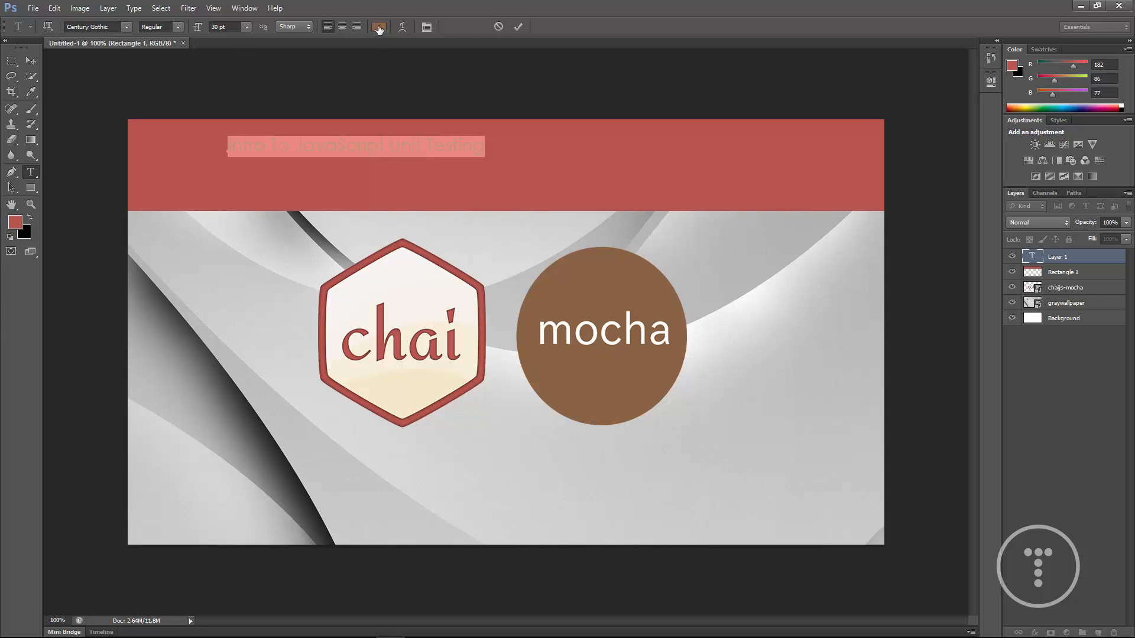
{"action": "left_click", "coordinate": [382, 27]}
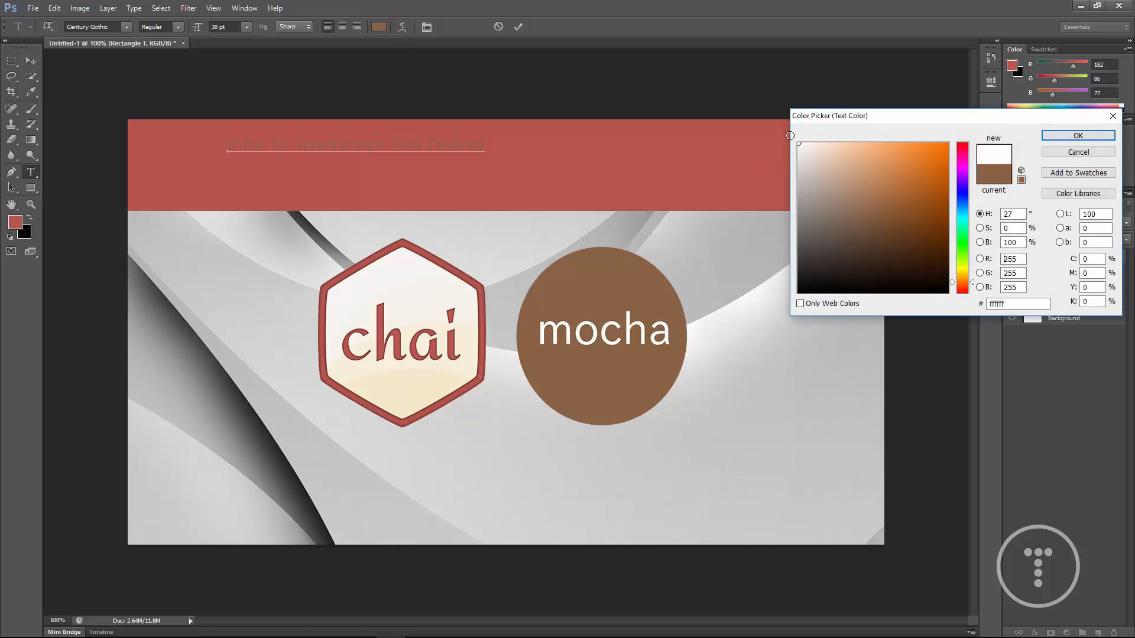
{"action": "left_click", "coordinate": [1077, 135]}
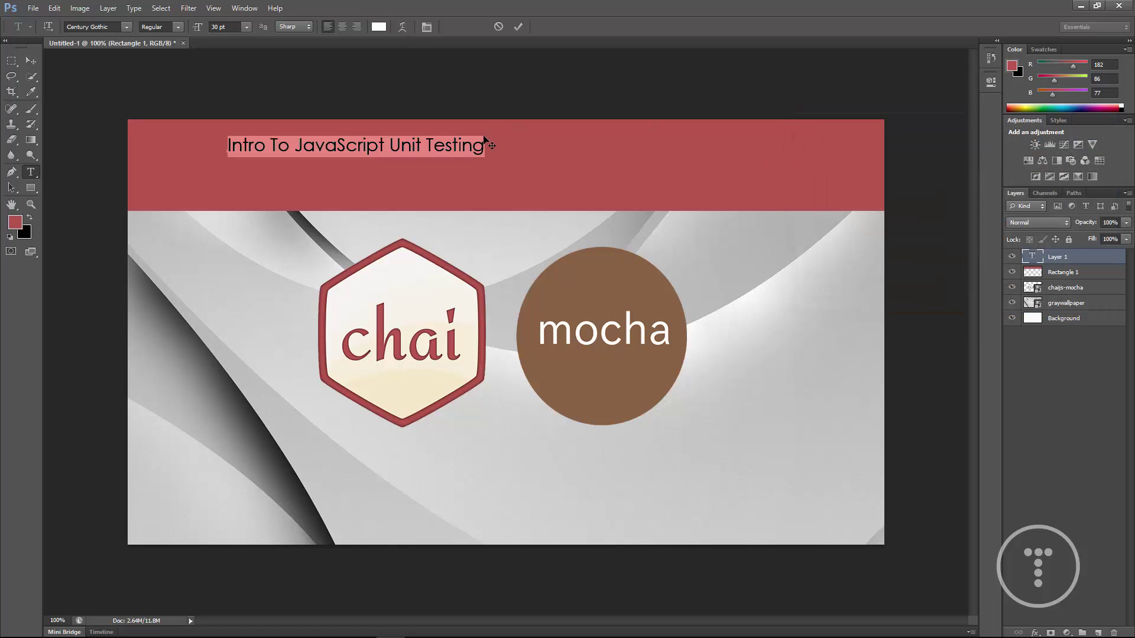
{"action": "left_click", "coordinate": [127, 27]}
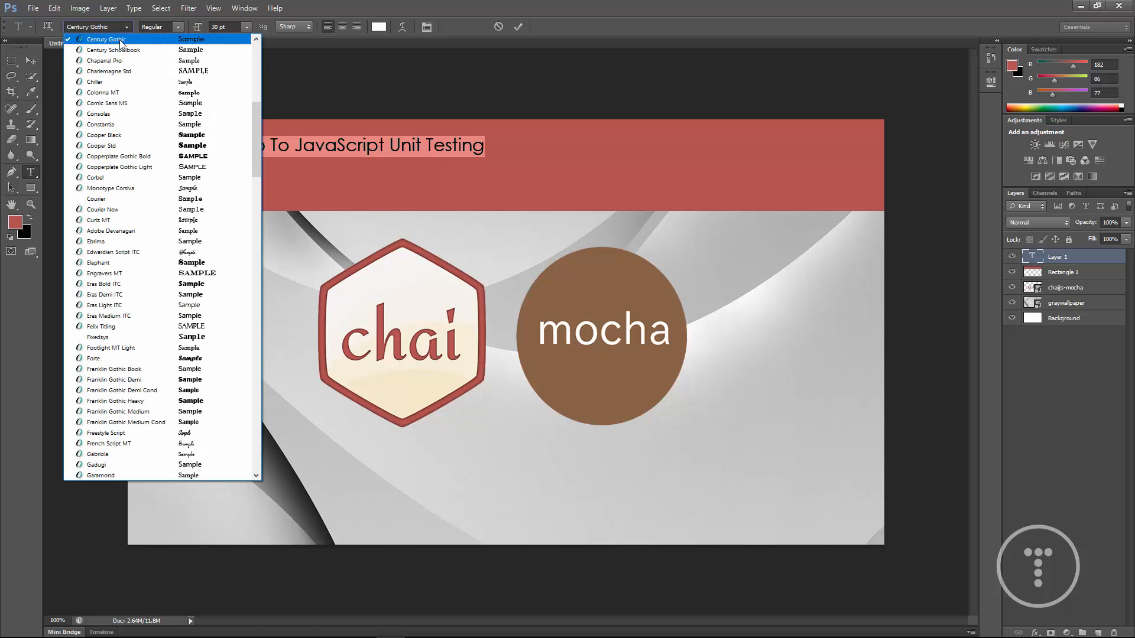
{"action": "mouse_move", "coordinate": [515, 163]}
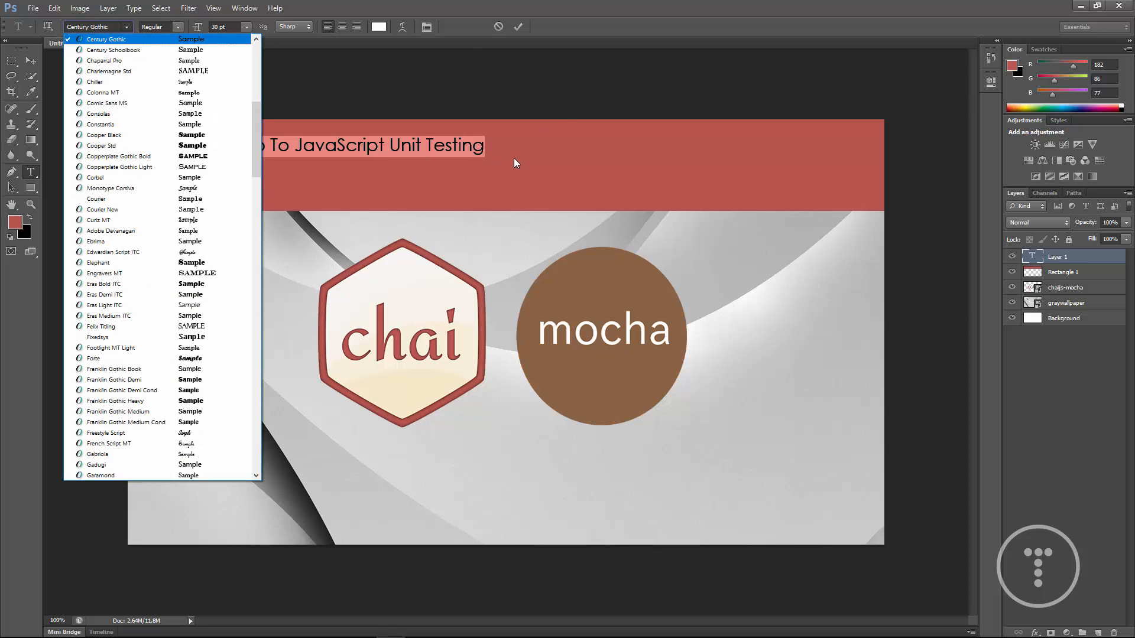
Make the title text 72 pt.
{"action": "left_click", "coordinate": [245, 27]}
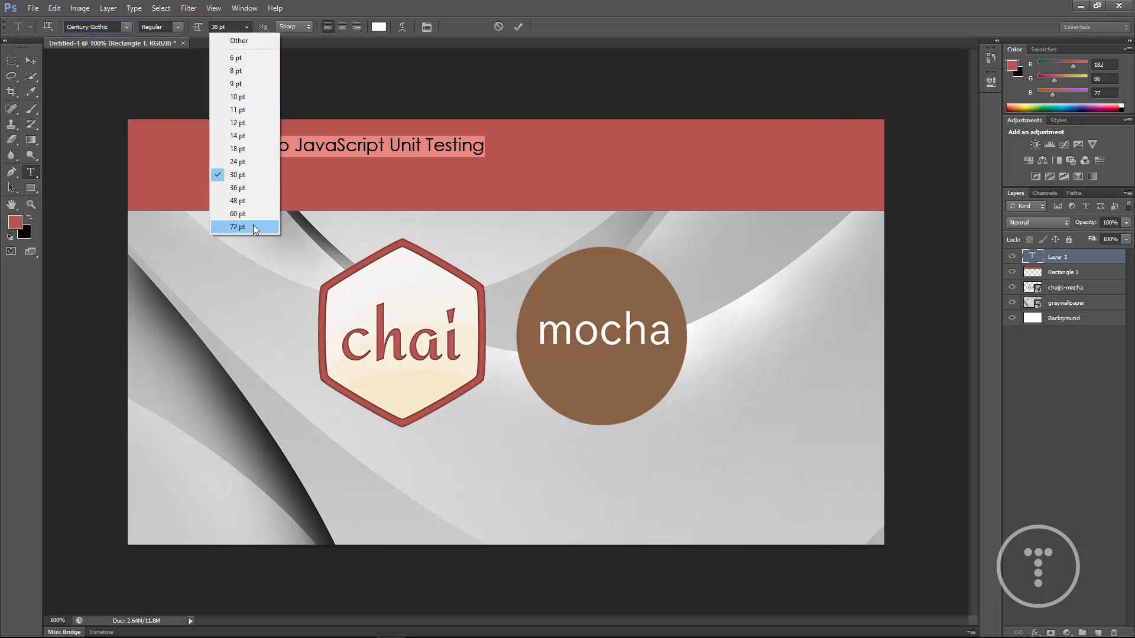
{"action": "left_click", "coordinate": [236, 227]}
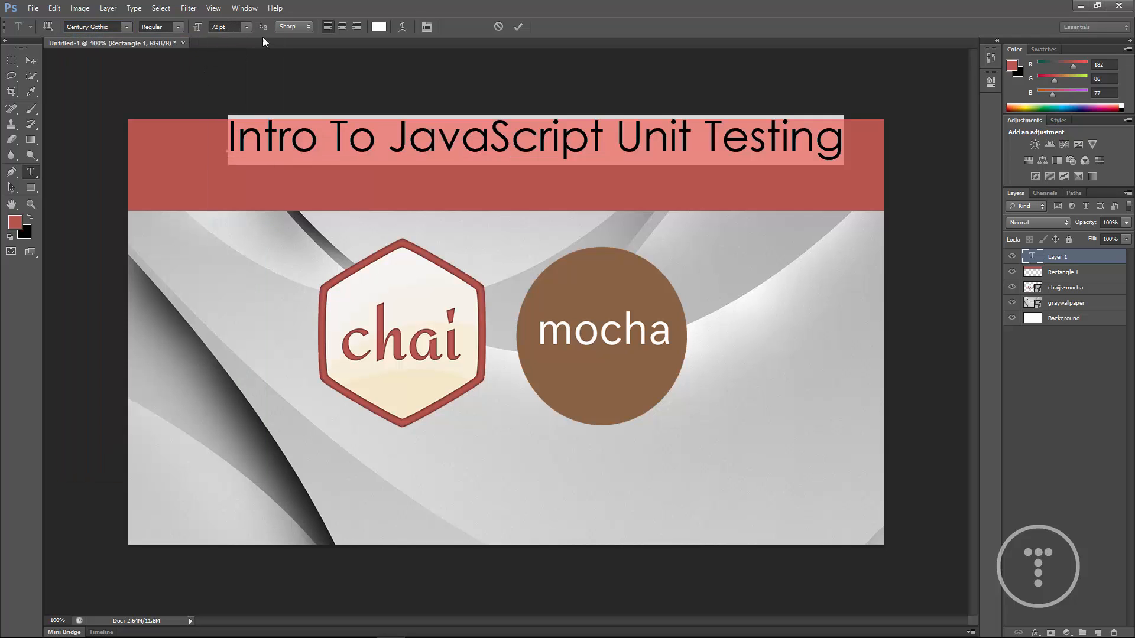
{"action": "triple_click", "coordinate": [221, 28]}
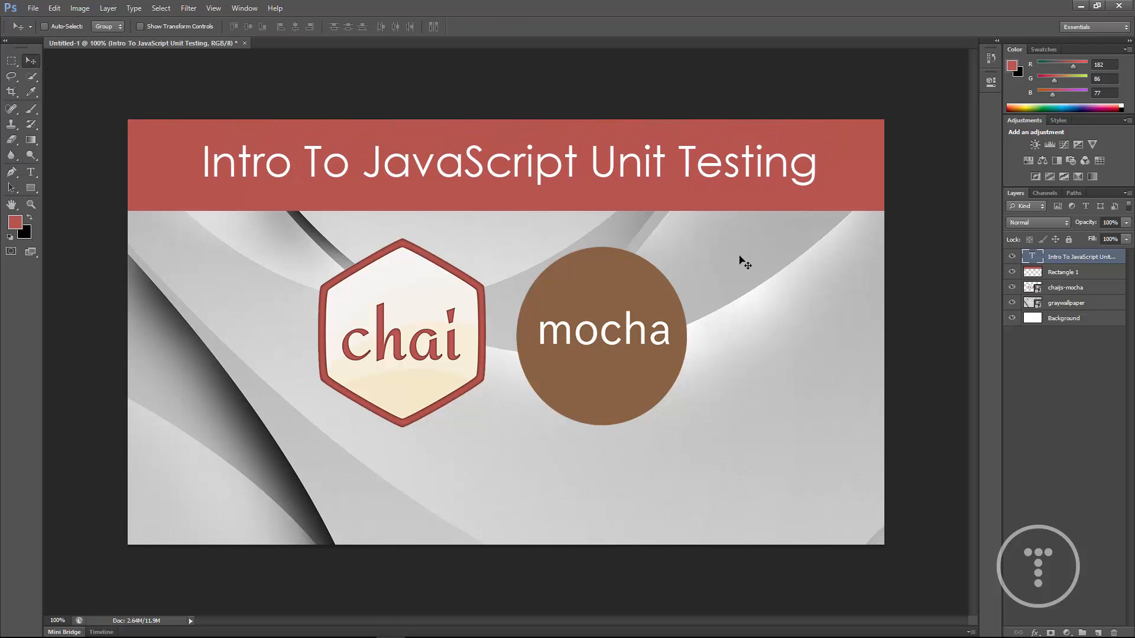
{"action": "mouse_move", "coordinate": [685, 258]}
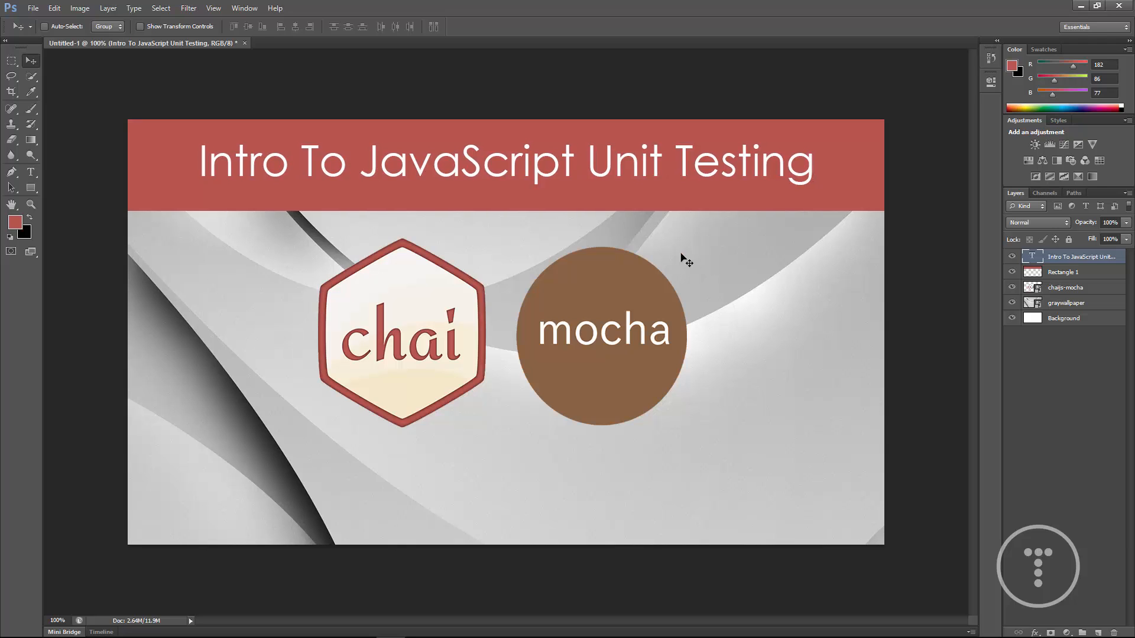
{"action": "mouse_move", "coordinate": [787, 211]}
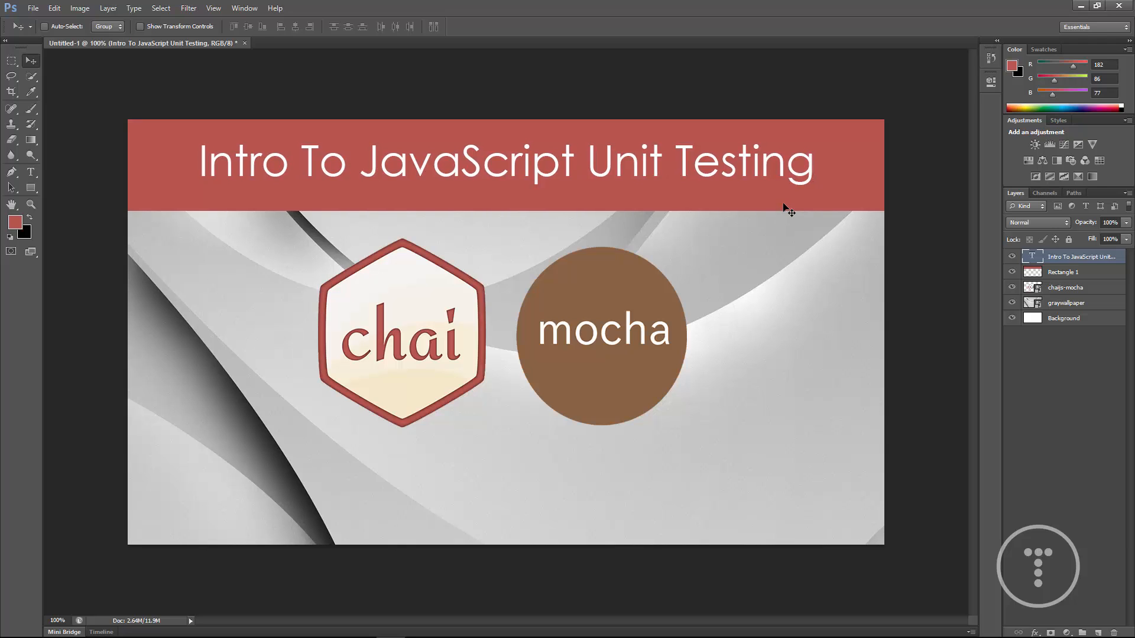
Lower the Rectangle 1 banner layer's opacity to 92%.
{"action": "left_click", "coordinate": [1066, 287]}
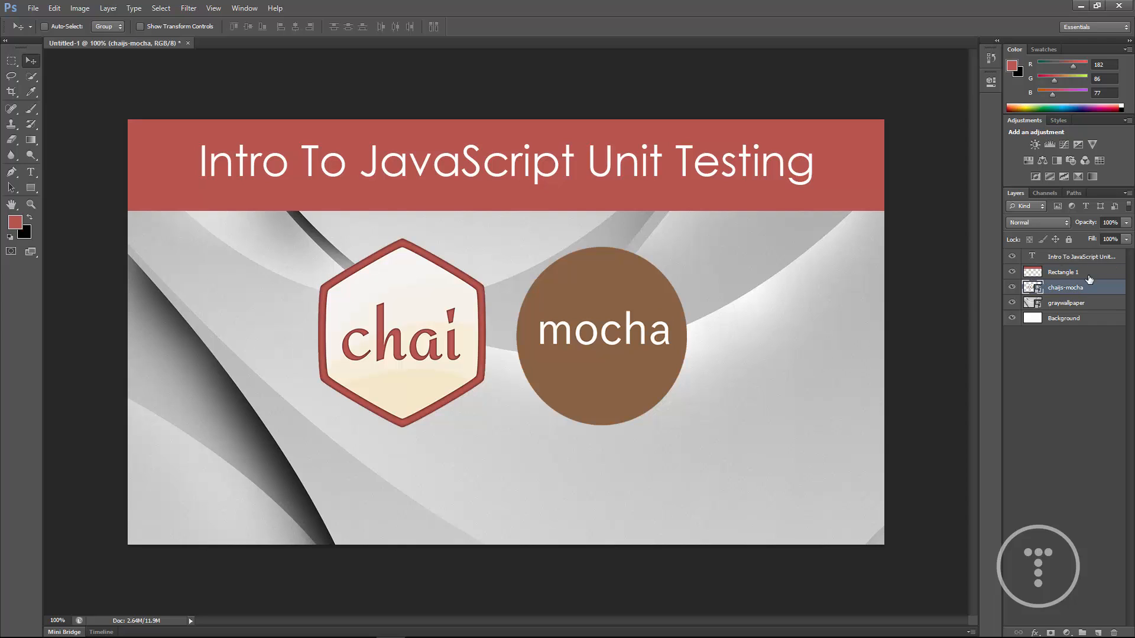
{"action": "left_click", "coordinate": [1065, 302]}
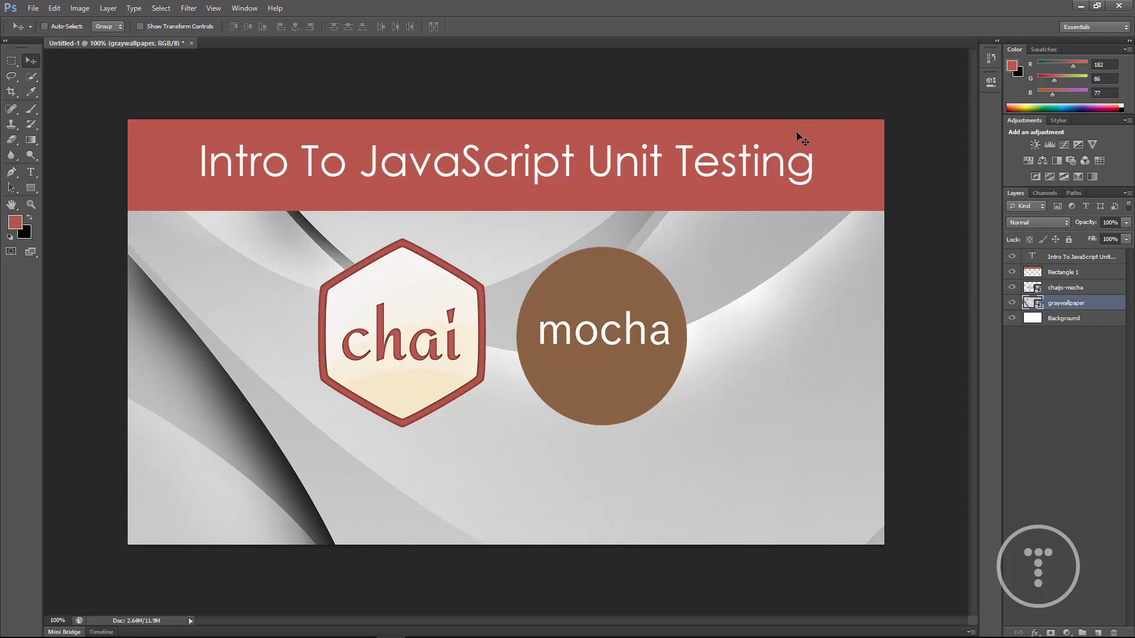
{"action": "mouse_move", "coordinate": [846, 178]}
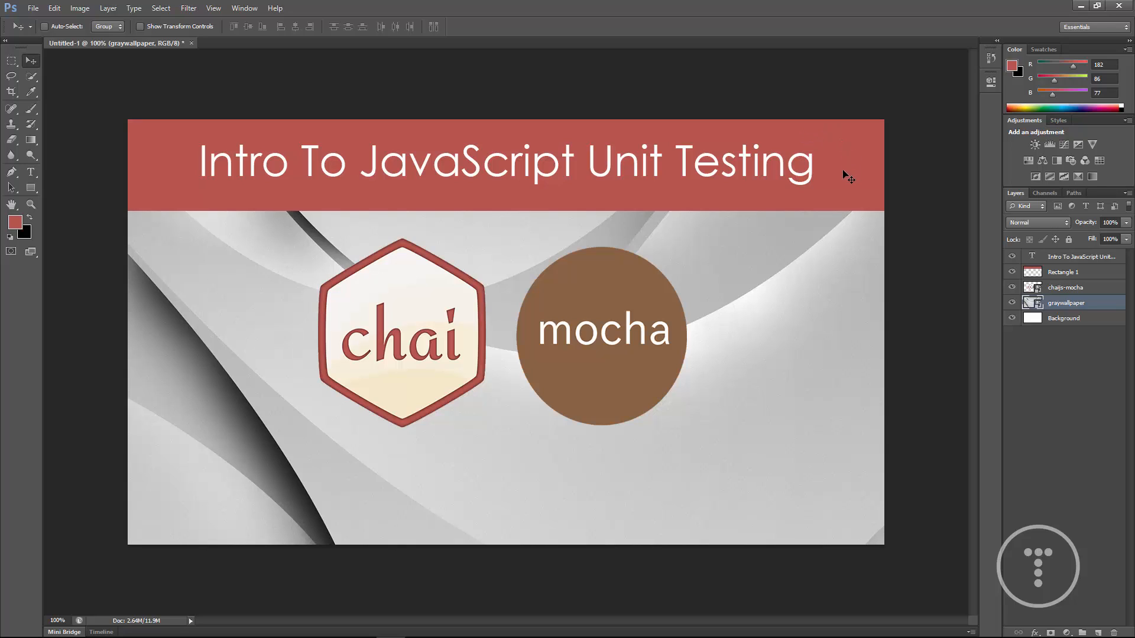
{"action": "left_click", "coordinate": [1063, 272]}
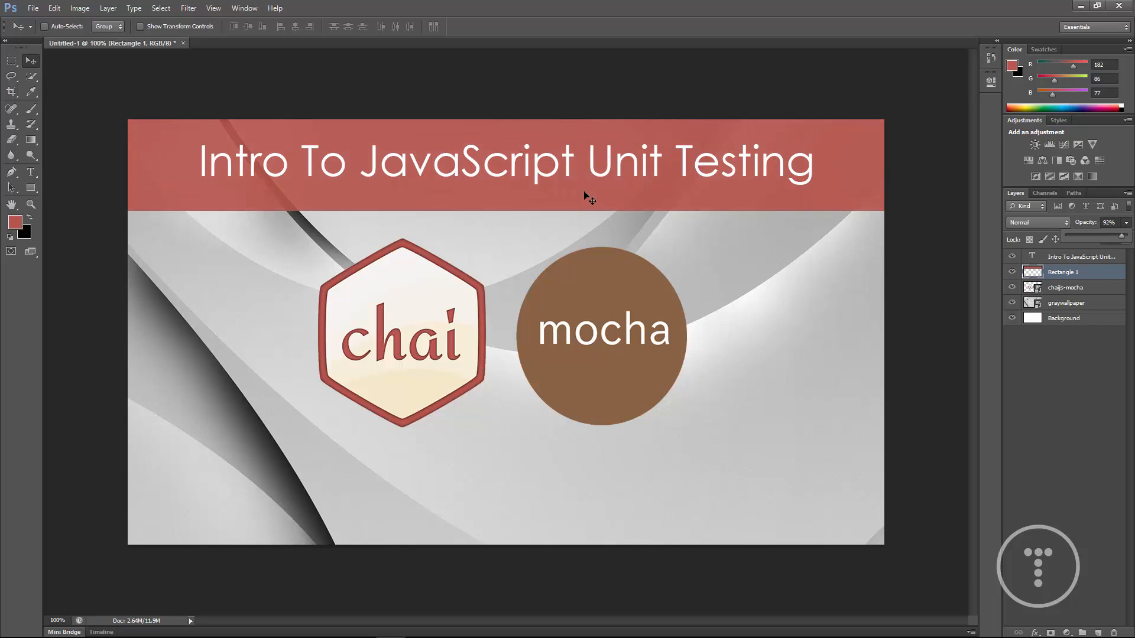
{"action": "mouse_move", "coordinate": [963, 449]}
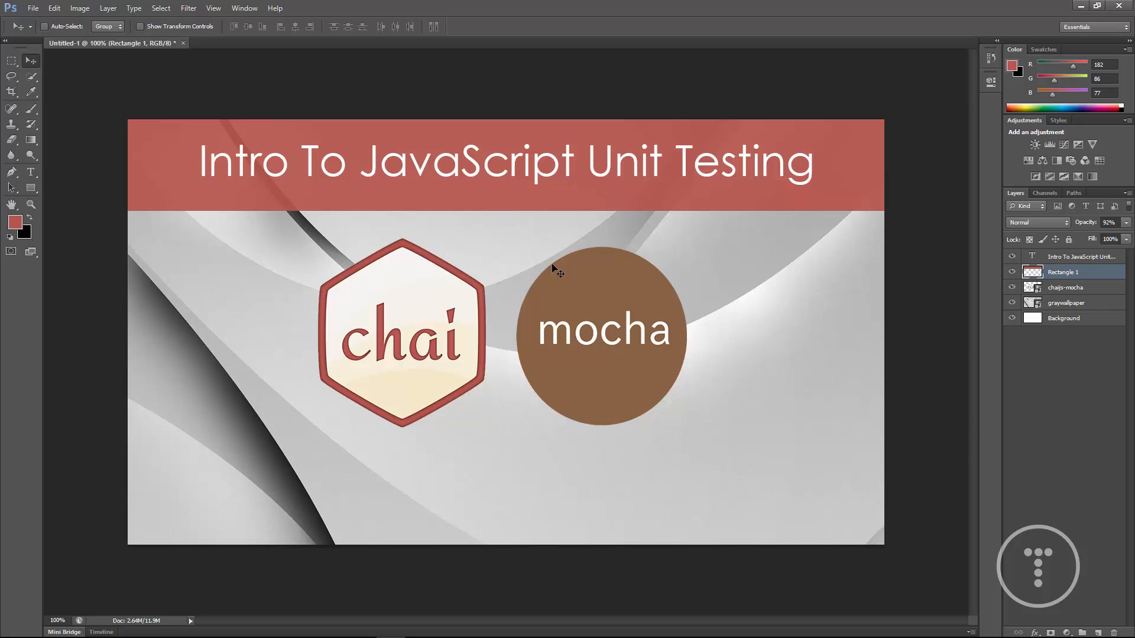
{"action": "mouse_move", "coordinate": [721, 226]}
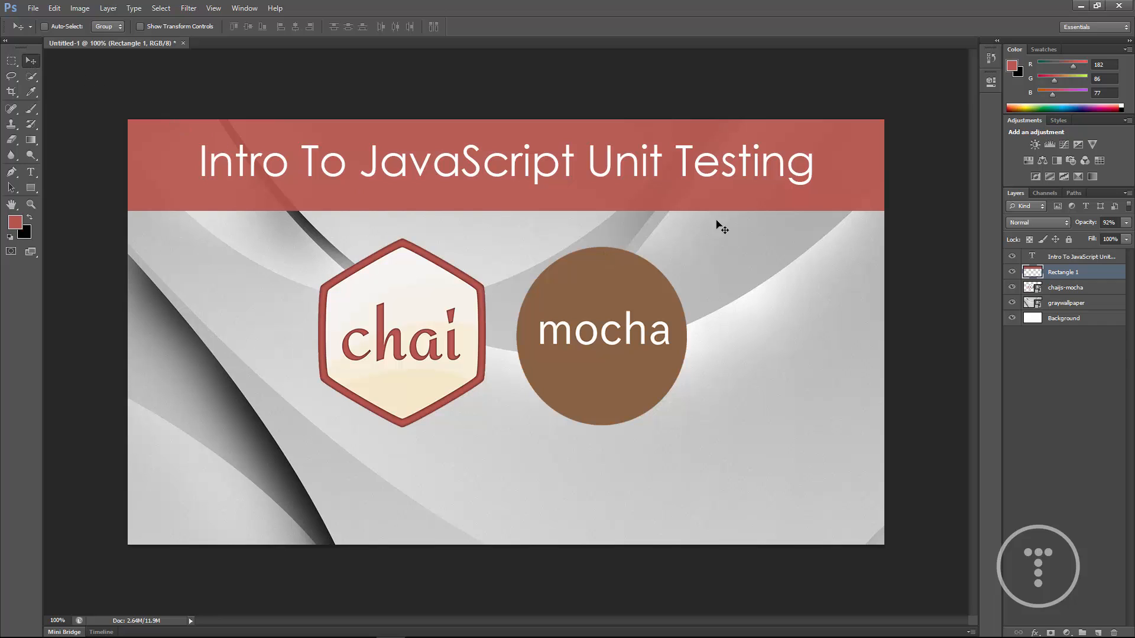
{"action": "left_click", "coordinate": [1078, 257]}
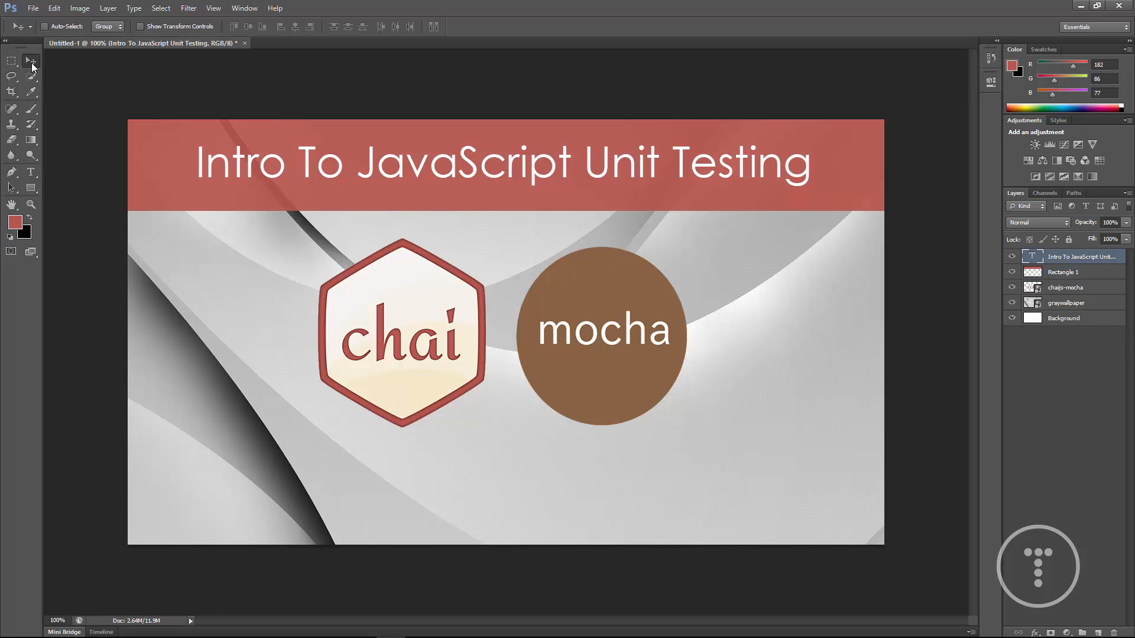
{"action": "mouse_move", "coordinate": [142, 520]}
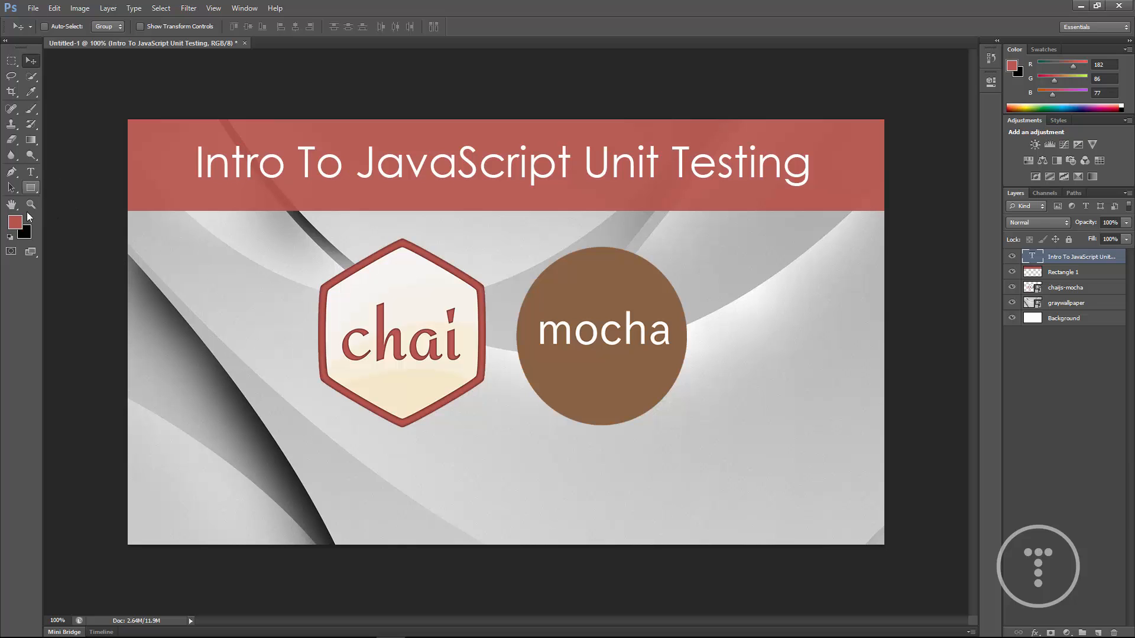
Set the foreground to dark grey #2e2e2e and draw a footer rectangle across the bottom.
{"action": "left_click", "coordinate": [14, 221]}
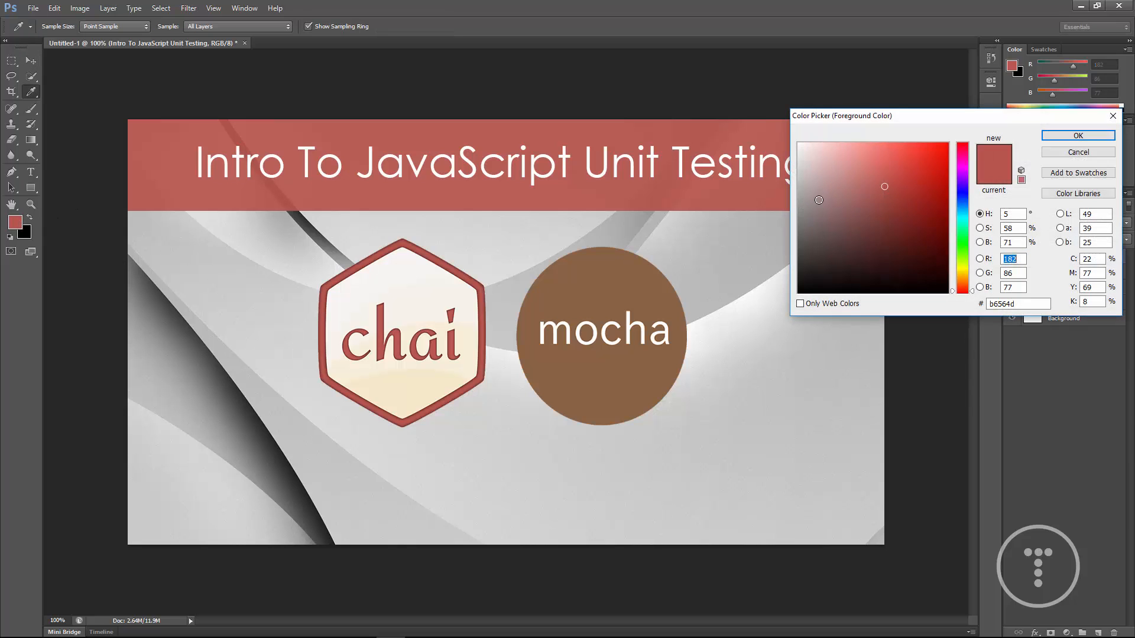
{"action": "left_click", "coordinate": [798, 266]}
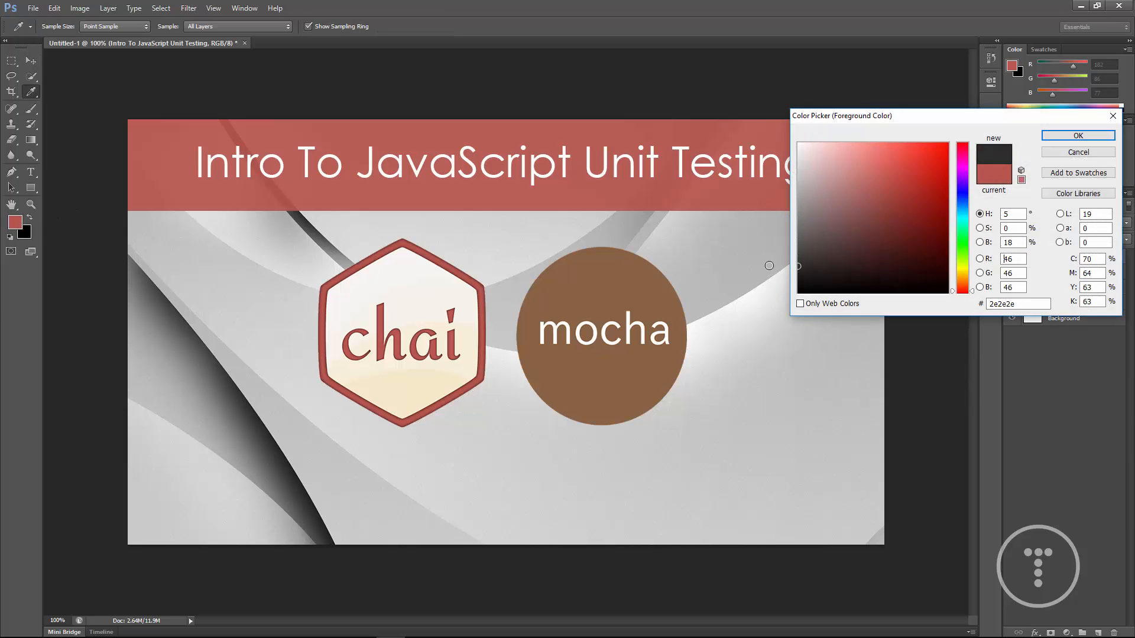
{"action": "left_click", "coordinate": [1078, 153]}
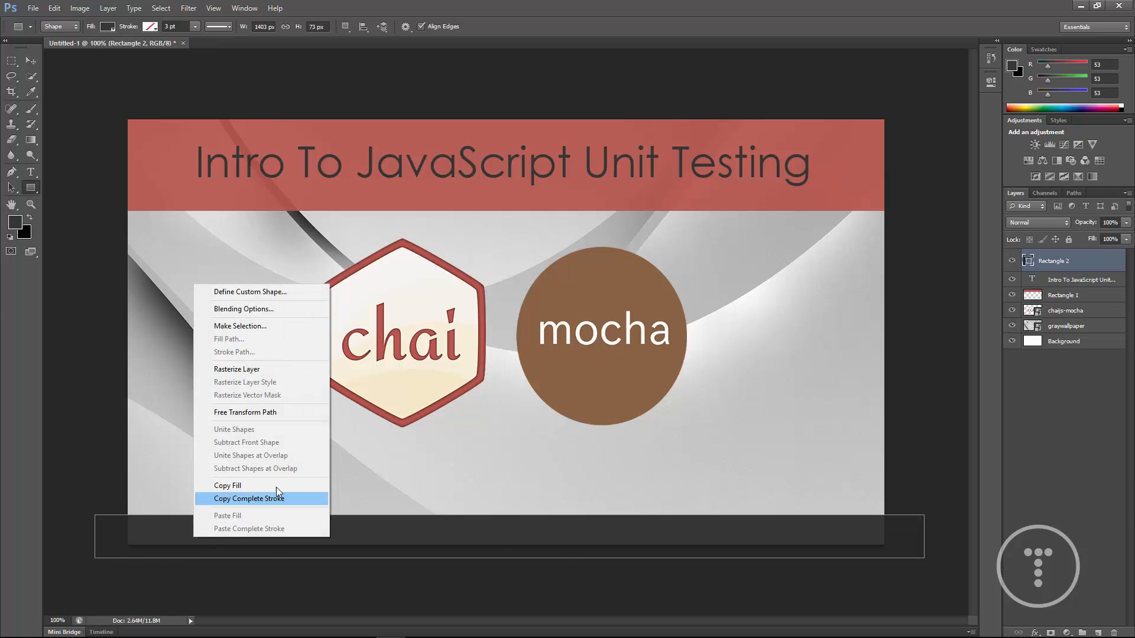
{"action": "left_click", "coordinate": [248, 498]}
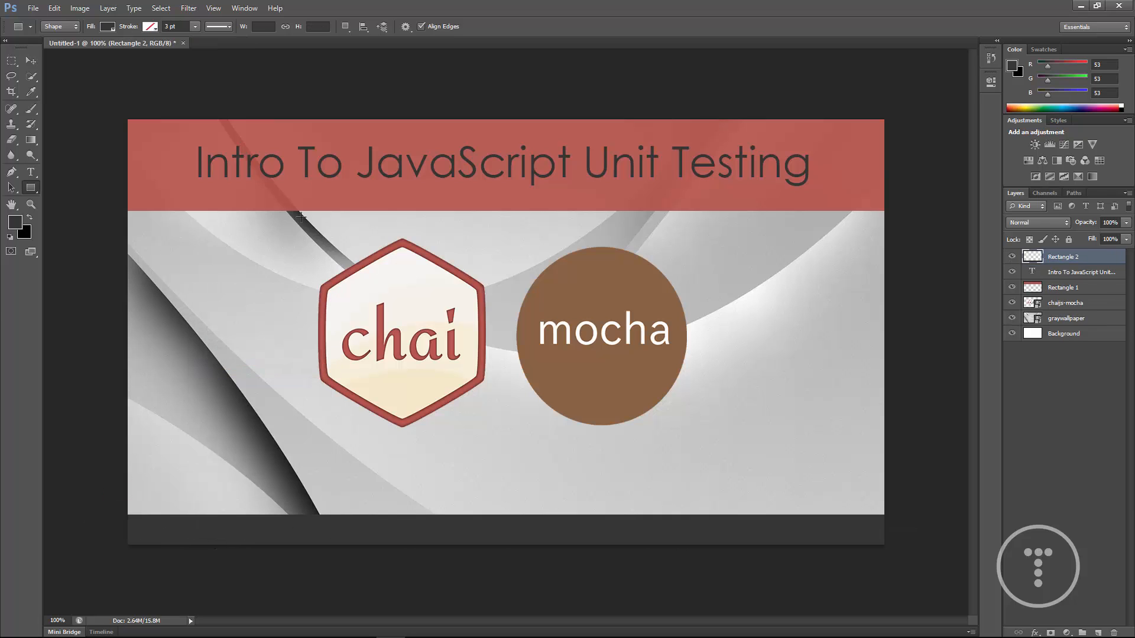
{"action": "left_click", "coordinate": [11, 60]}
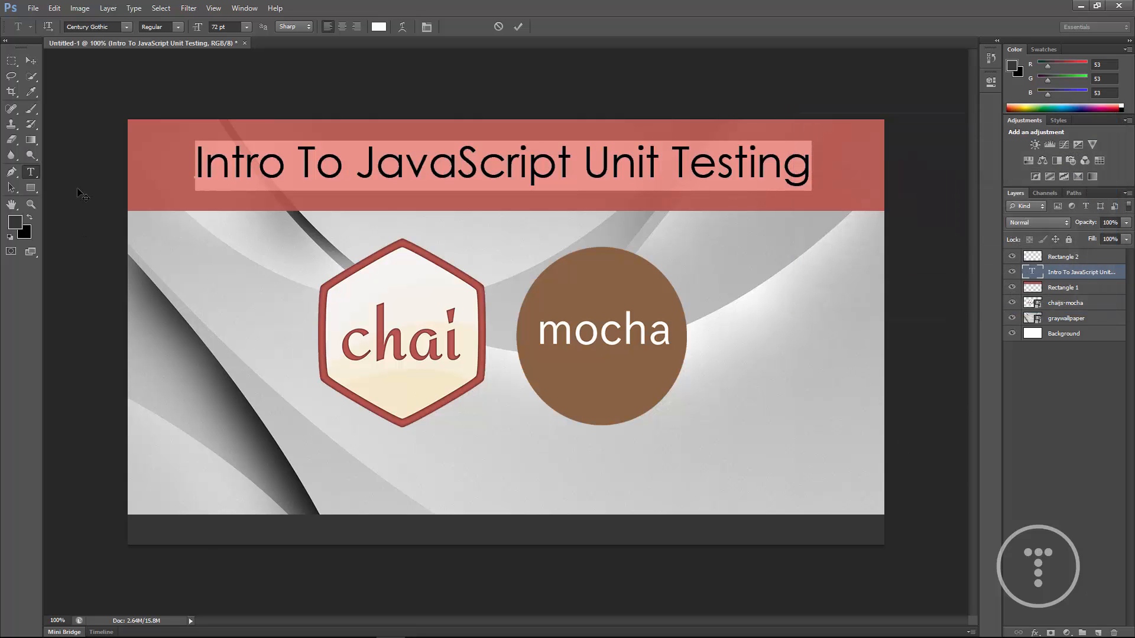
{"action": "mouse_move", "coordinate": [189, 530]}
{"action": "type", "text": "TraversyMedia"}
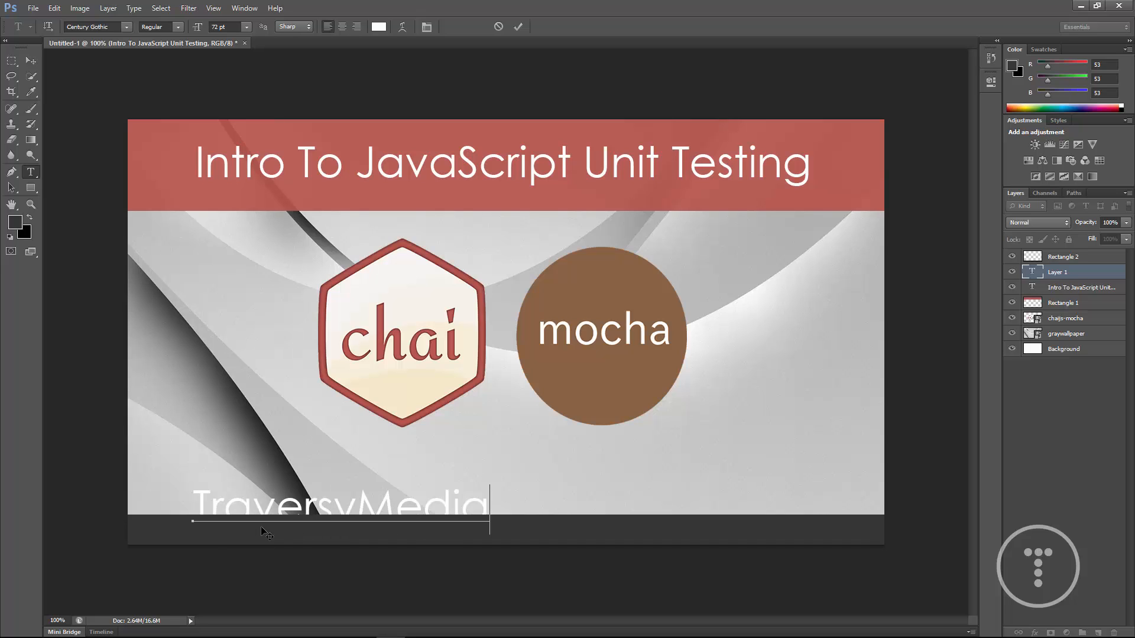
Complete the footer text as TraversyMedia.com and make it smaller.
{"action": "type", "text": ".com"}
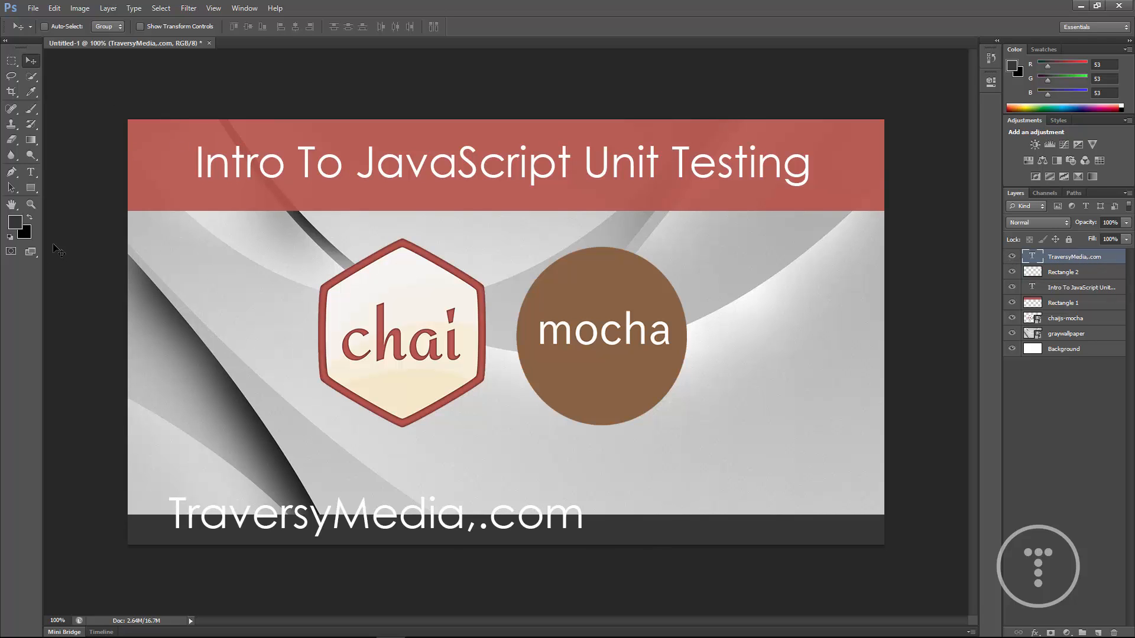
{"action": "left_click", "coordinate": [244, 27]}
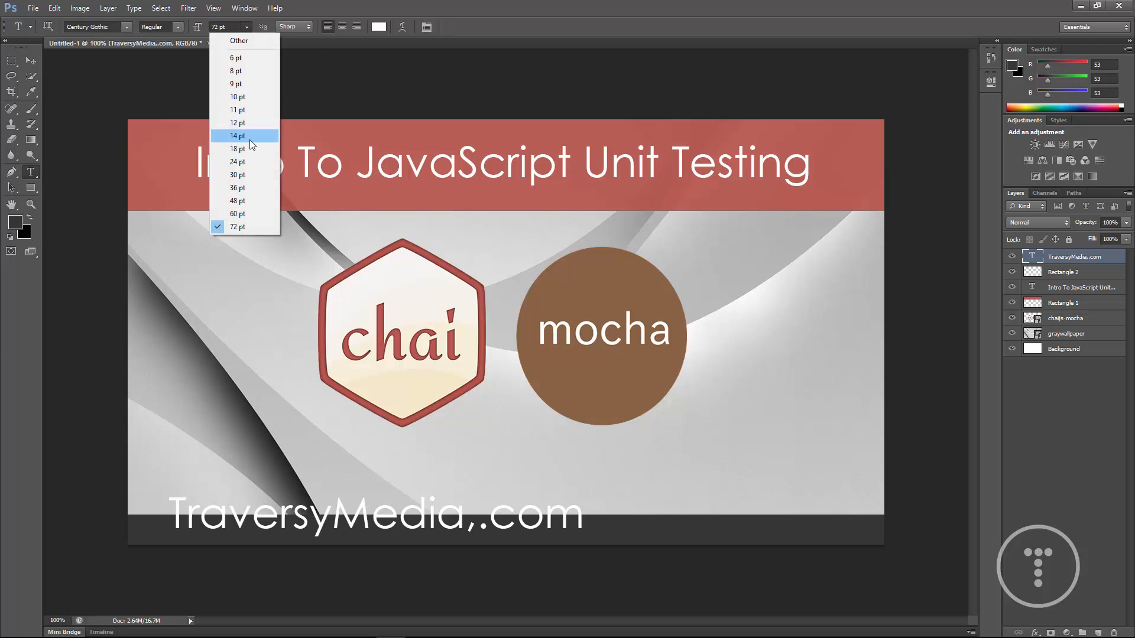
{"action": "left_click", "coordinate": [237, 175]}
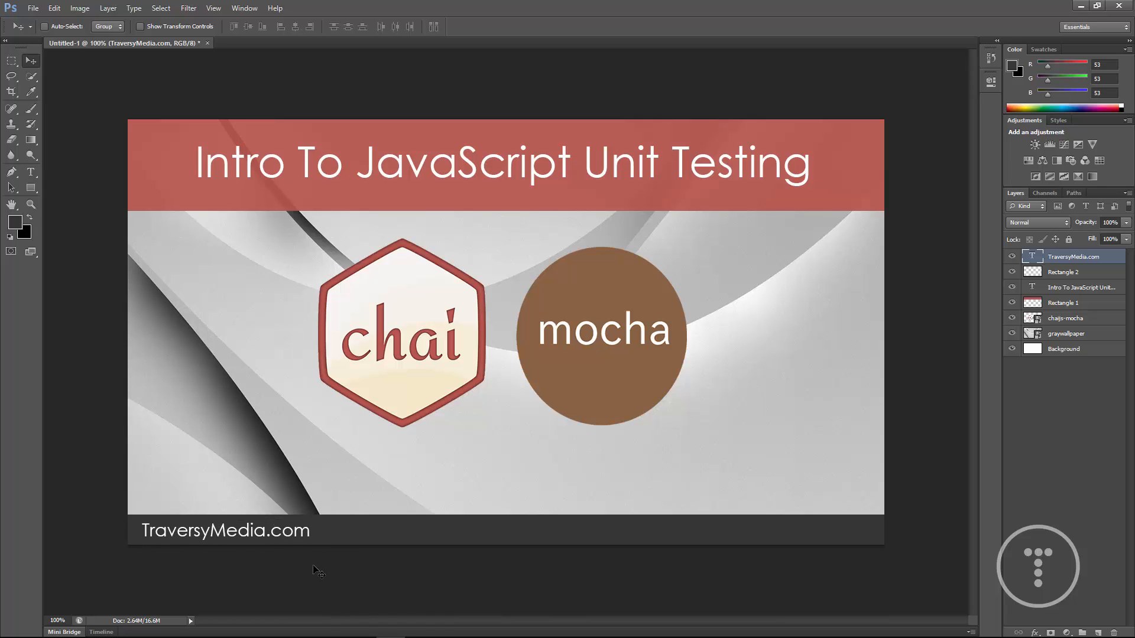
Colour the TraversyMedia part of the footer mocha brown #8a6343.
{"action": "left_click", "coordinate": [31, 172]}
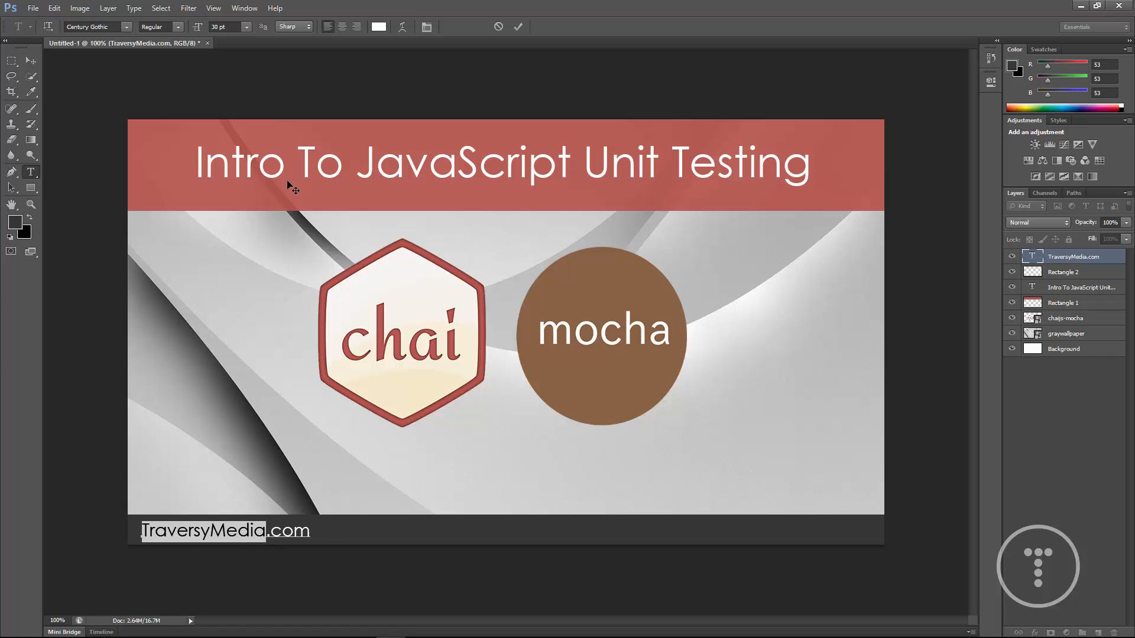
{"action": "left_click", "coordinate": [375, 27]}
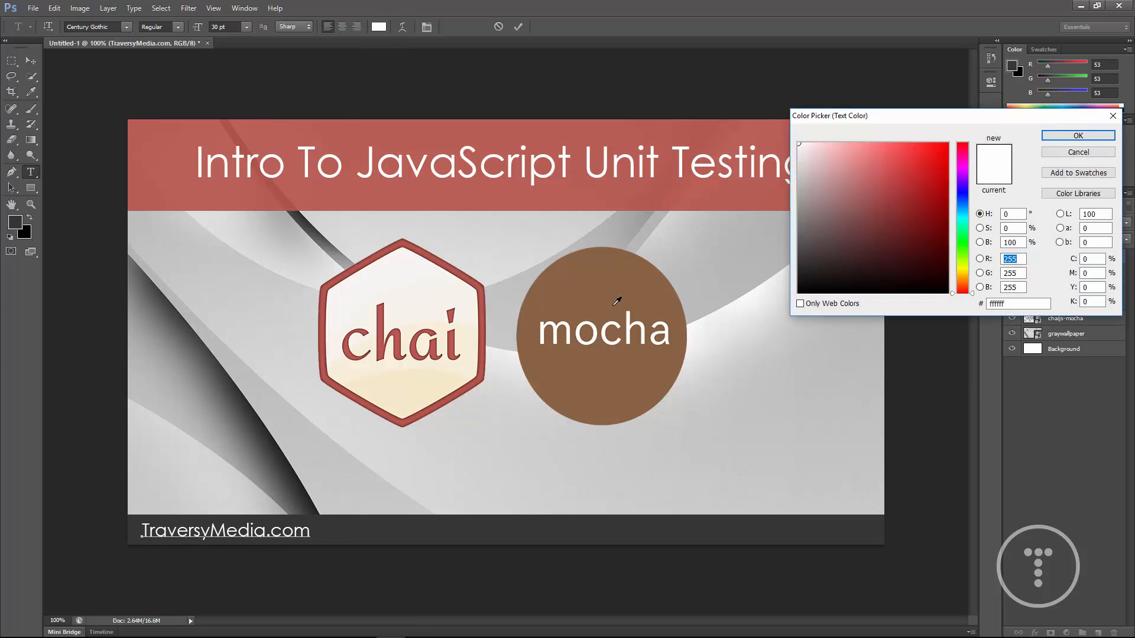
{"action": "left_click", "coordinate": [874, 212]}
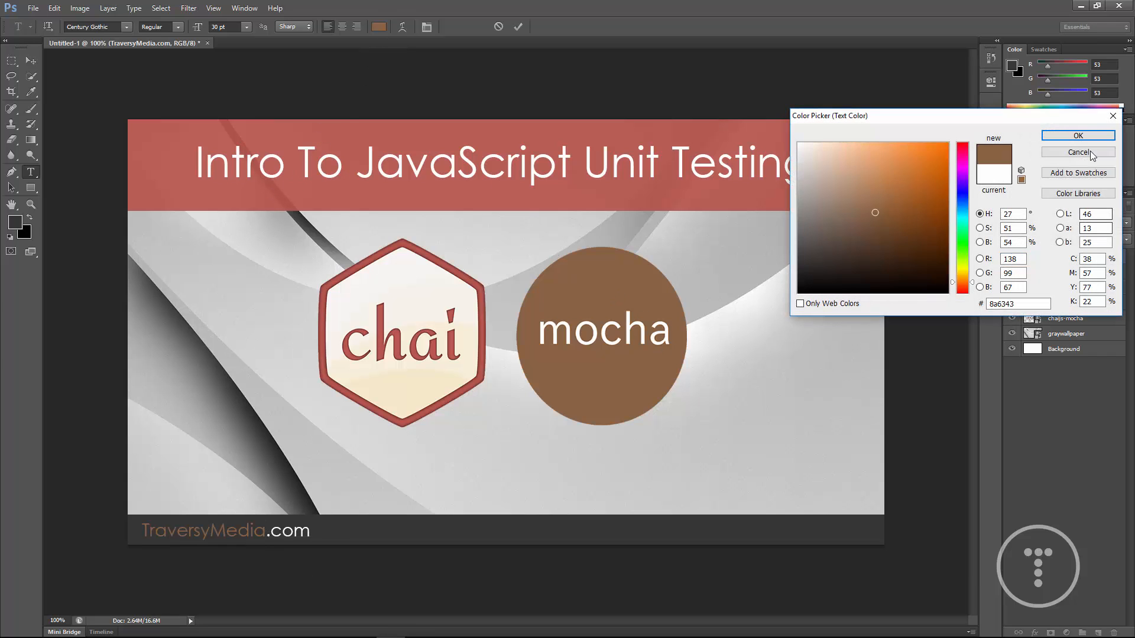
{"action": "left_click", "coordinate": [1078, 152]}
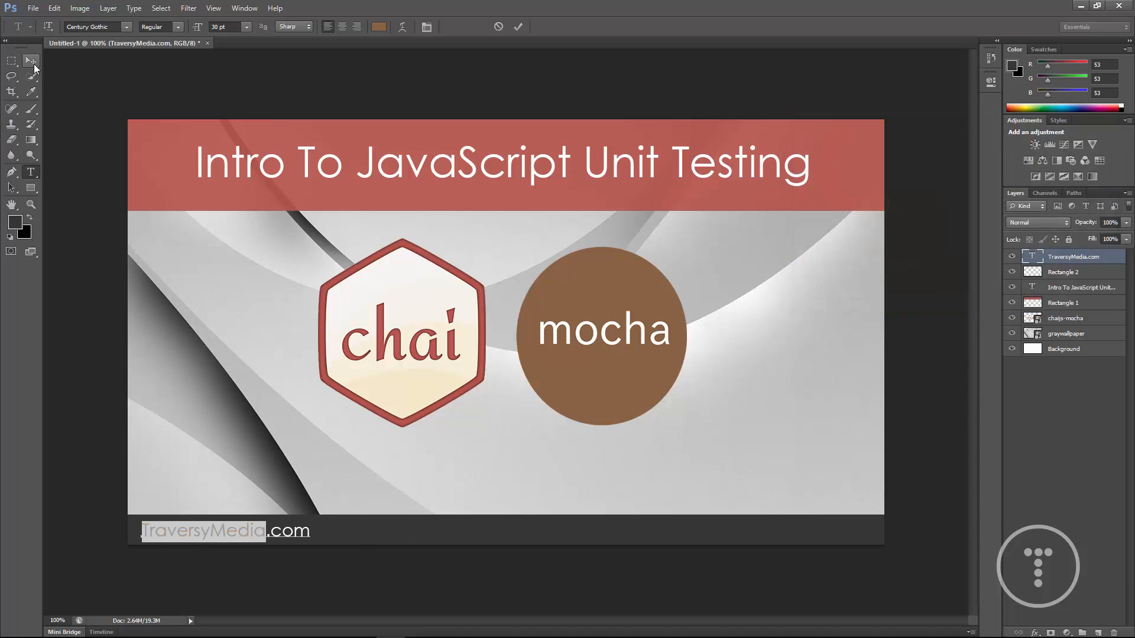
{"action": "left_click", "coordinate": [11, 61]}
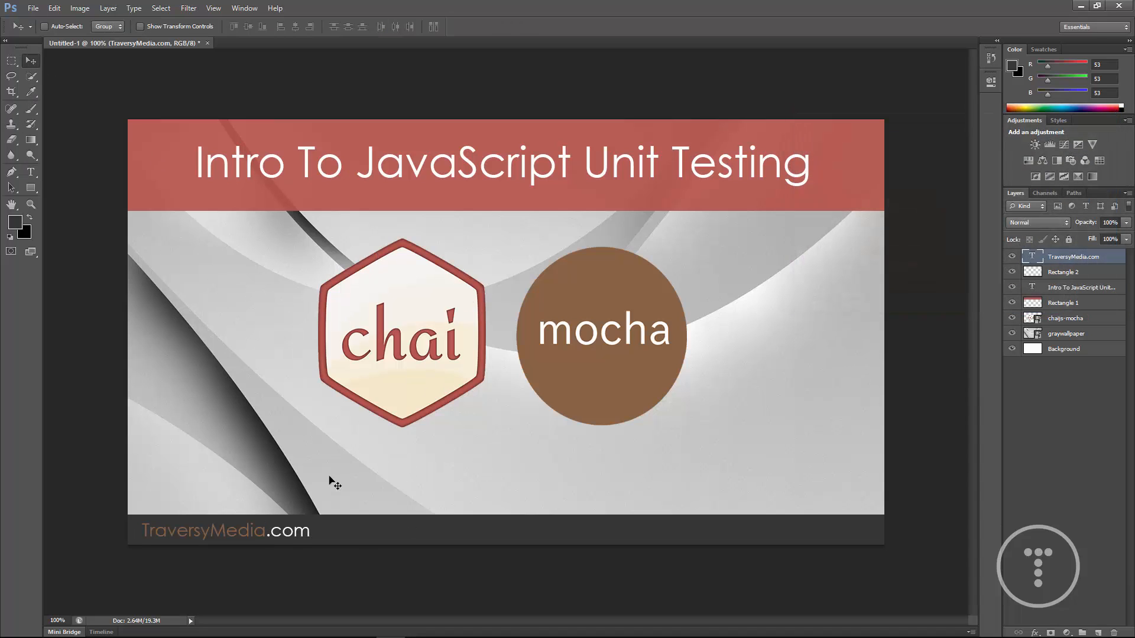
{"action": "mouse_move", "coordinate": [195, 136]}
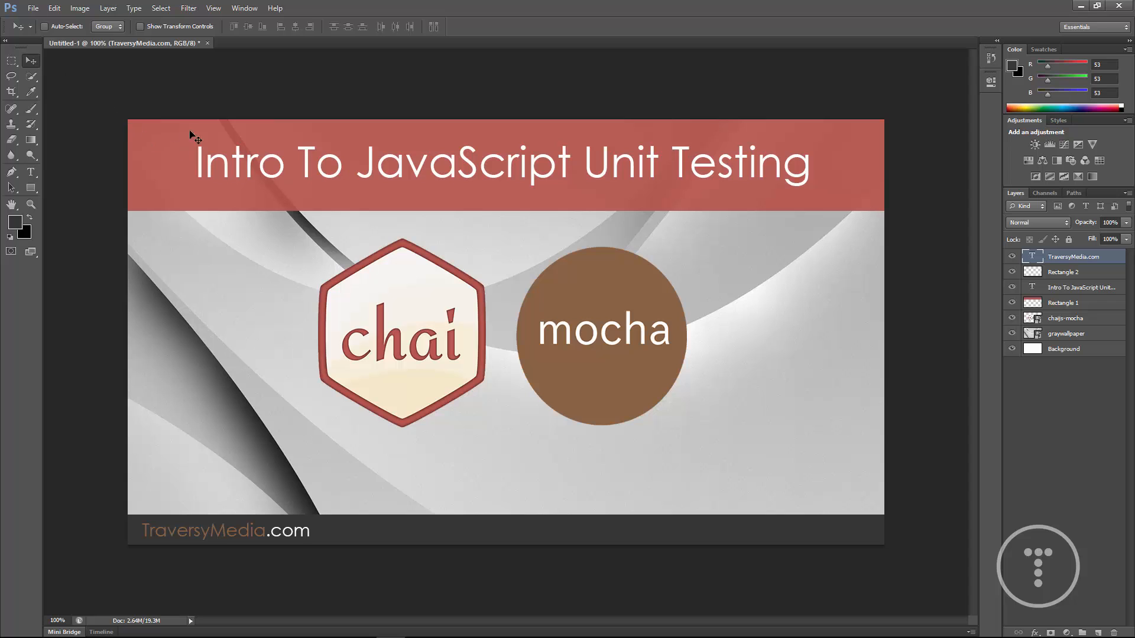
Try colour and gradient overlays on the red banner and switch them off again.
{"action": "left_click", "coordinate": [1064, 302]}
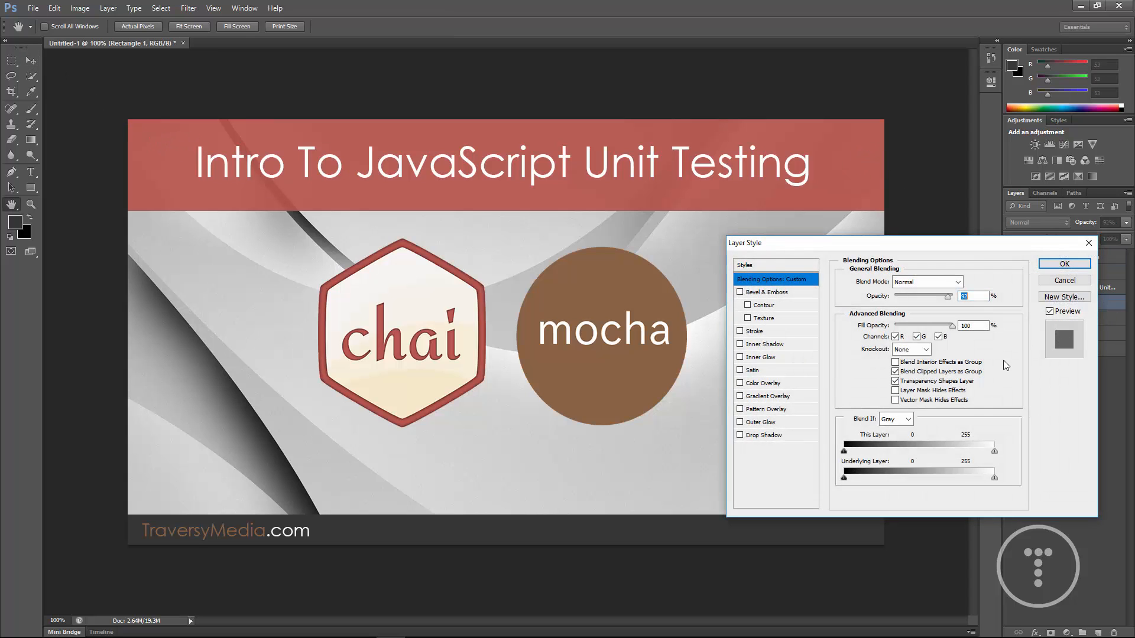
{"action": "left_click", "coordinate": [763, 383]}
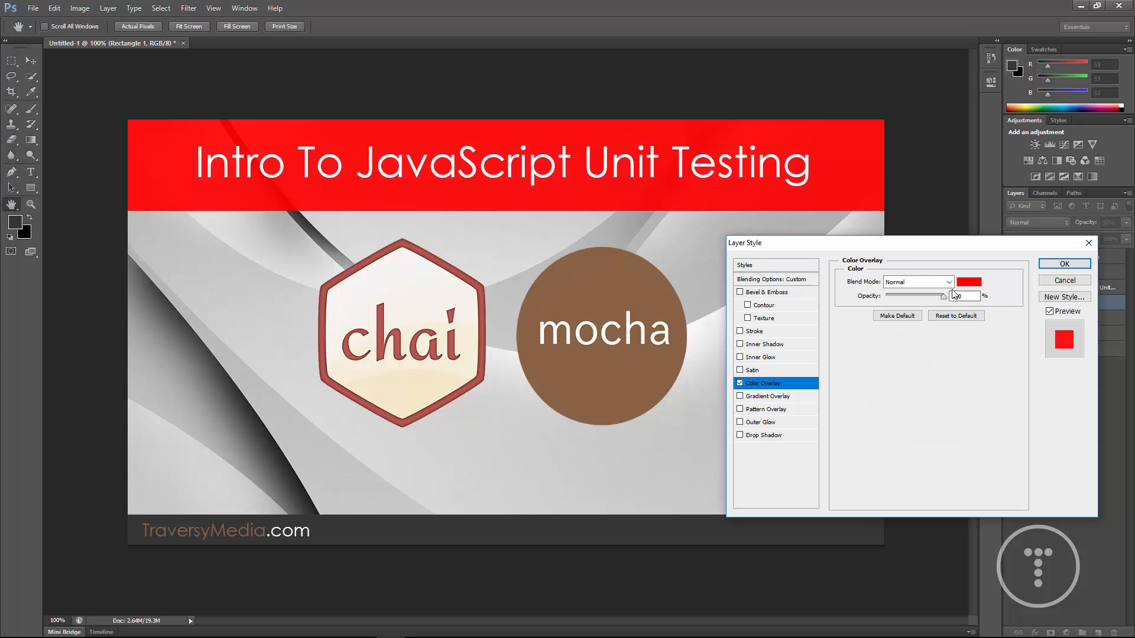
{"action": "left_click", "coordinate": [968, 282]}
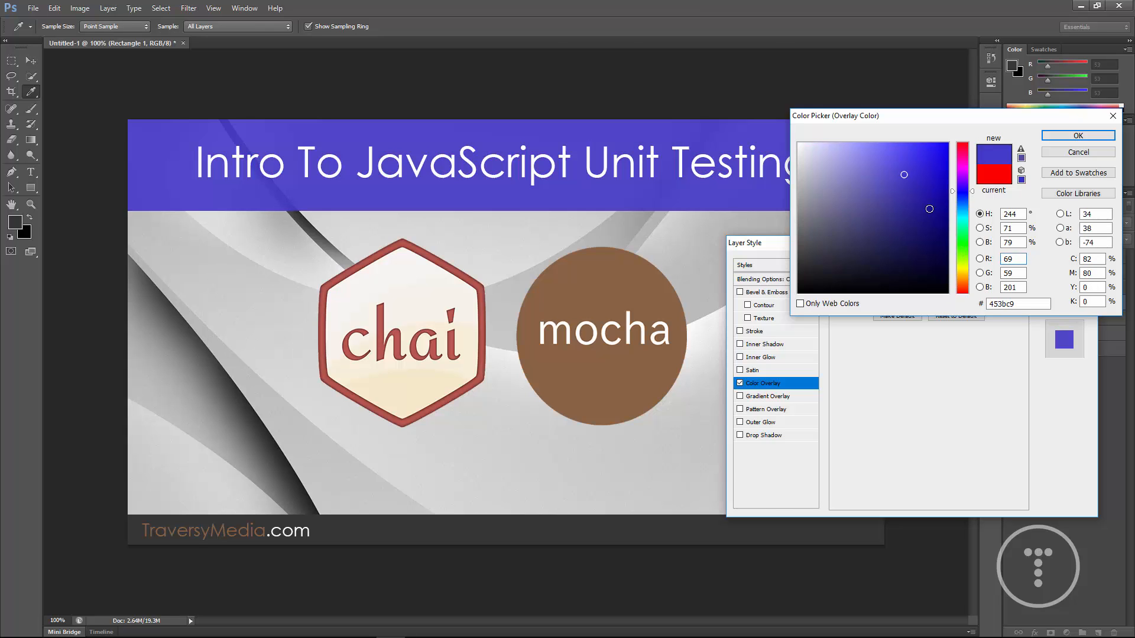
{"action": "left_click", "coordinate": [1076, 135]}
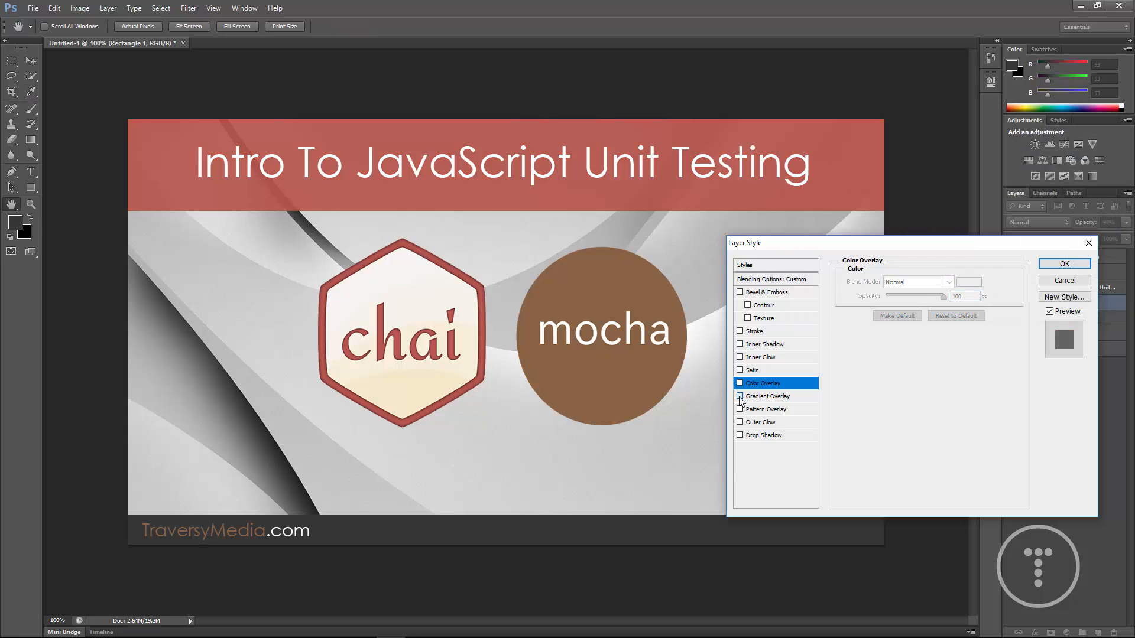
{"action": "left_click", "coordinate": [740, 396]}
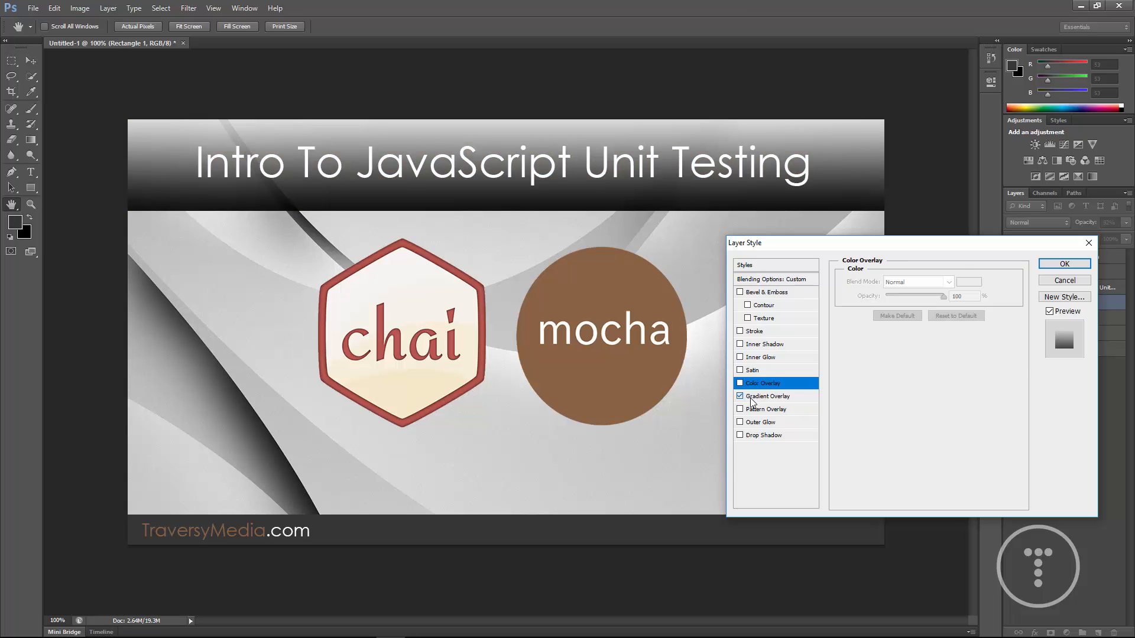
{"action": "left_click", "coordinate": [767, 396]}
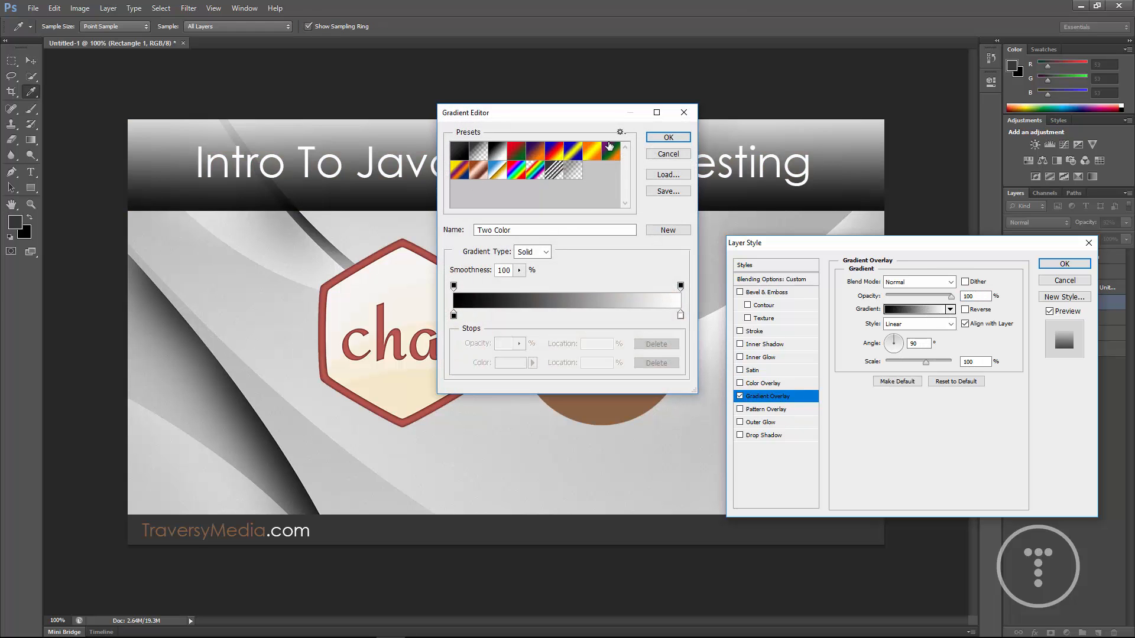
{"action": "left_click", "coordinate": [665, 137]}
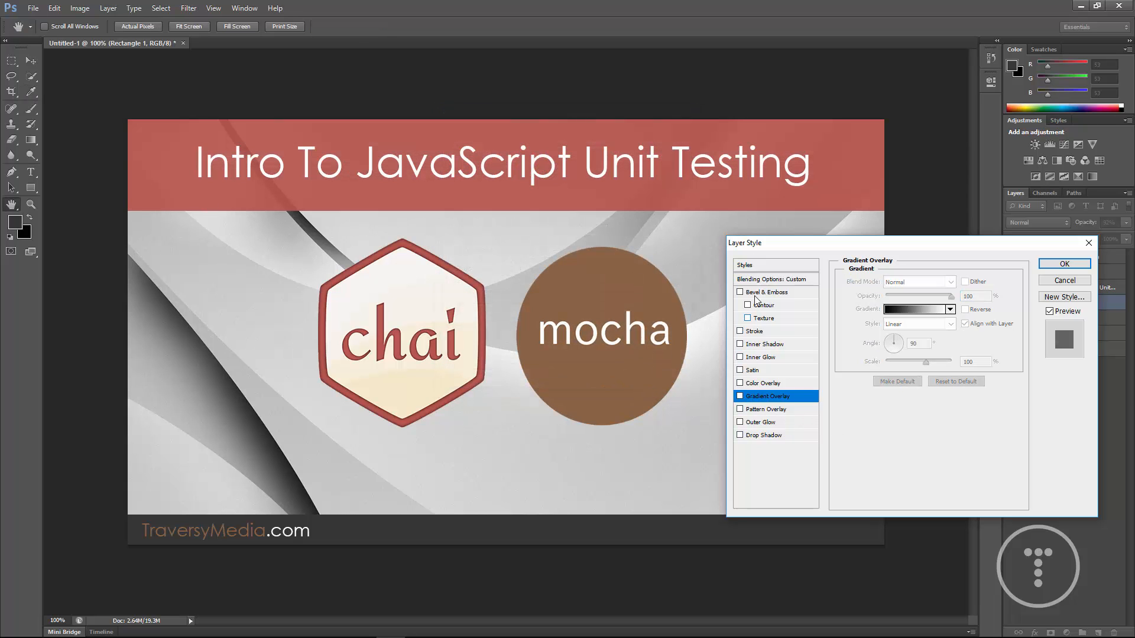
{"action": "left_click", "coordinate": [761, 383]}
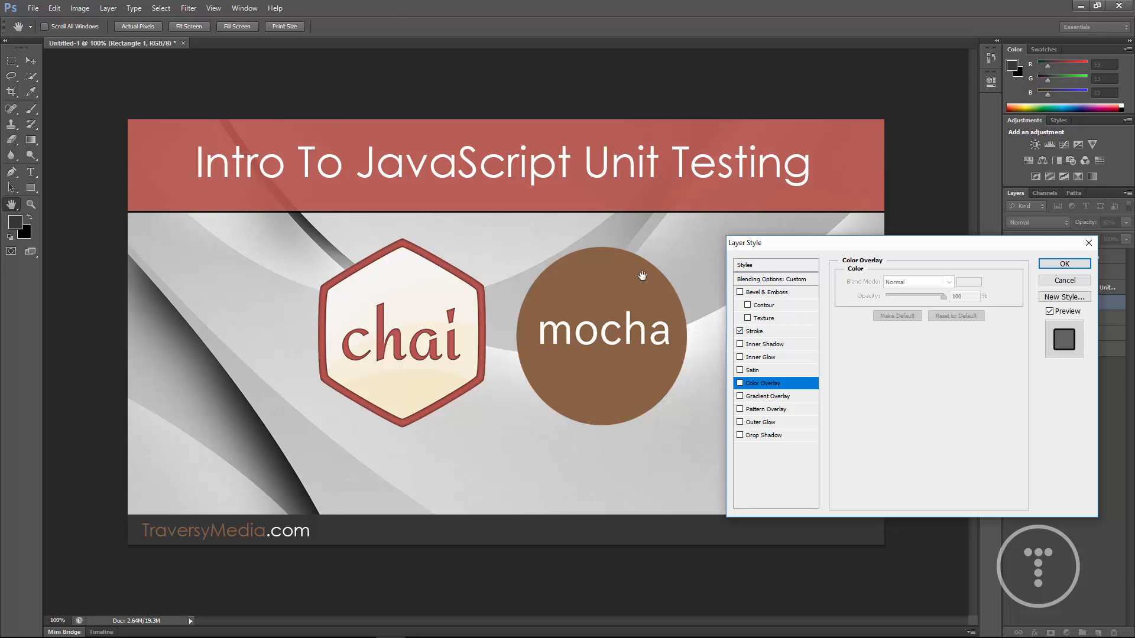
{"action": "mouse_move", "coordinate": [792, 358]}
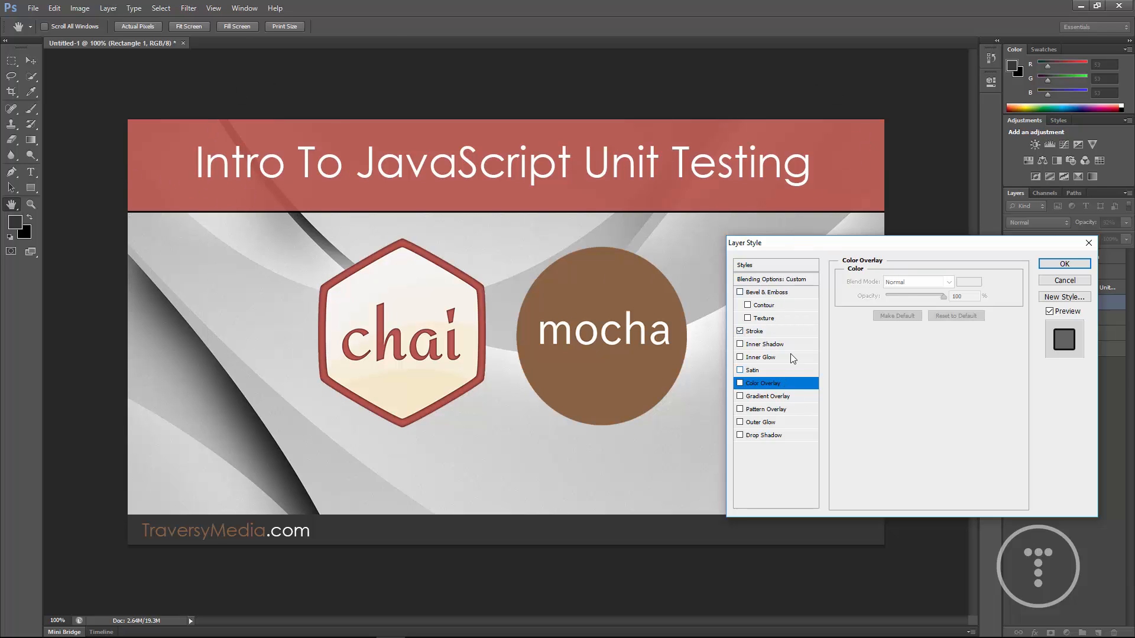
Apply a brown #8a6343 outside stroke of size 8 to the banner.
{"action": "left_click", "coordinate": [753, 331]}
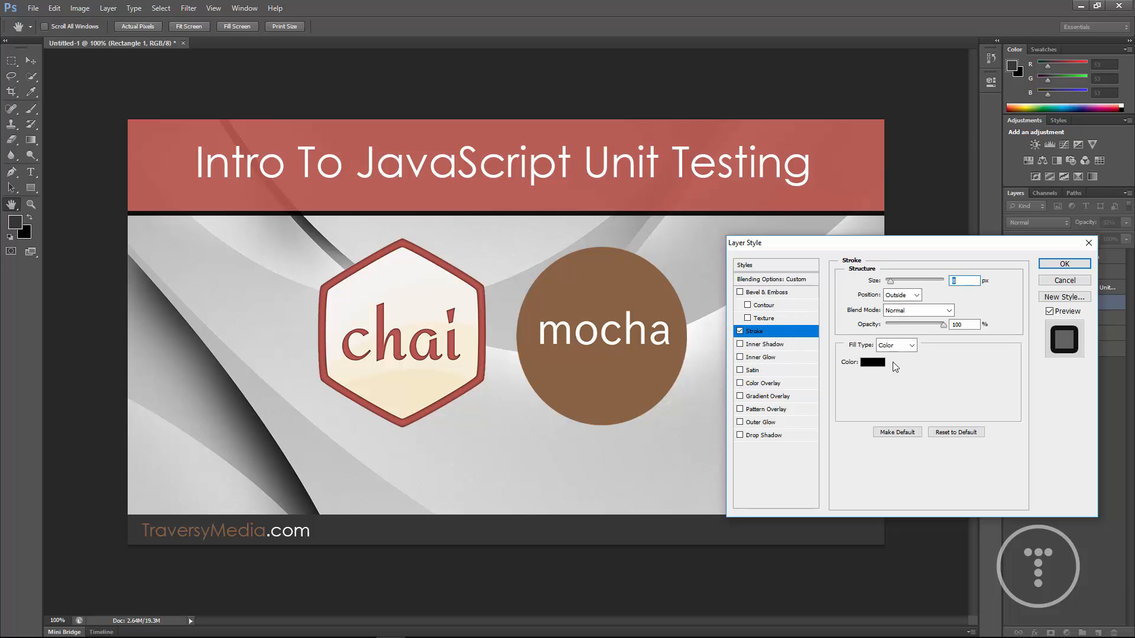
{"action": "left_click", "coordinate": [873, 362]}
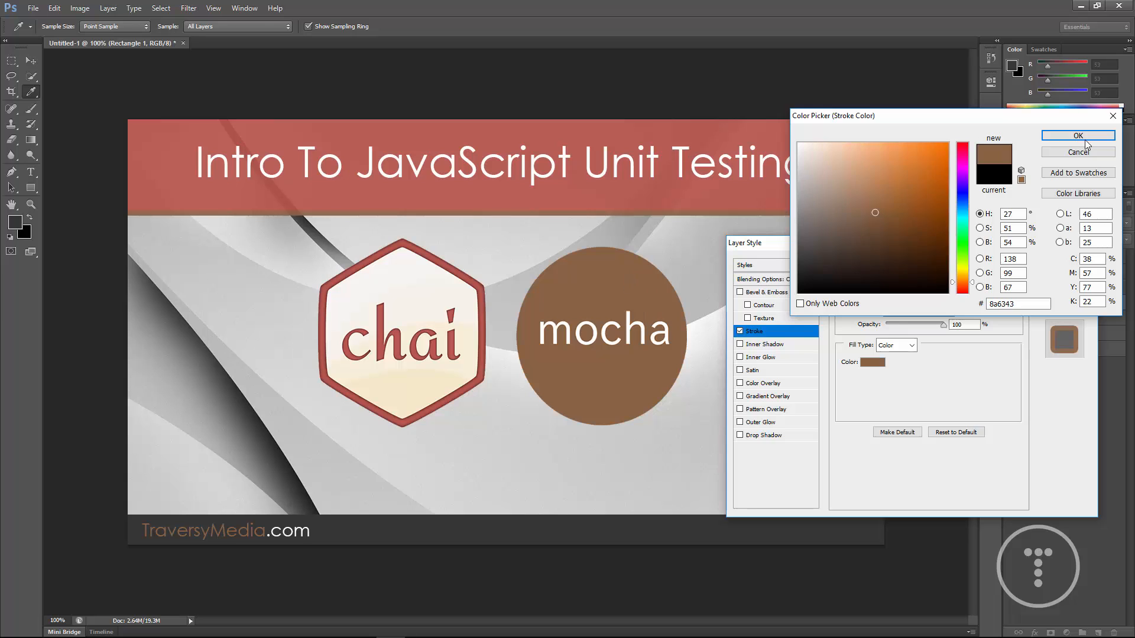
{"action": "left_click", "coordinate": [1078, 135]}
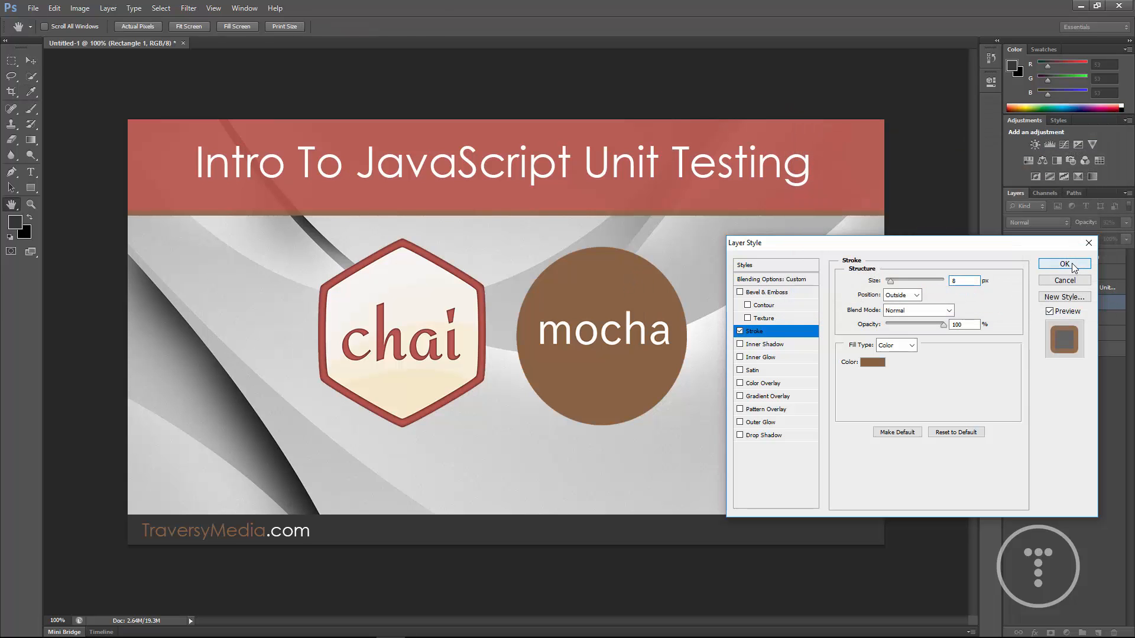
{"action": "left_click", "coordinate": [1064, 263]}
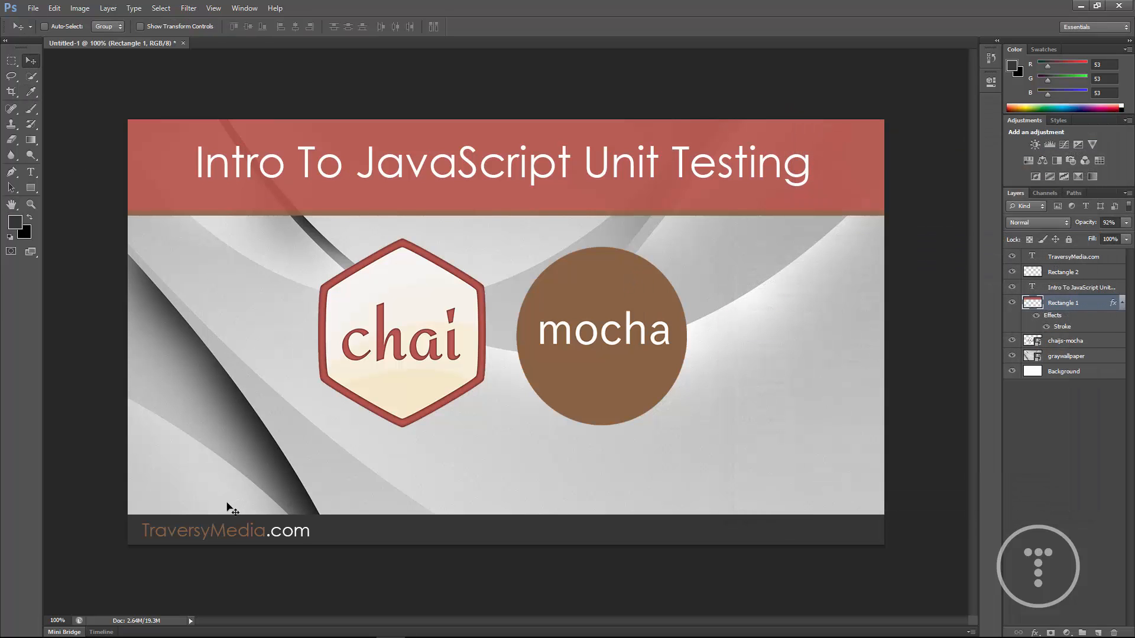
Abandon opening the logo through File > Open.
{"action": "left_click", "coordinate": [1072, 256]}
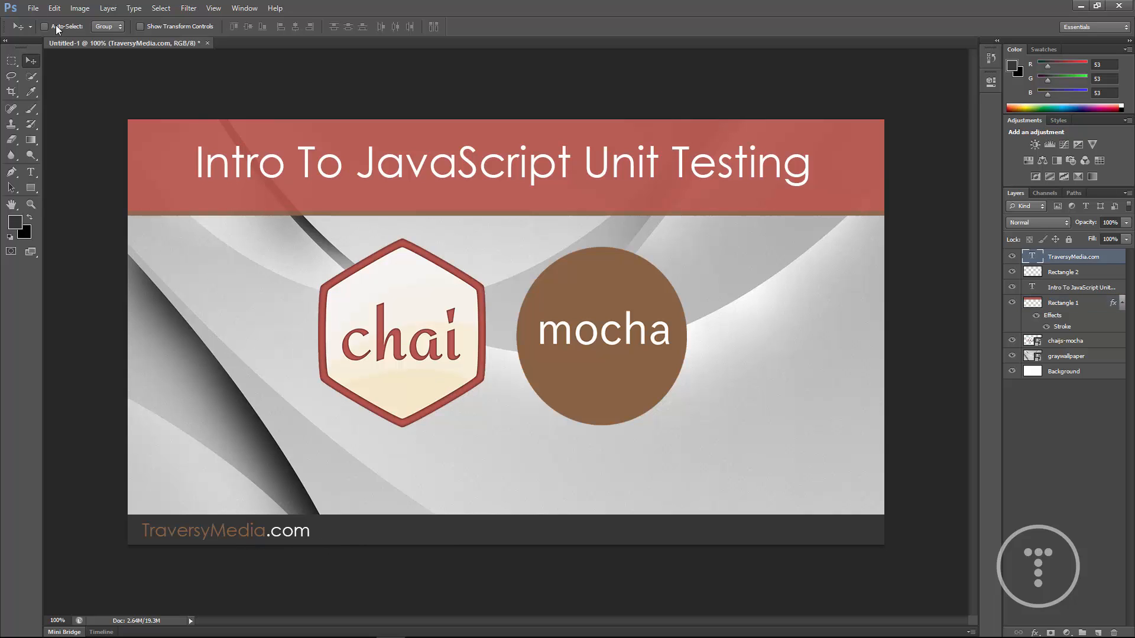
{"action": "left_click", "coordinate": [33, 8]}
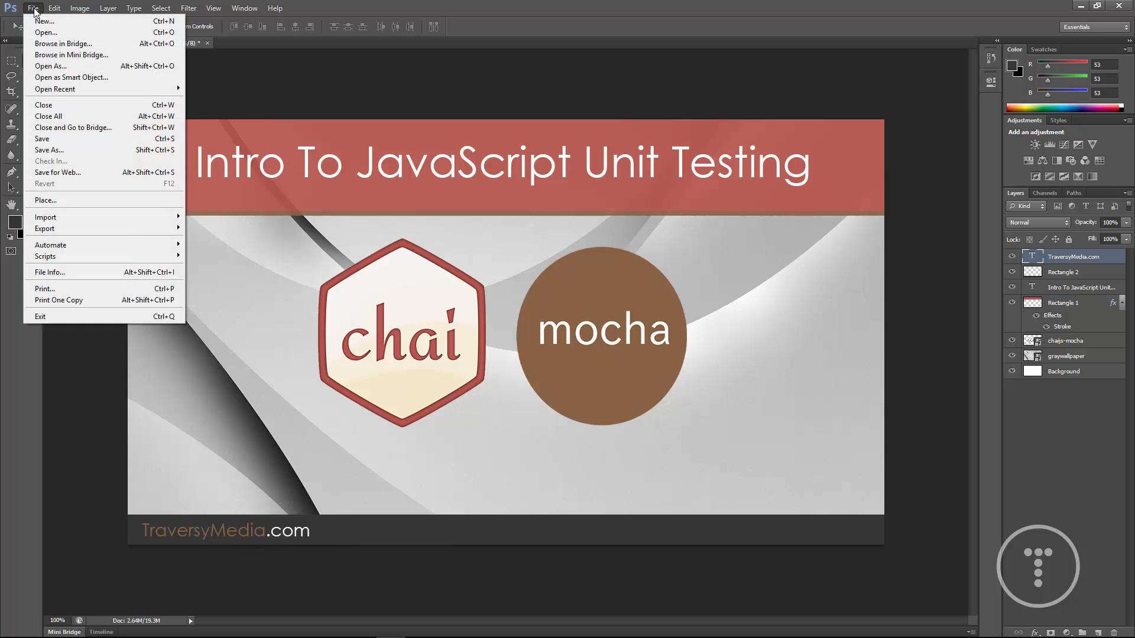
{"action": "left_click", "coordinate": [47, 32]}
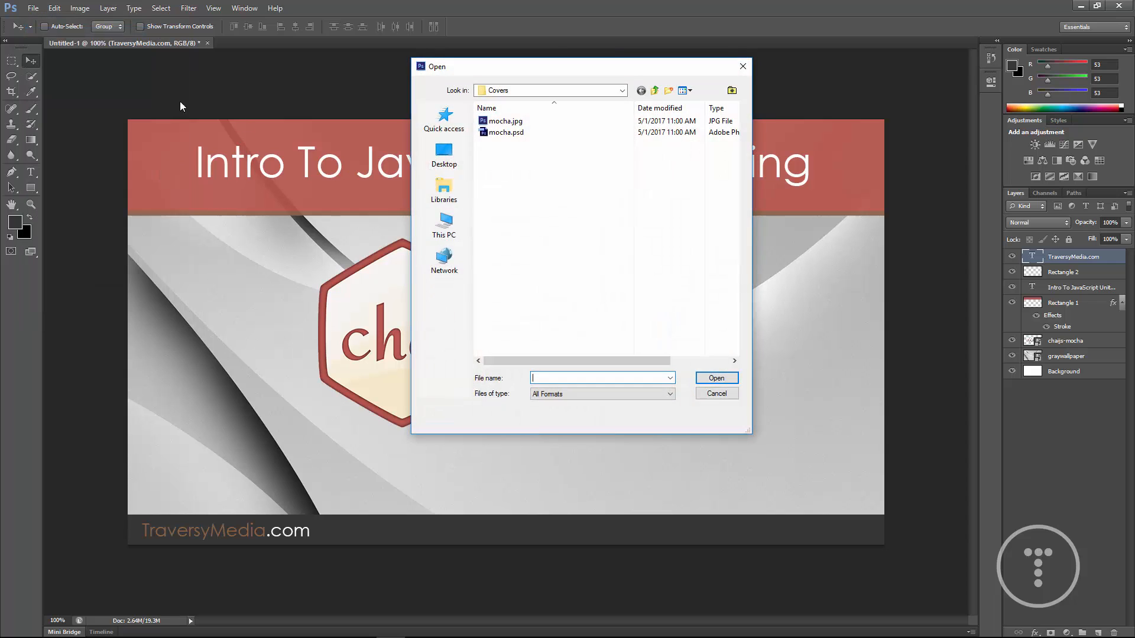
{"action": "left_click", "coordinate": [715, 392]}
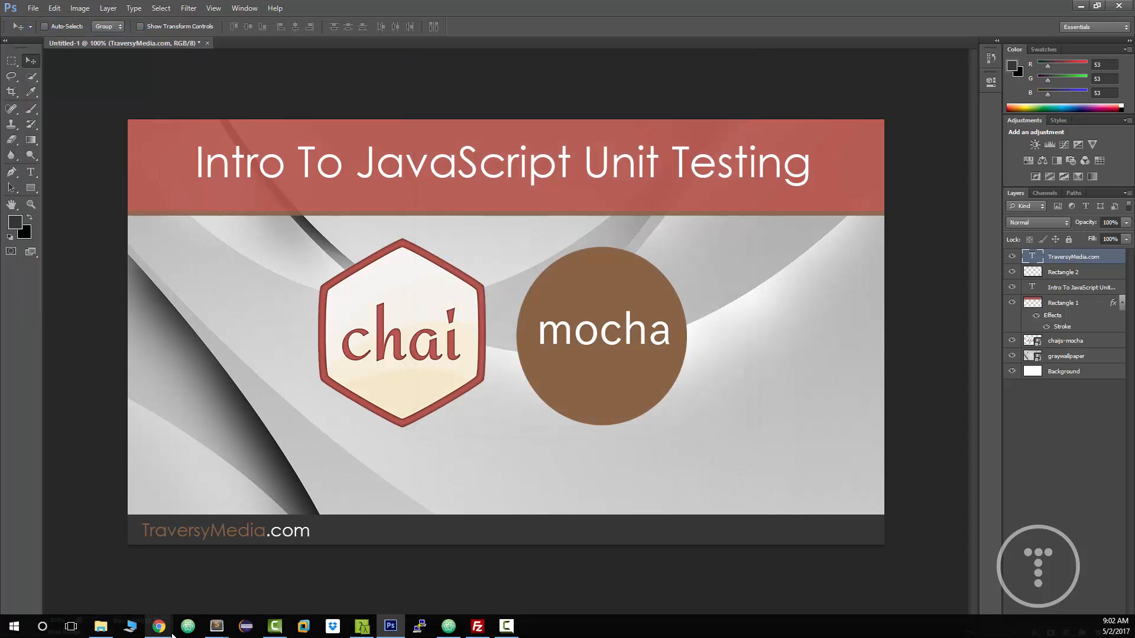
Browse File Explorer to Dropbox > traversymedia > Branding > Logo for the dark logo.
{"action": "left_click", "coordinate": [101, 626]}
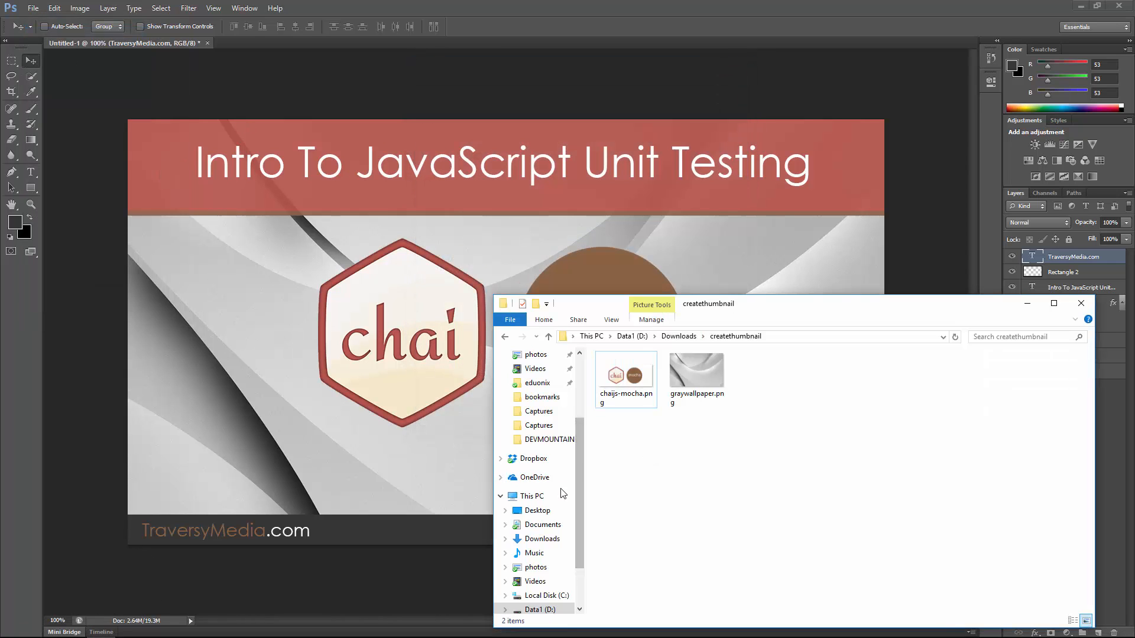
{"action": "left_click", "coordinate": [534, 459]}
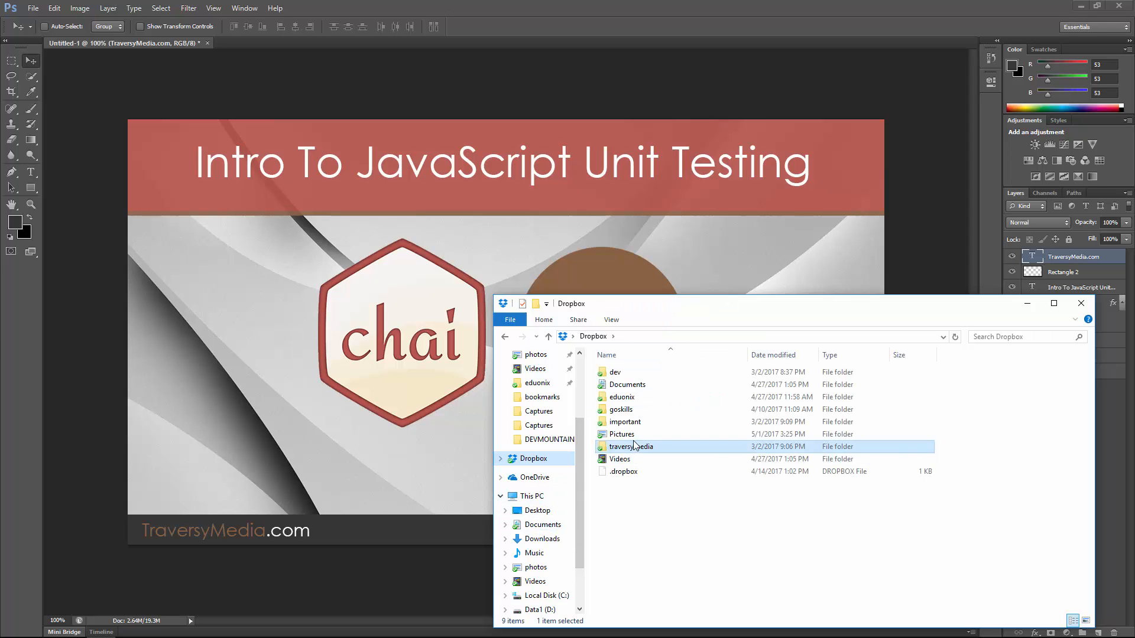
{"action": "double_click", "coordinate": [630, 447]}
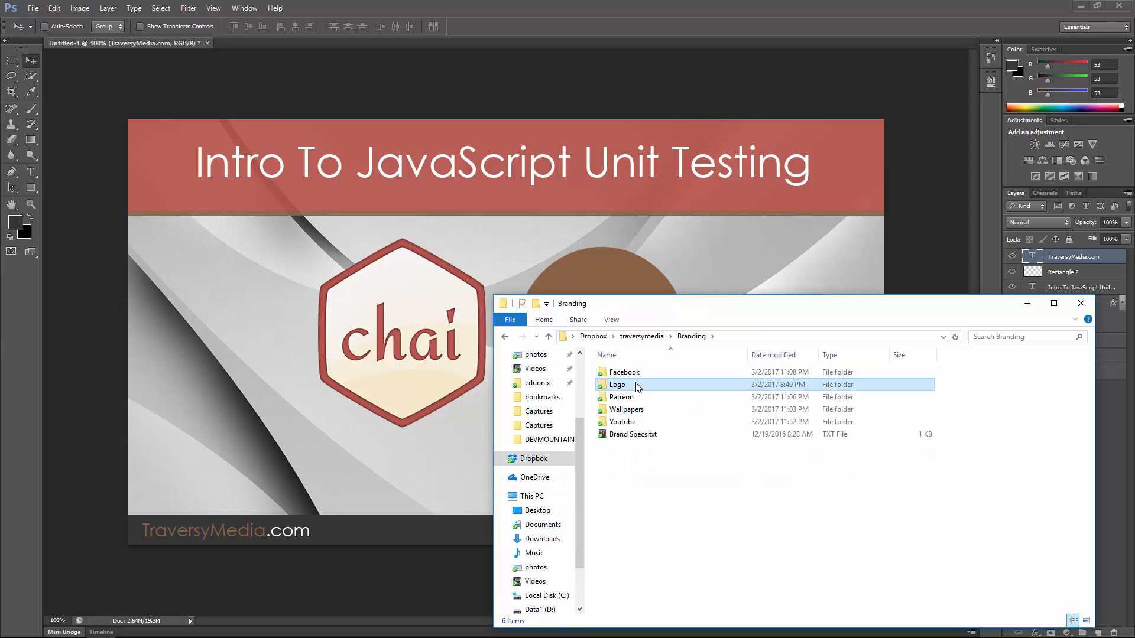
{"action": "double_click", "coordinate": [617, 384]}
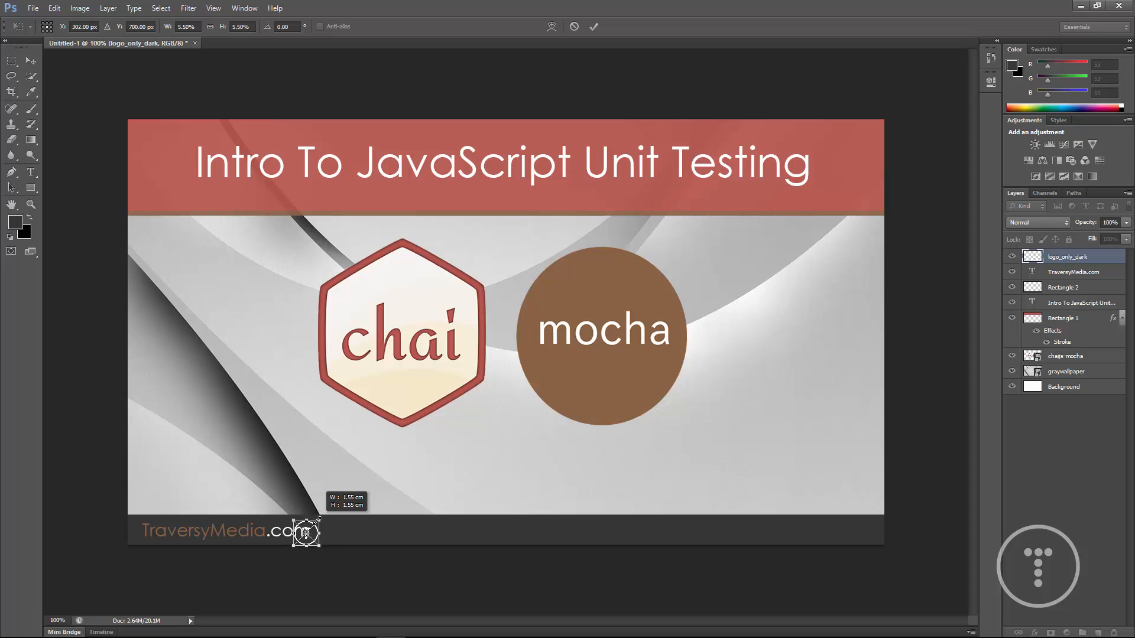
Confirm the logo's reduced size so it can sit at the footer's right end.
{"action": "left_click", "coordinate": [592, 27]}
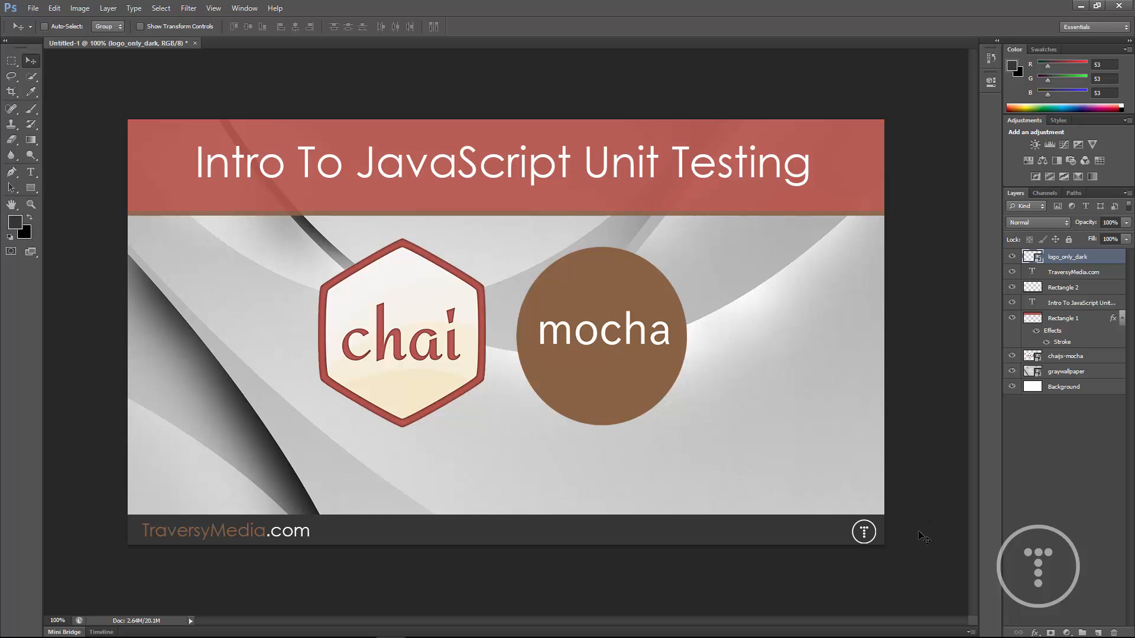
{"action": "mouse_move", "coordinate": [481, 472]}
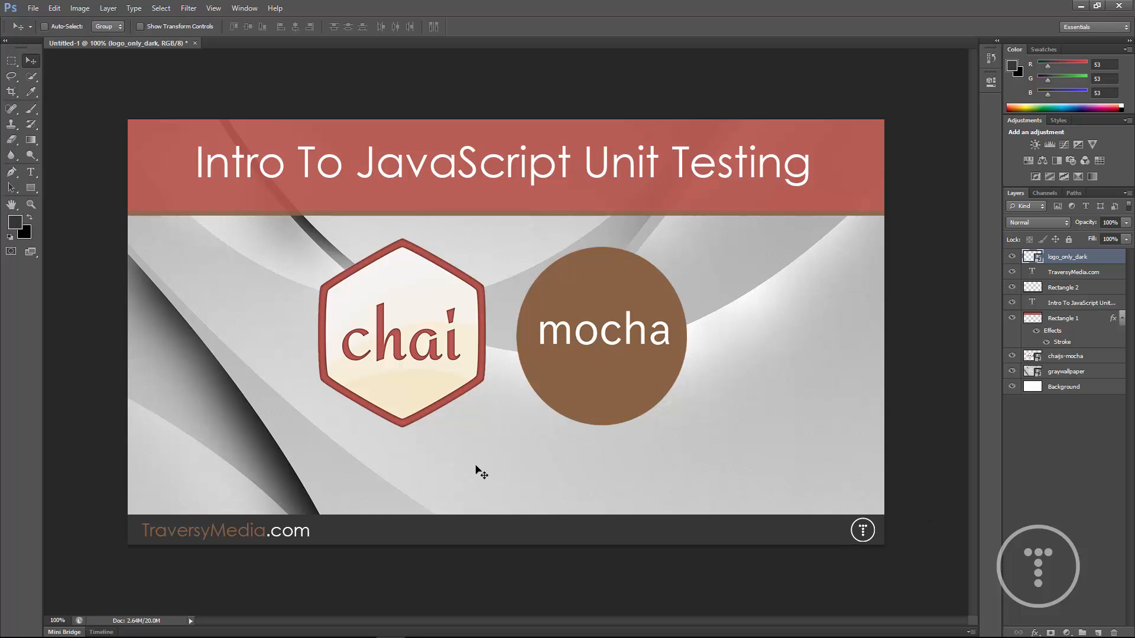
{"action": "mouse_move", "coordinate": [614, 356]}
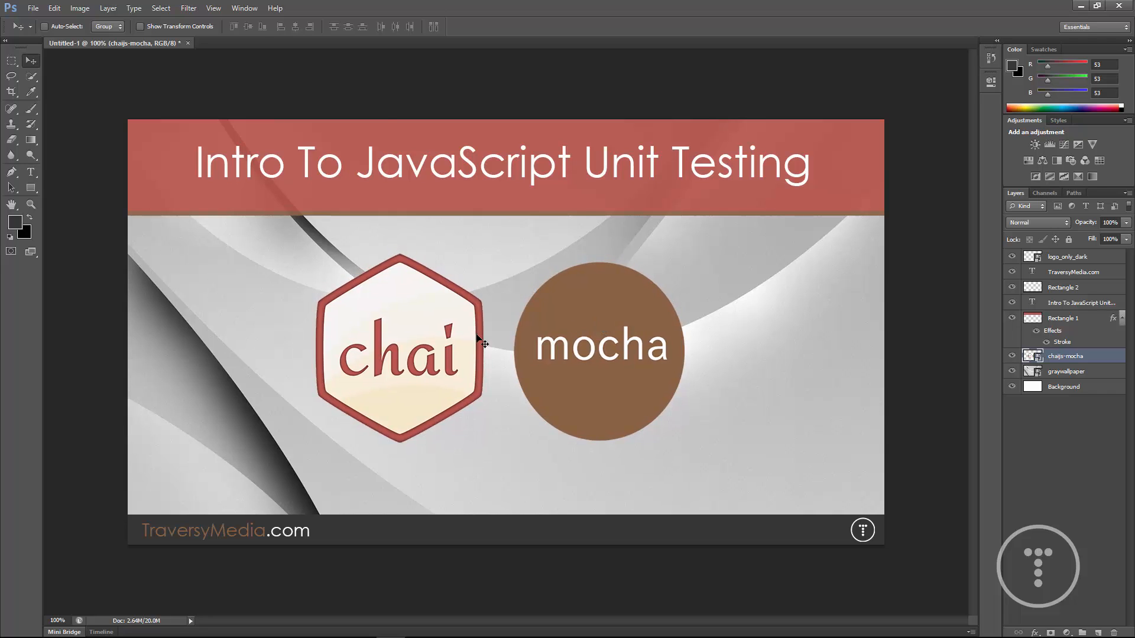
{"action": "mouse_move", "coordinate": [940, 370]}
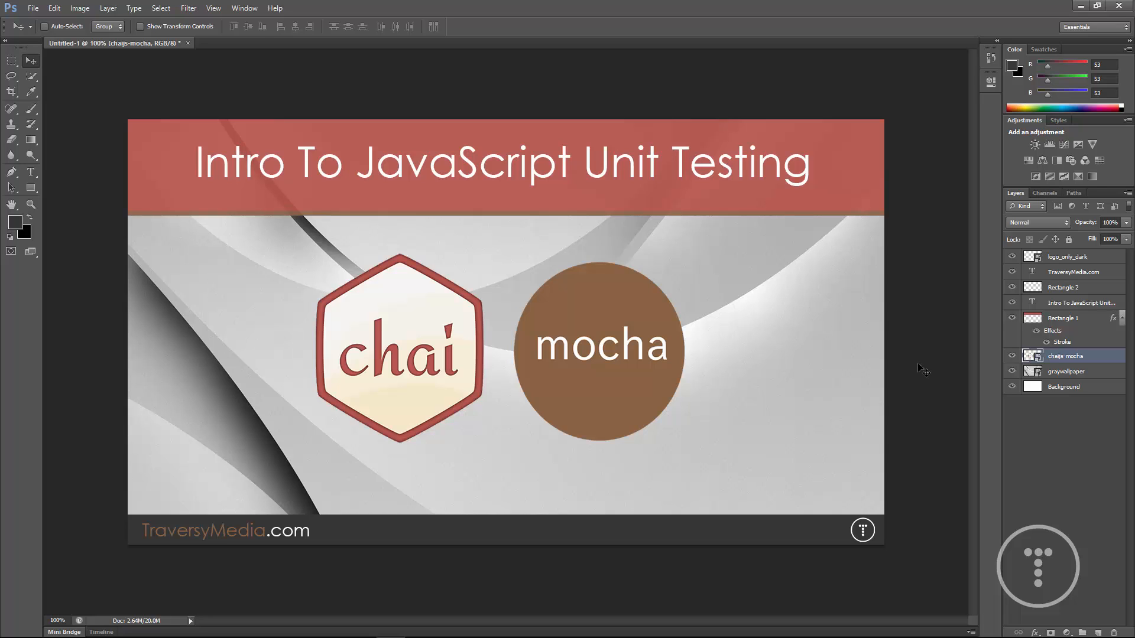
{"action": "mouse_move", "coordinate": [913, 379]}
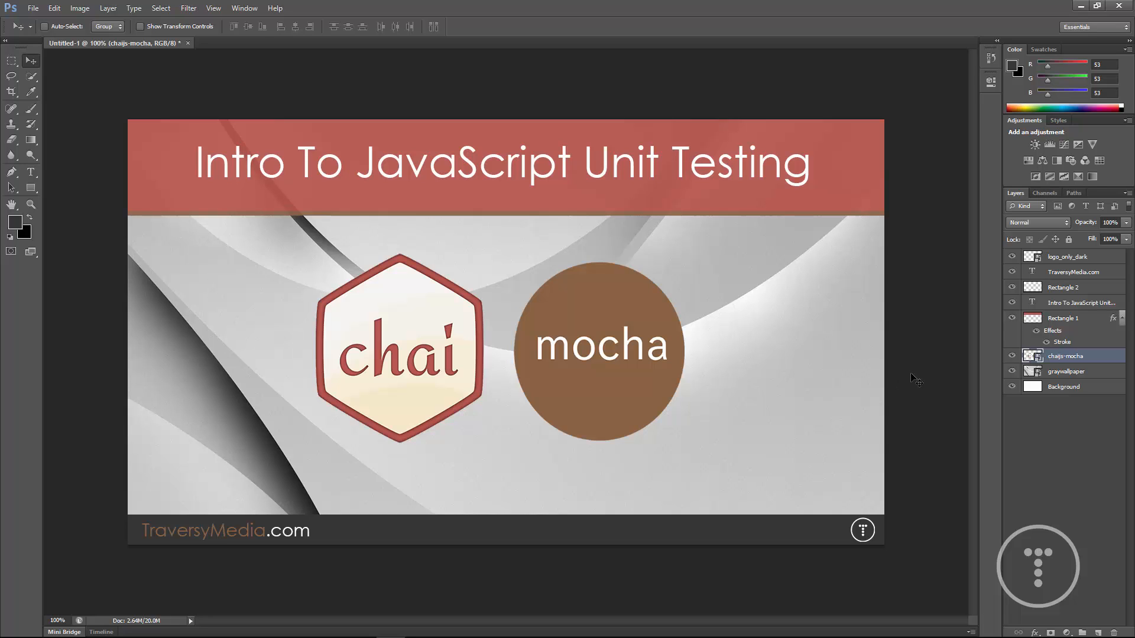
Start Save As and browse up to videoproduction, then into the Tutorials folder.
{"action": "left_click", "coordinate": [33, 8]}
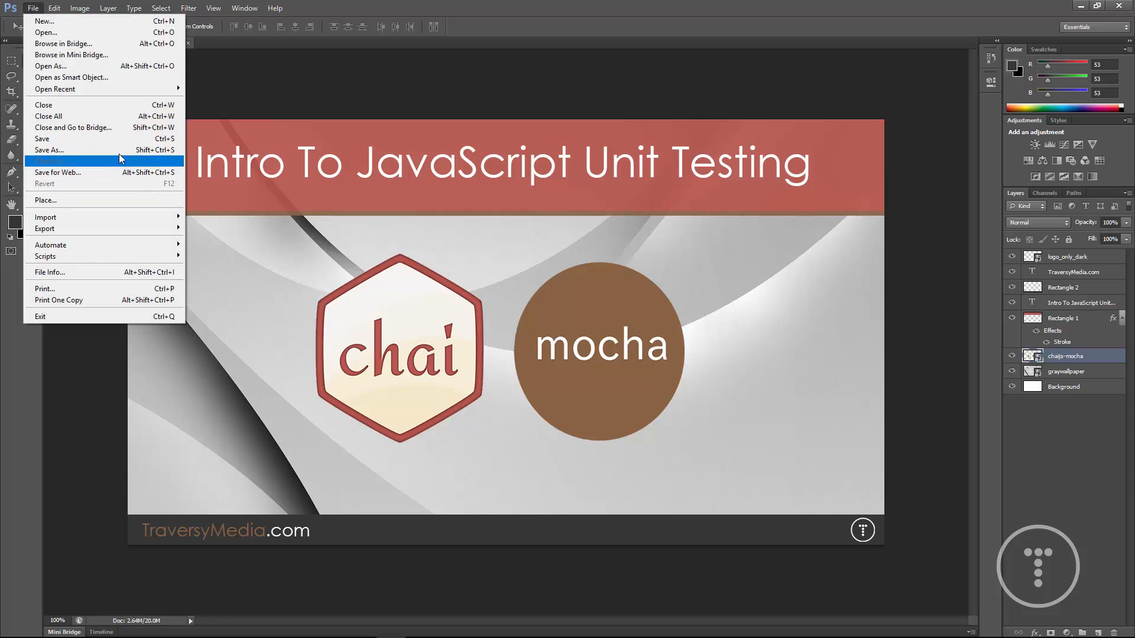
{"action": "left_click", "coordinate": [49, 150]}
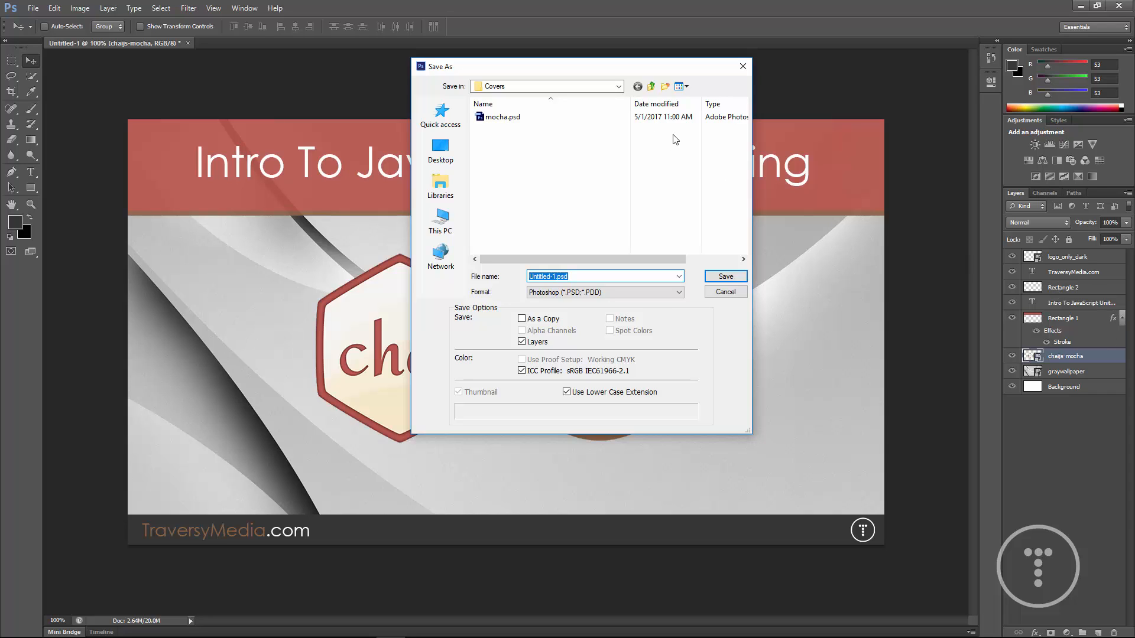
{"action": "mouse_move", "coordinate": [642, 118]}
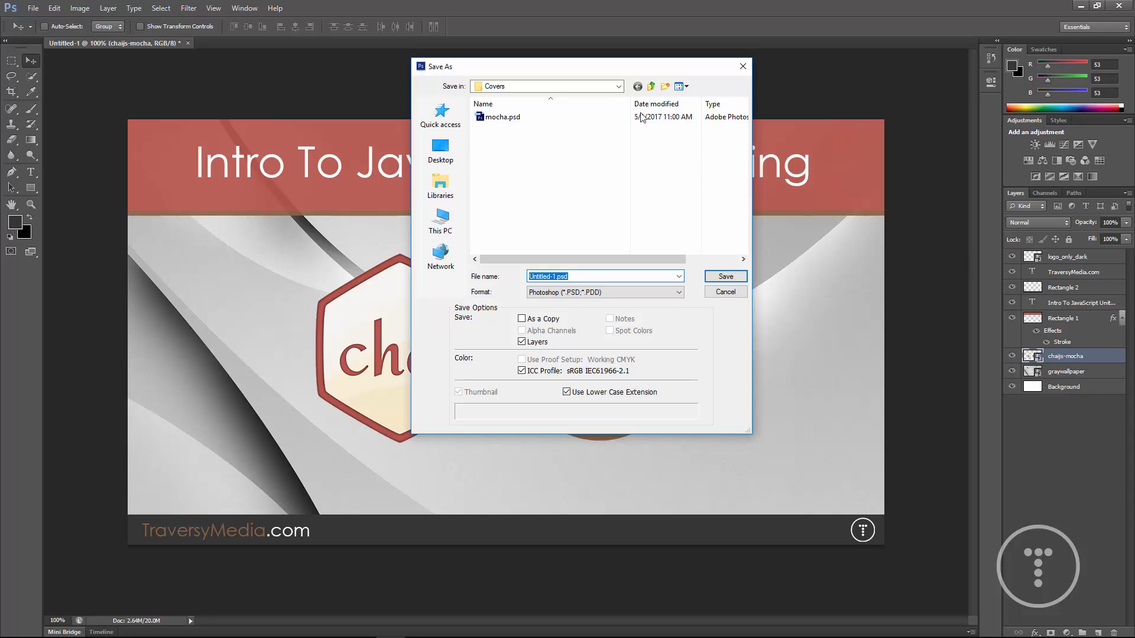
{"action": "left_click", "coordinate": [651, 86]}
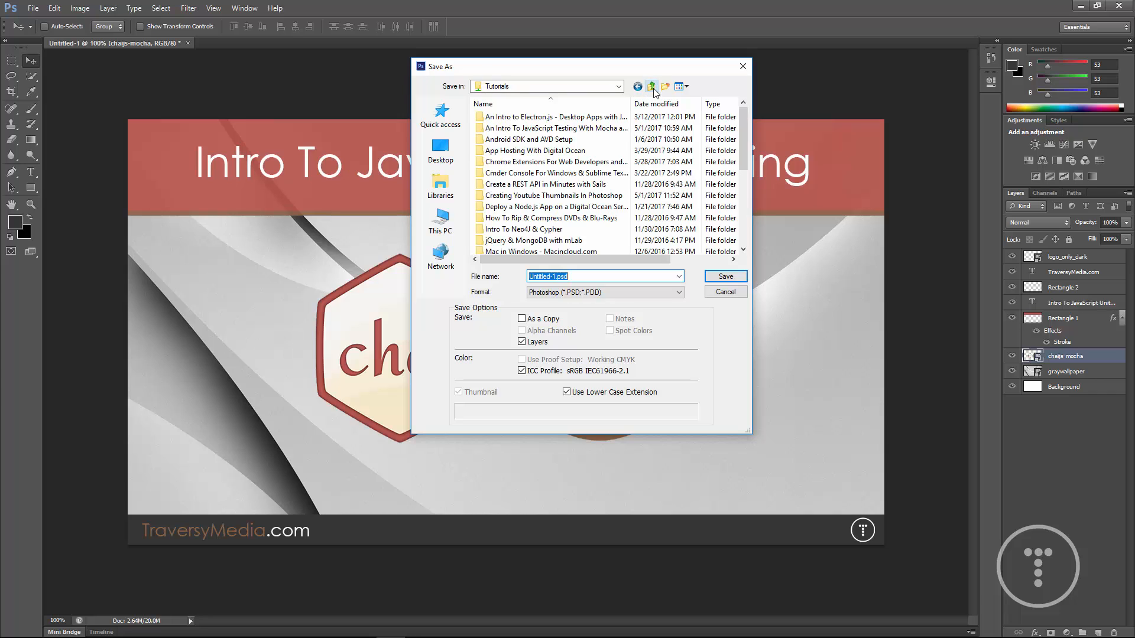
{"action": "left_click", "coordinate": [651, 86]}
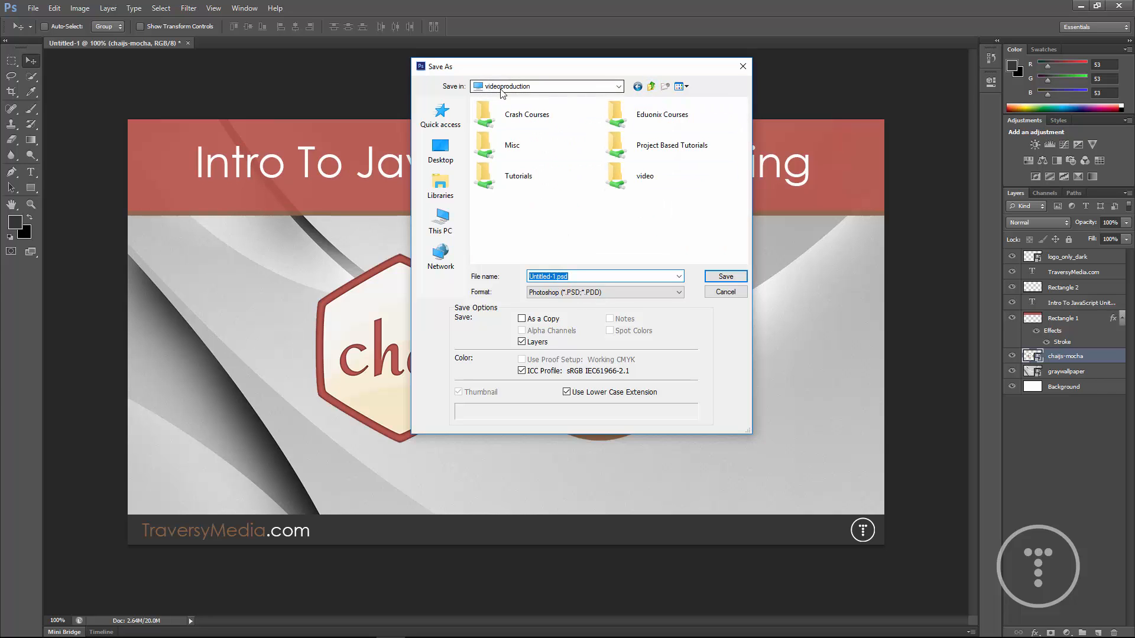
{"action": "left_click", "coordinate": [517, 176]}
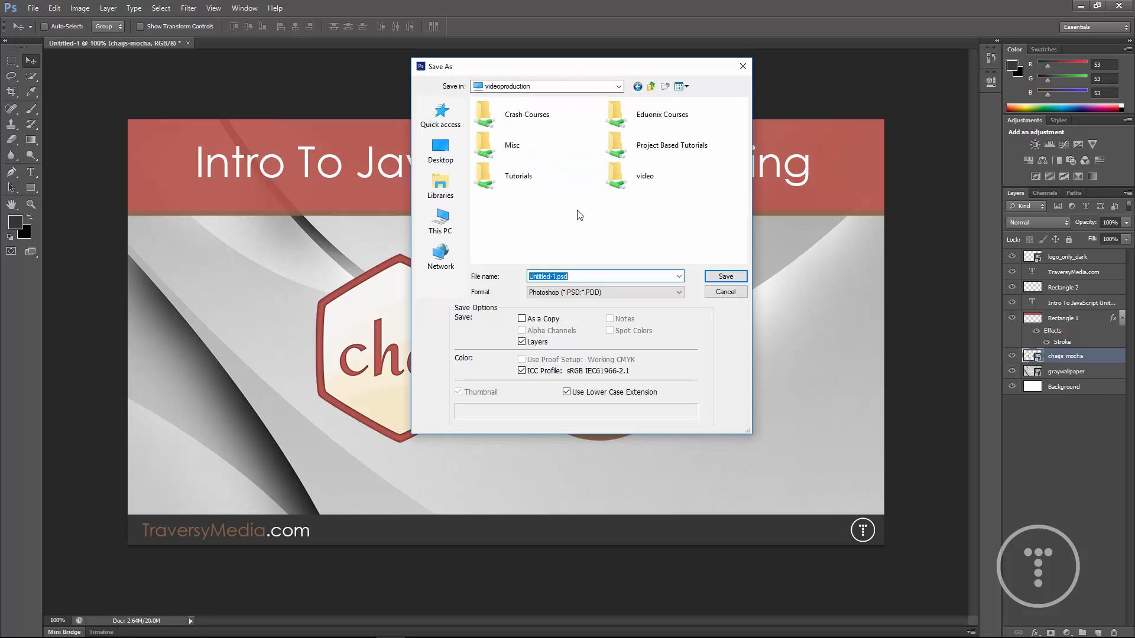
{"action": "left_click", "coordinate": [518, 176]}
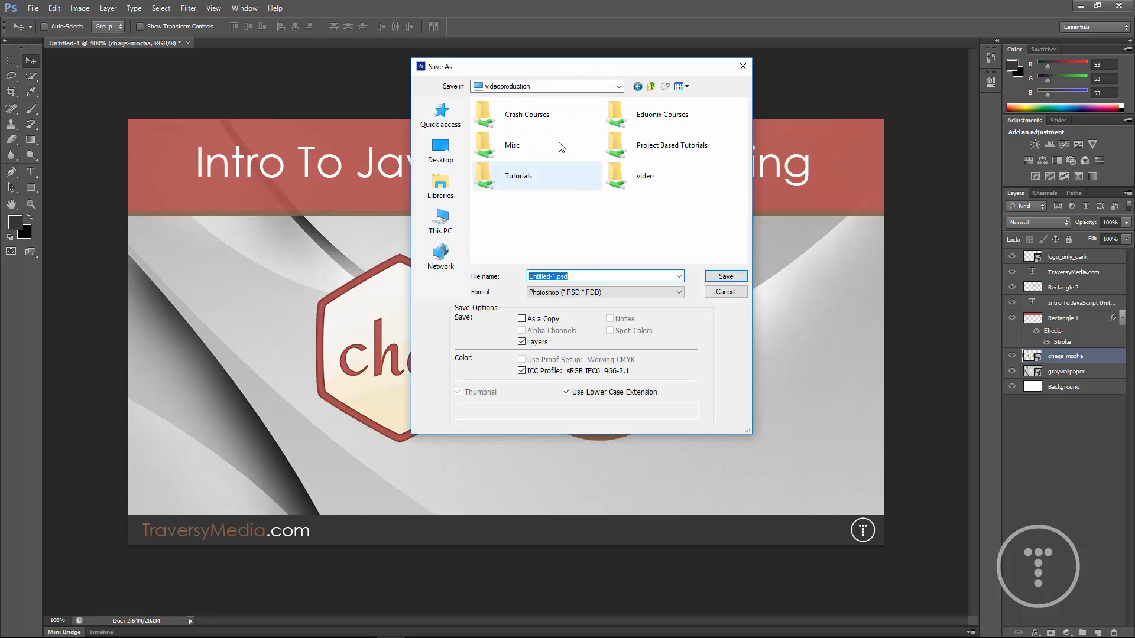
{"action": "mouse_move", "coordinate": [517, 179]}
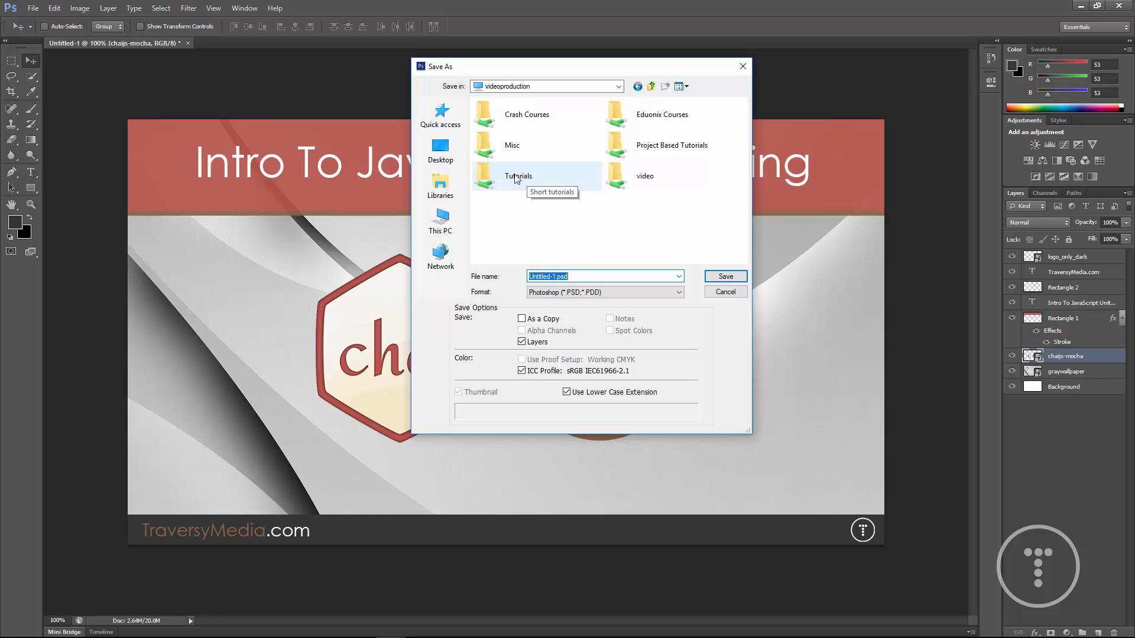
{"action": "double_click", "coordinate": [517, 176]}
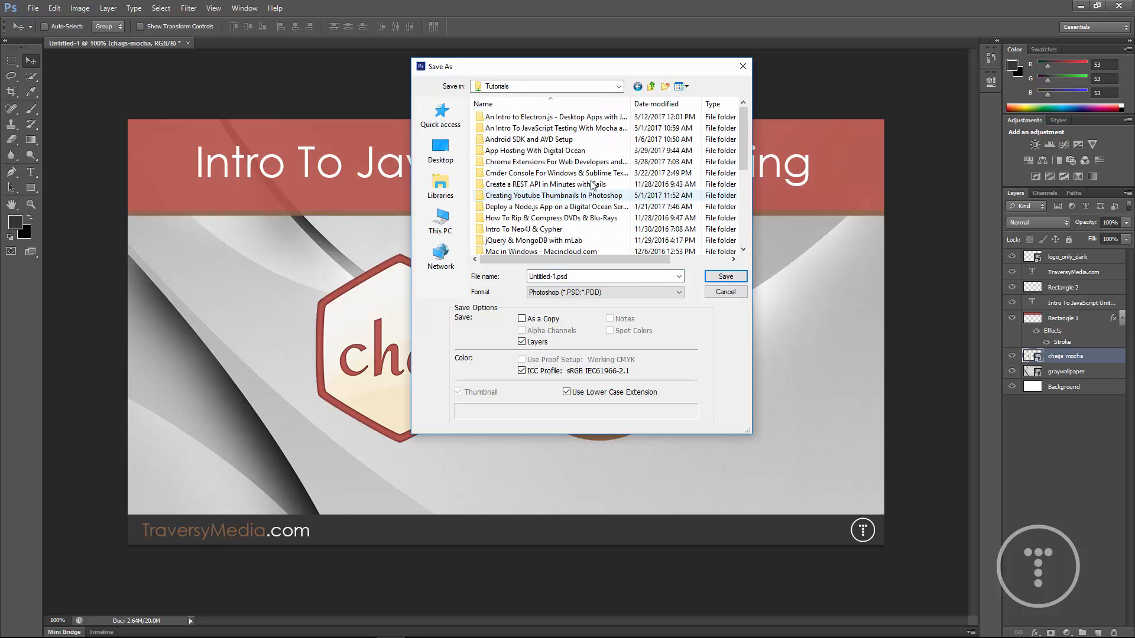
{"action": "mouse_move", "coordinate": [552, 218]}
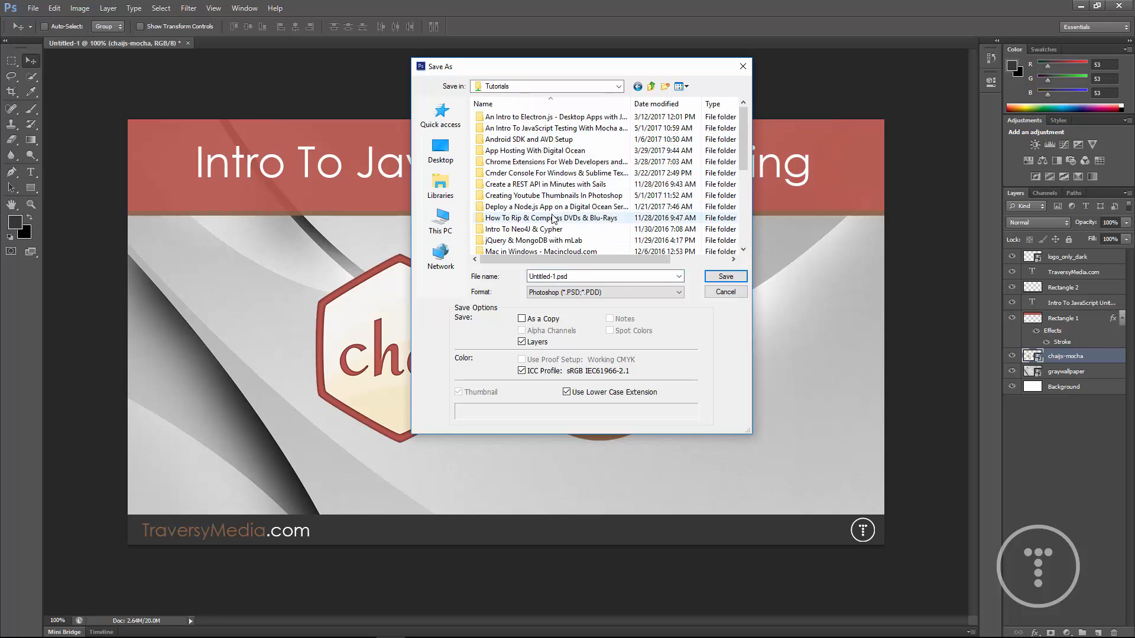
{"action": "mouse_move", "coordinate": [553, 195]}
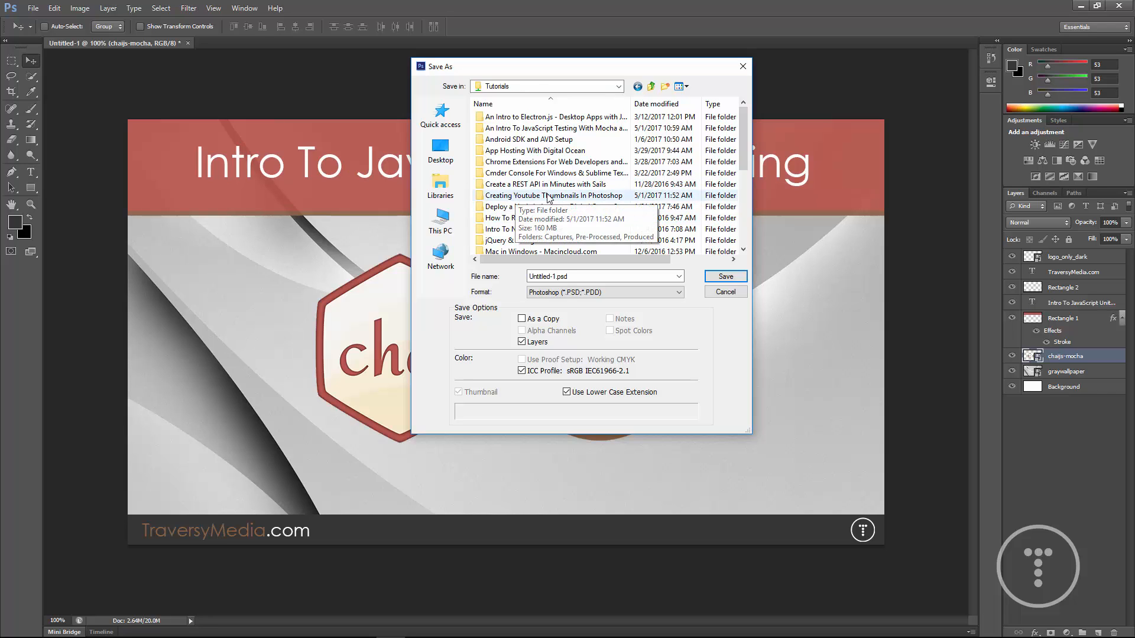
Locate the JavaScript testing tutorial folder and enter its Covers folder beside mocha.psd.
{"action": "double_click", "coordinate": [555, 195]}
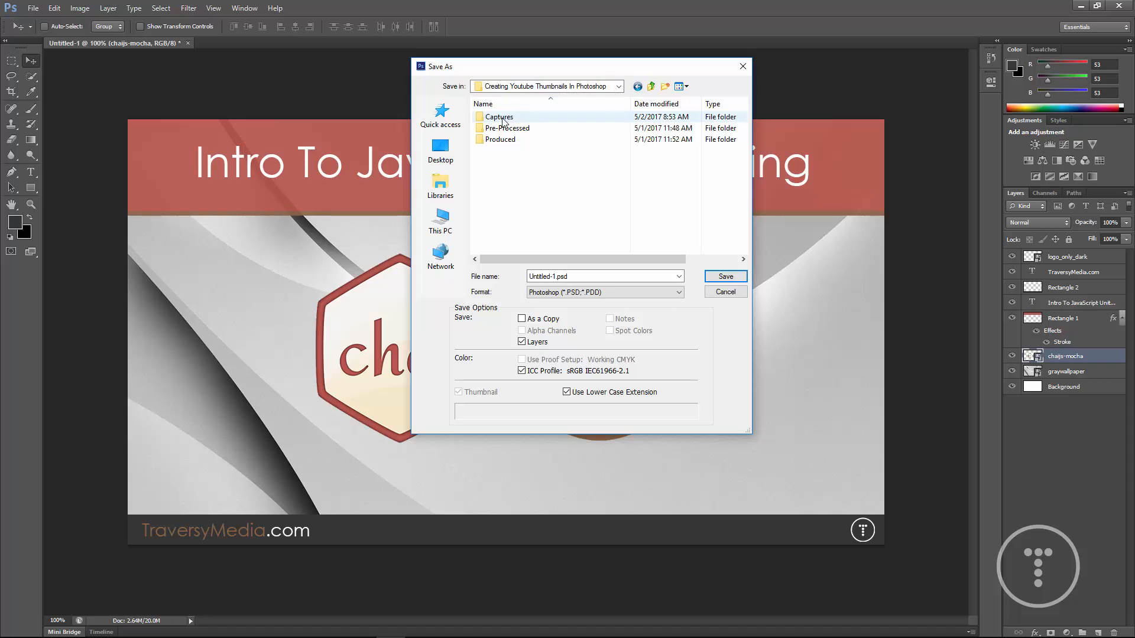
{"action": "mouse_move", "coordinate": [658, 86]}
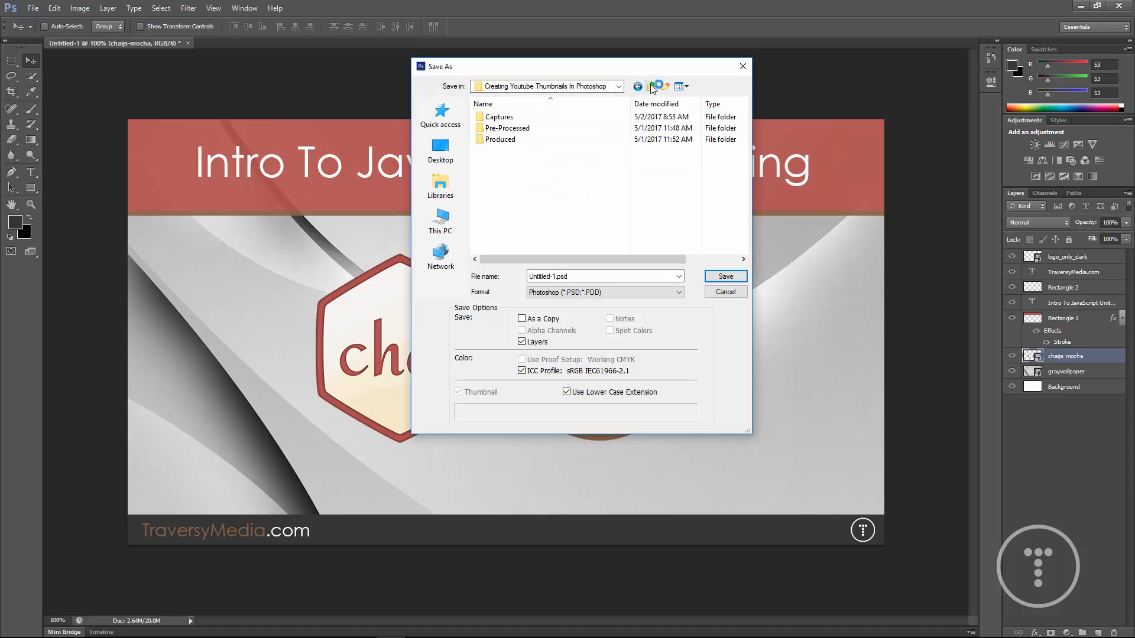
{"action": "left_click", "coordinate": [650, 86]}
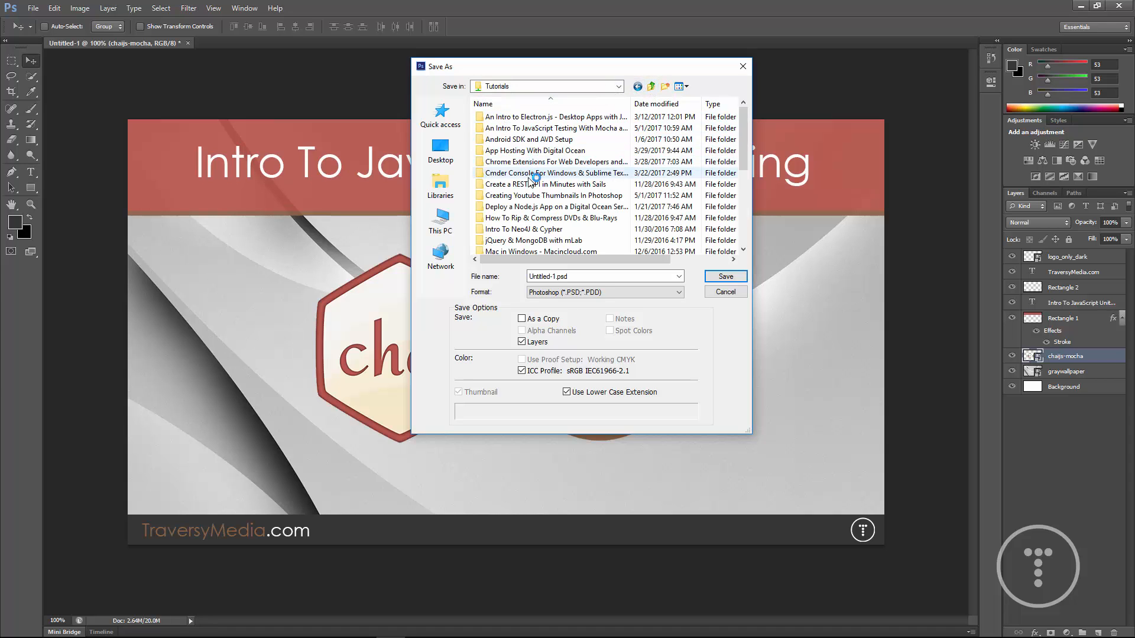
{"action": "mouse_move", "coordinate": [539, 195]}
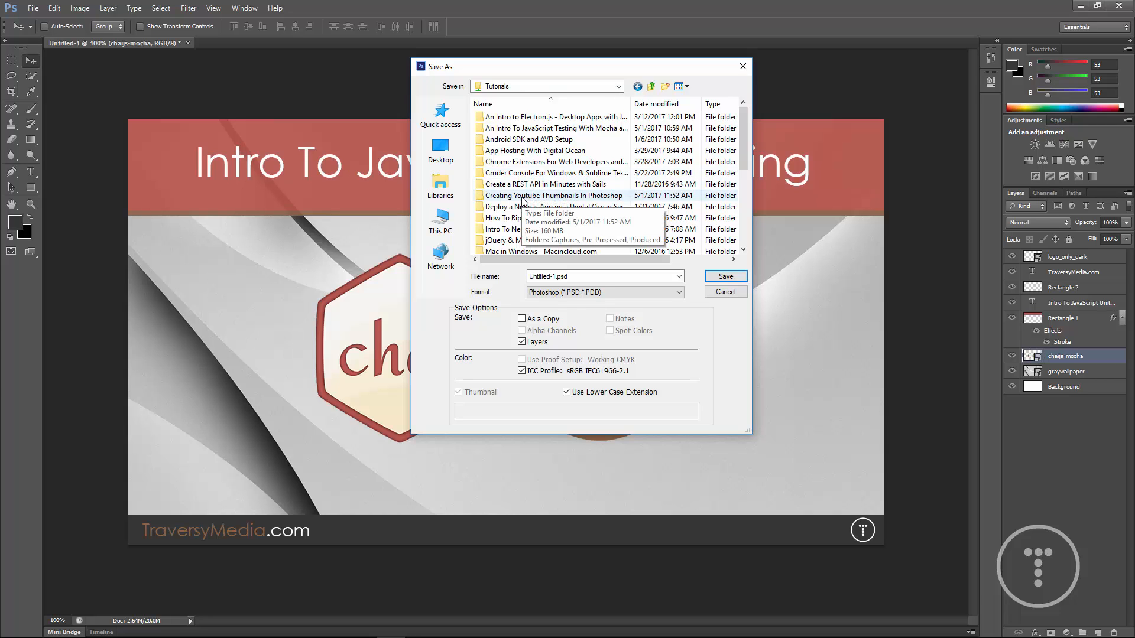
{"action": "scroll", "scroll_direction": "down", "scroll_amount": 3}
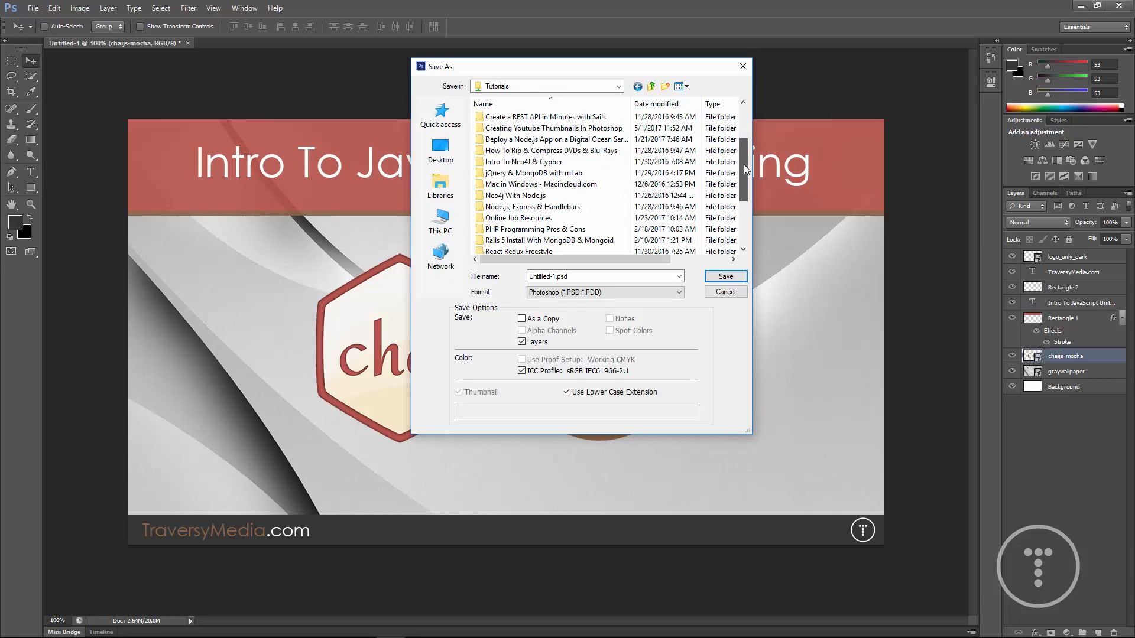
{"action": "scroll", "scroll_direction": "down", "scroll_amount": 3}
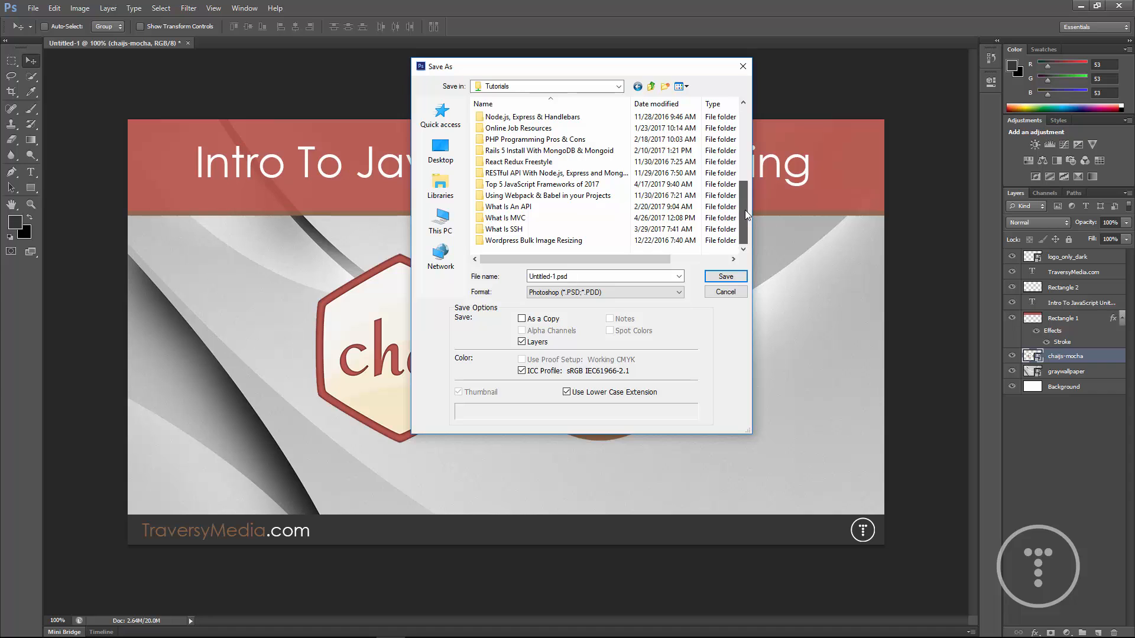
{"action": "scroll", "scroll_direction": "up", "scroll_amount": 3}
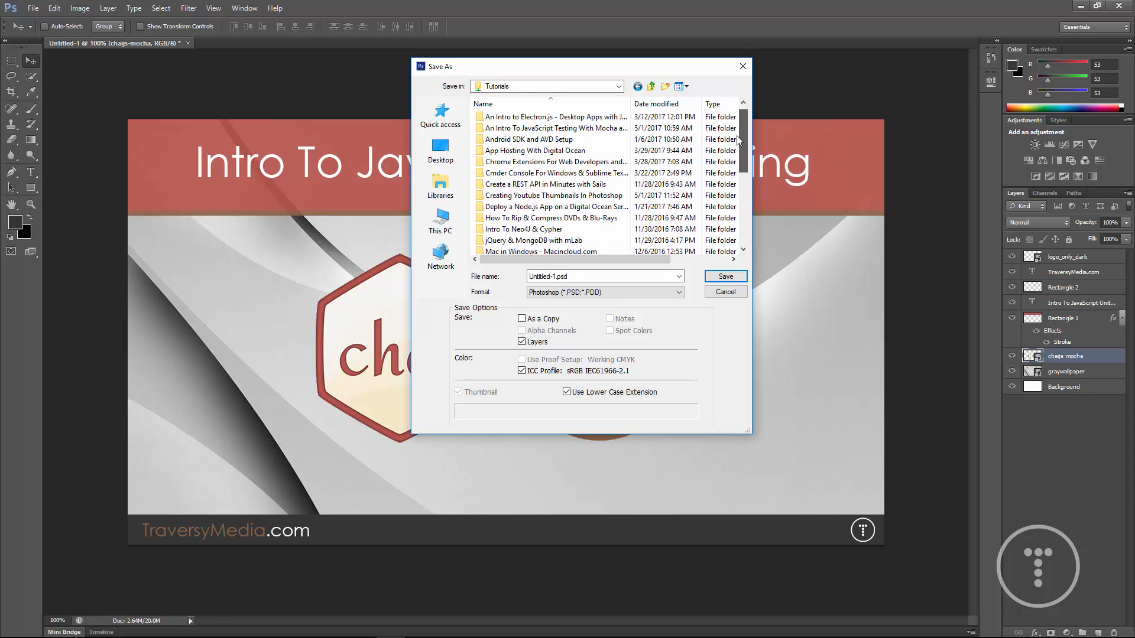
{"action": "scroll", "scroll_direction": "down", "scroll_amount": 3}
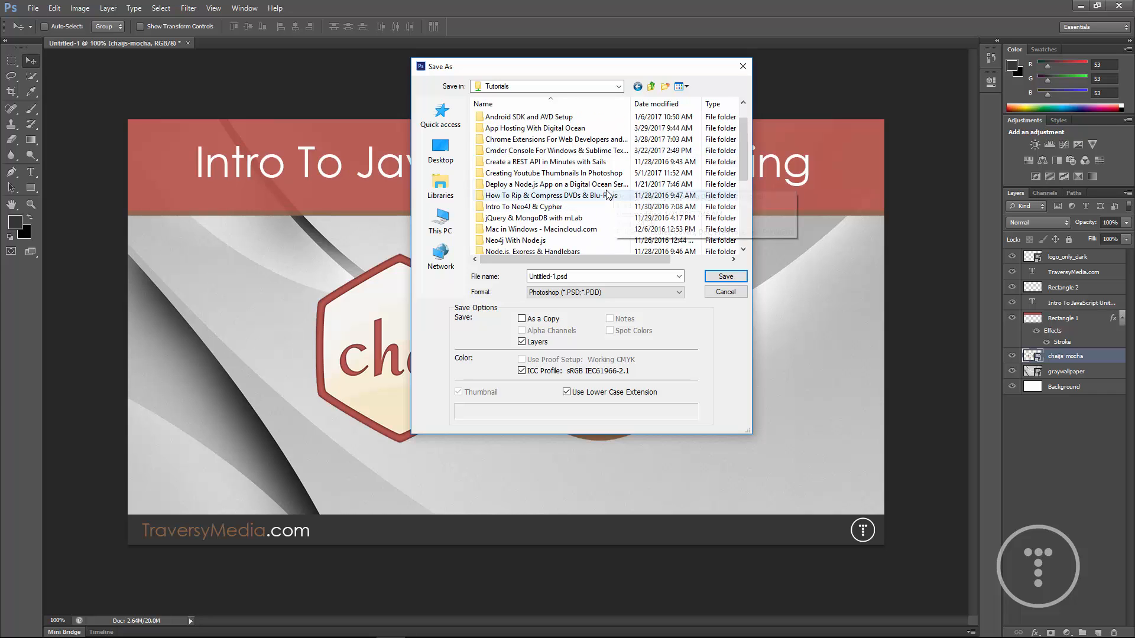
{"action": "scroll", "scroll_direction": "up", "scroll_amount": 3}
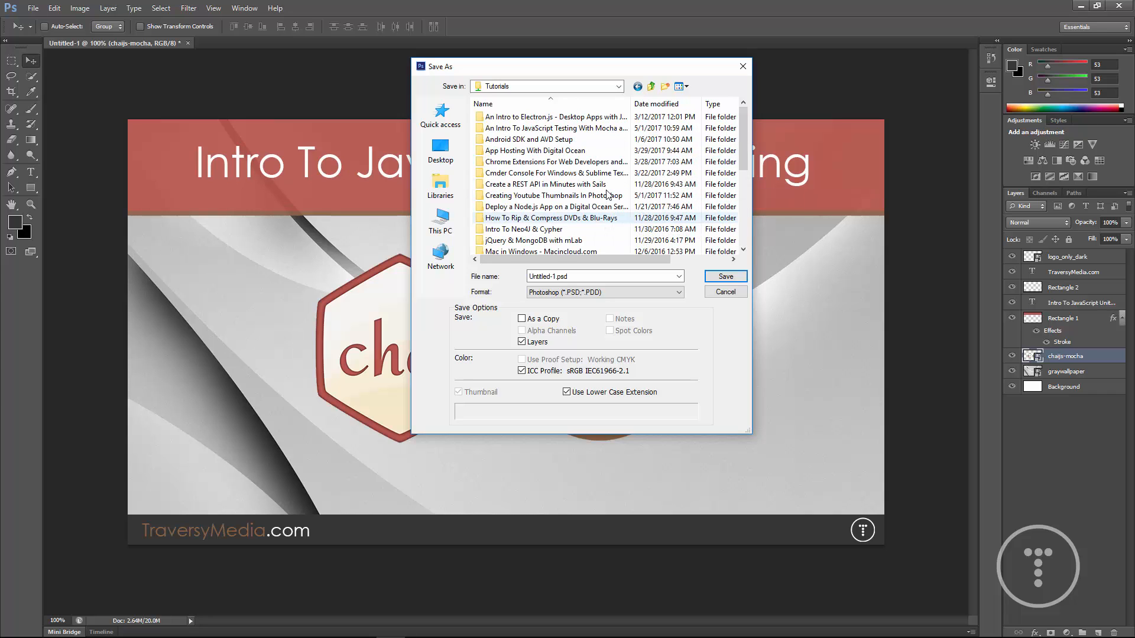
{"action": "left_click", "coordinate": [553, 128]}
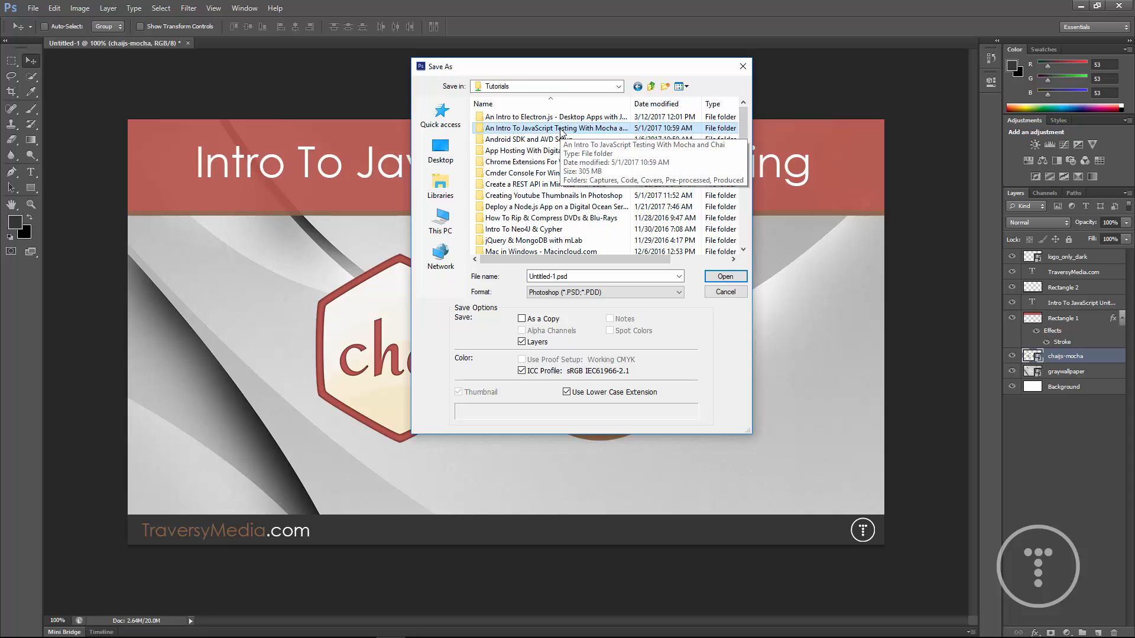
{"action": "double_click", "coordinate": [554, 128]}
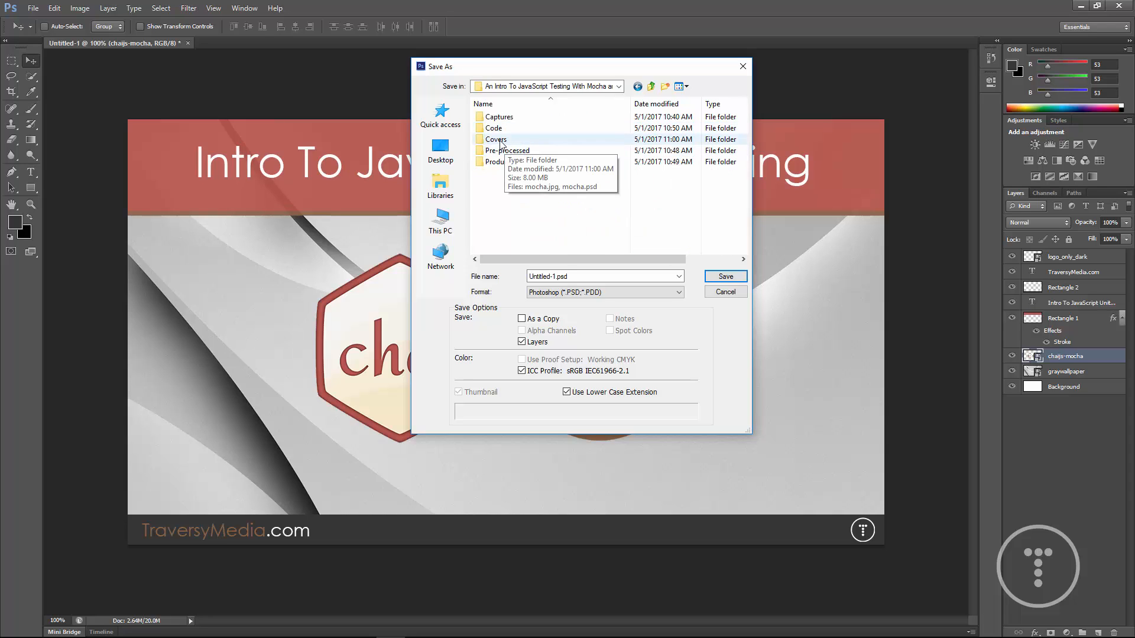
{"action": "double_click", "coordinate": [495, 139]}
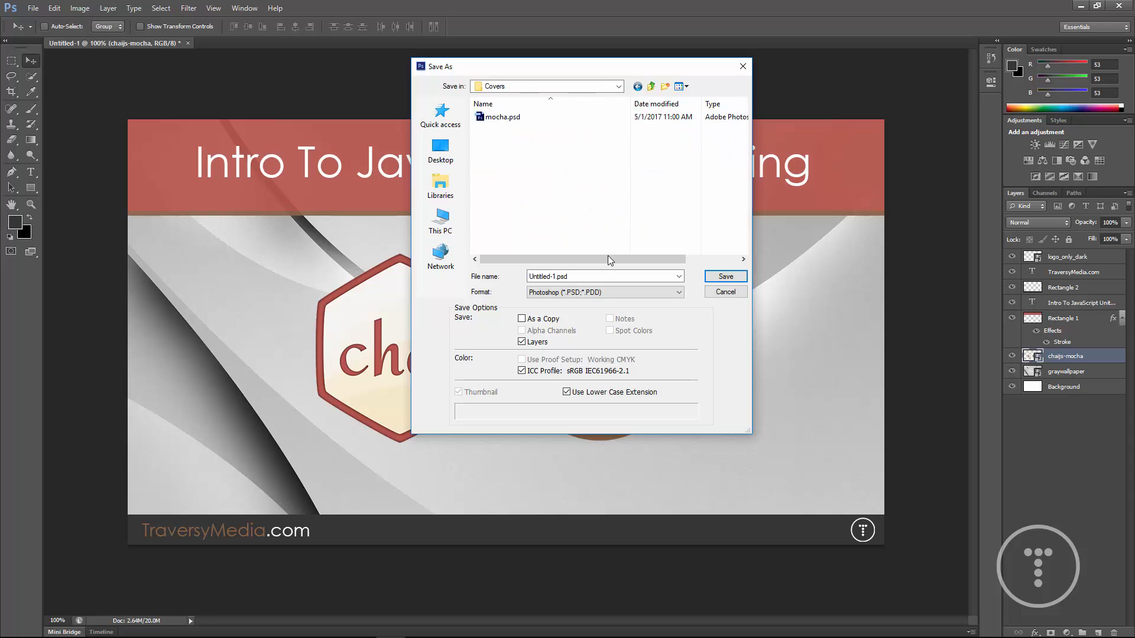
Switch the save format from Photoshop to JPEG.
{"action": "left_click", "coordinate": [603, 292]}
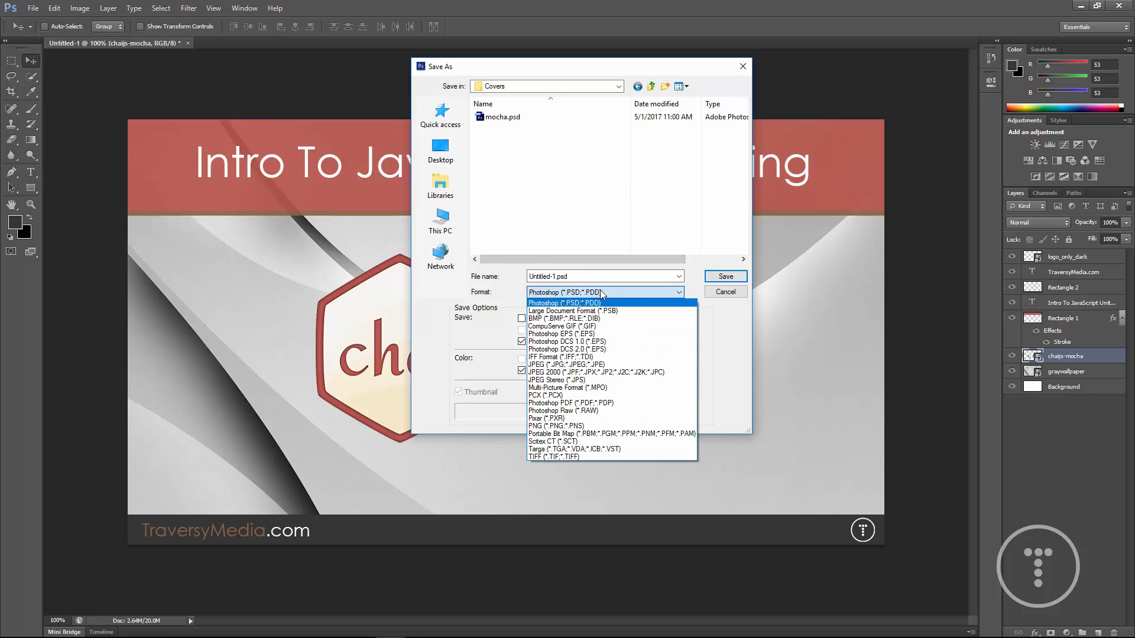
{"action": "left_click", "coordinate": [568, 364]}
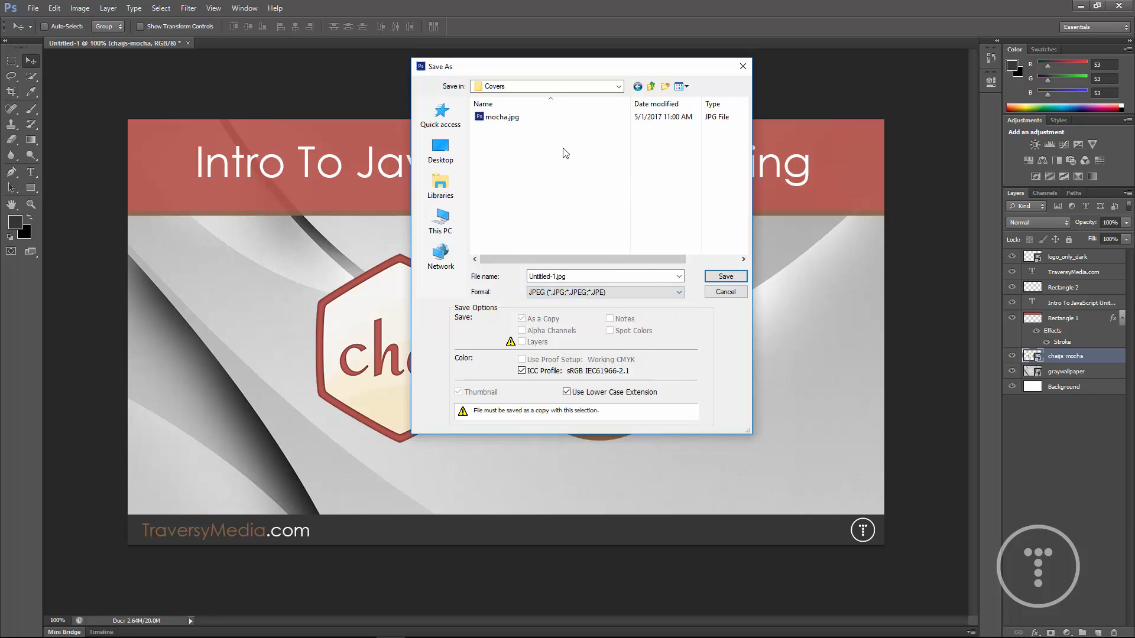
{"action": "left_click", "coordinate": [502, 118]}
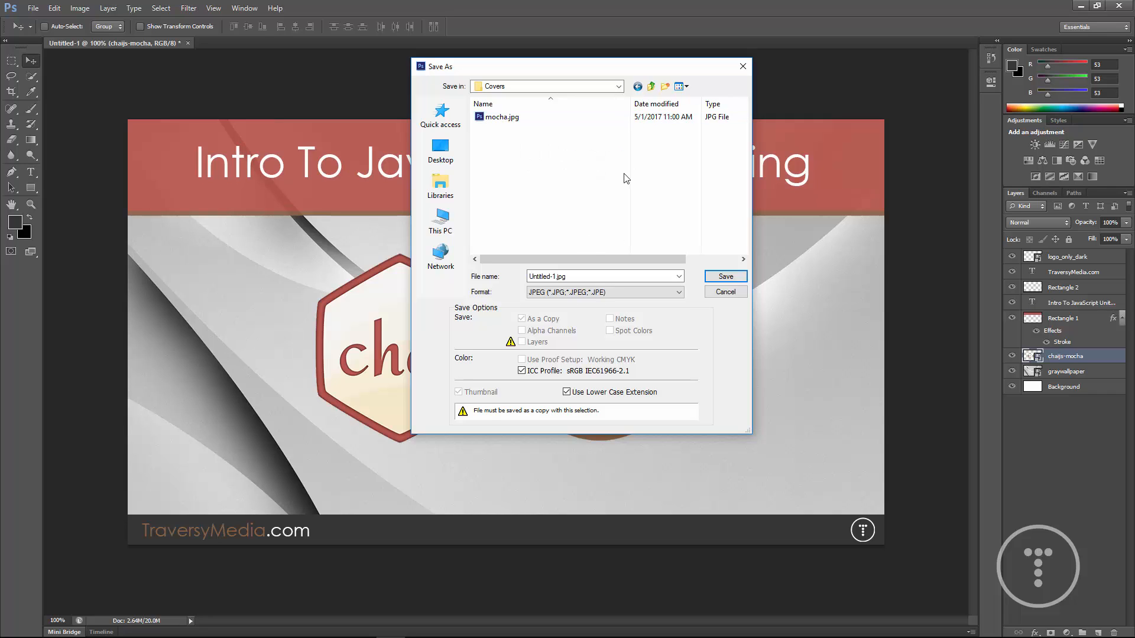
Browse up from Covers, peek into Captures and return to the tutorial's folder list.
{"action": "left_click", "coordinate": [650, 86]}
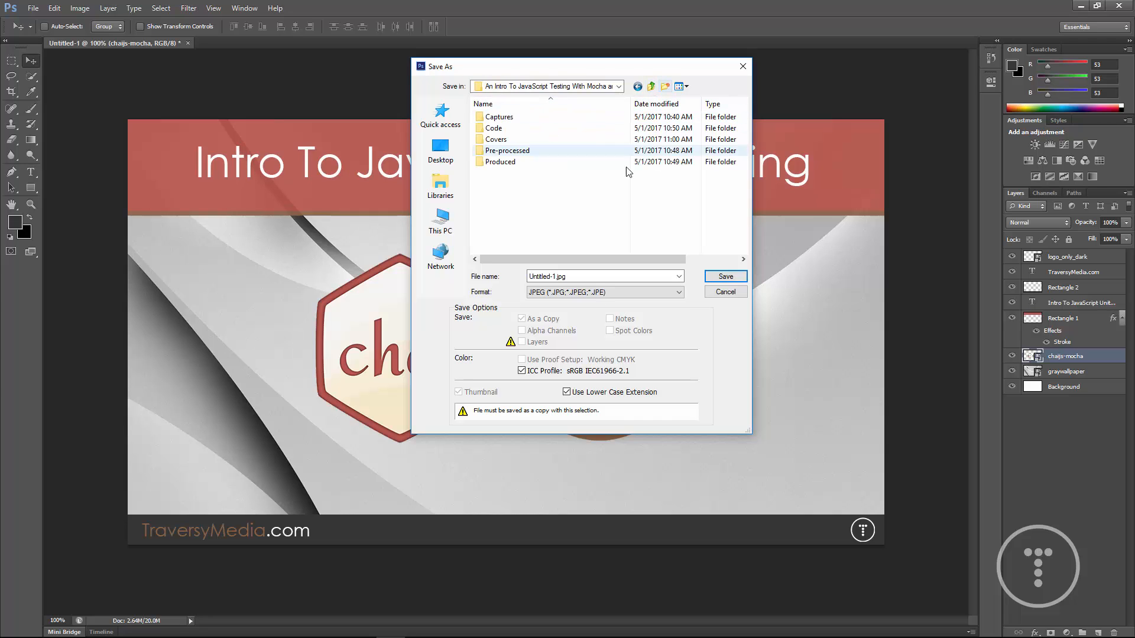
{"action": "double_click", "coordinate": [497, 117]}
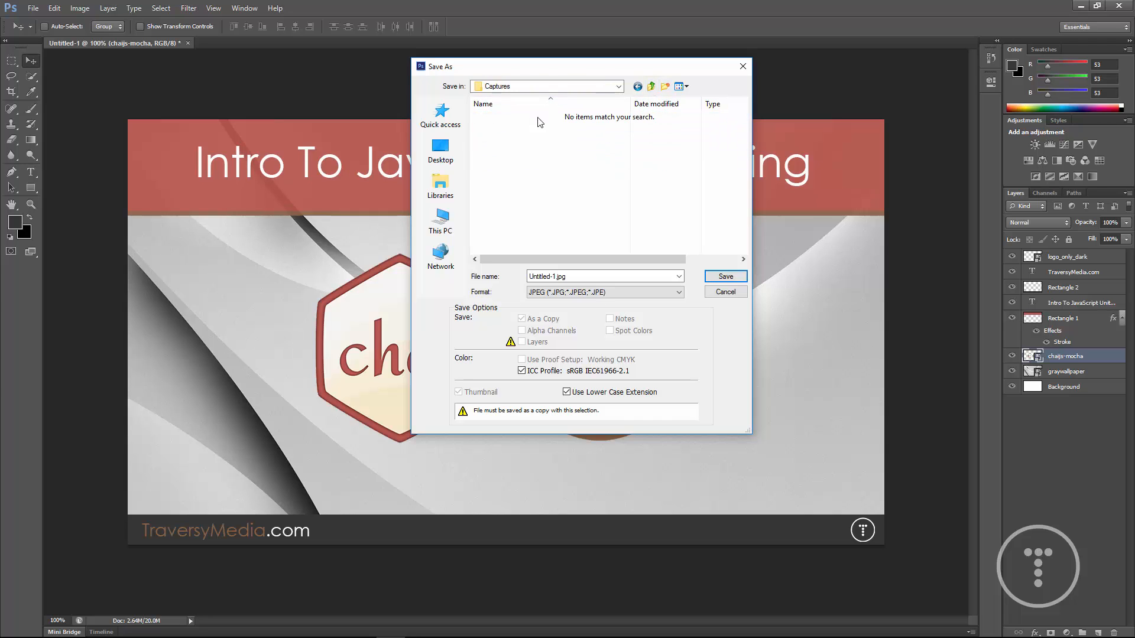
{"action": "left_click", "coordinate": [650, 86]}
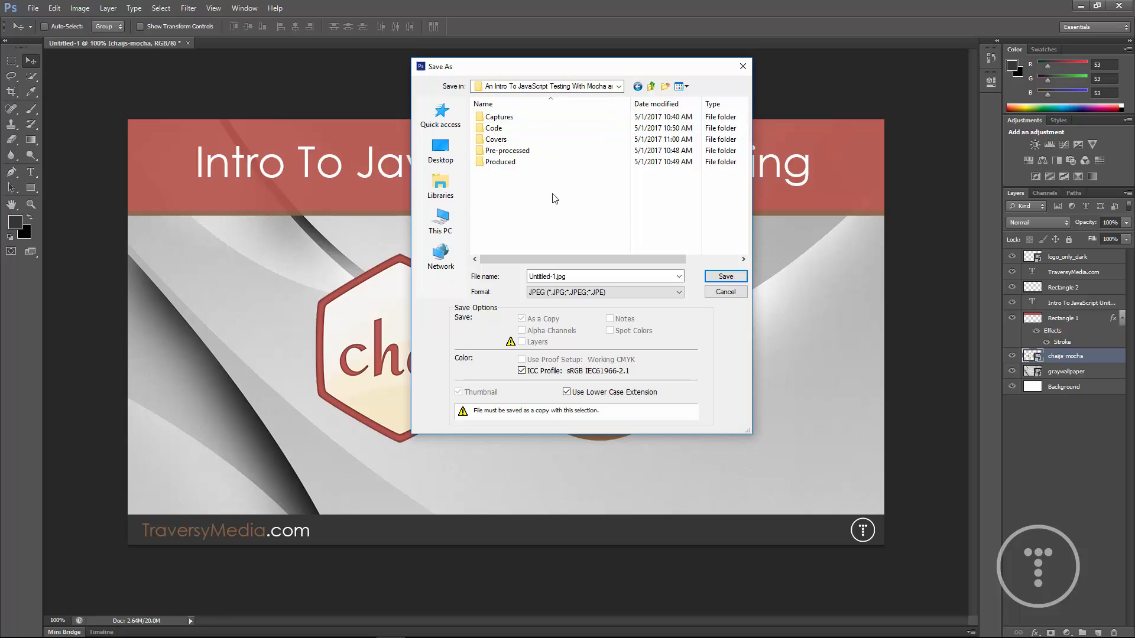
{"action": "mouse_move", "coordinate": [569, 203]}
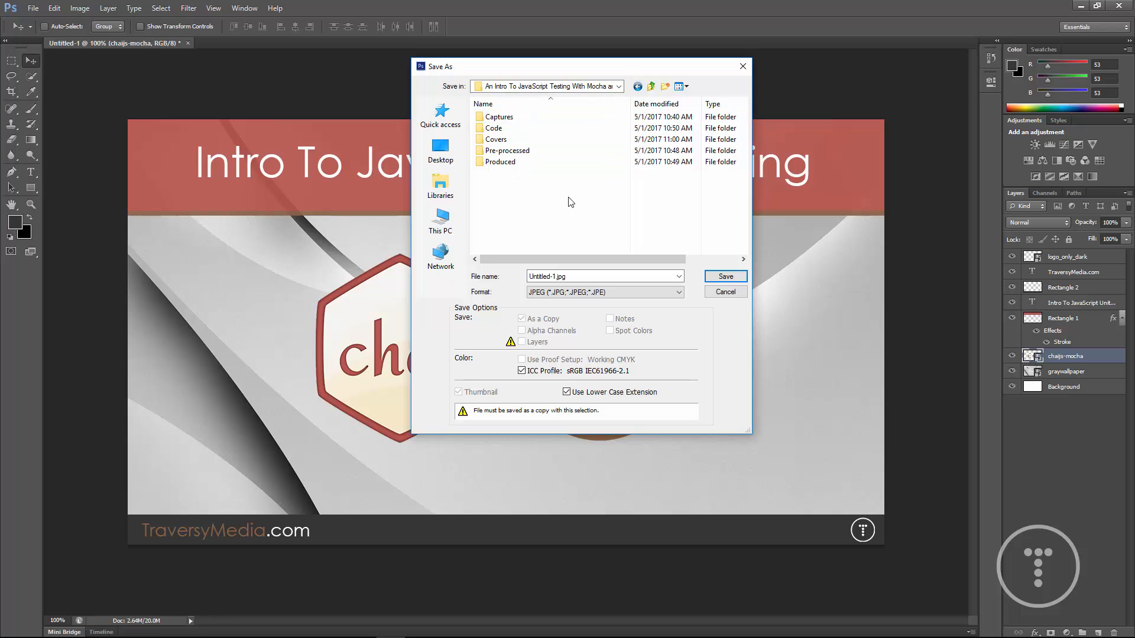